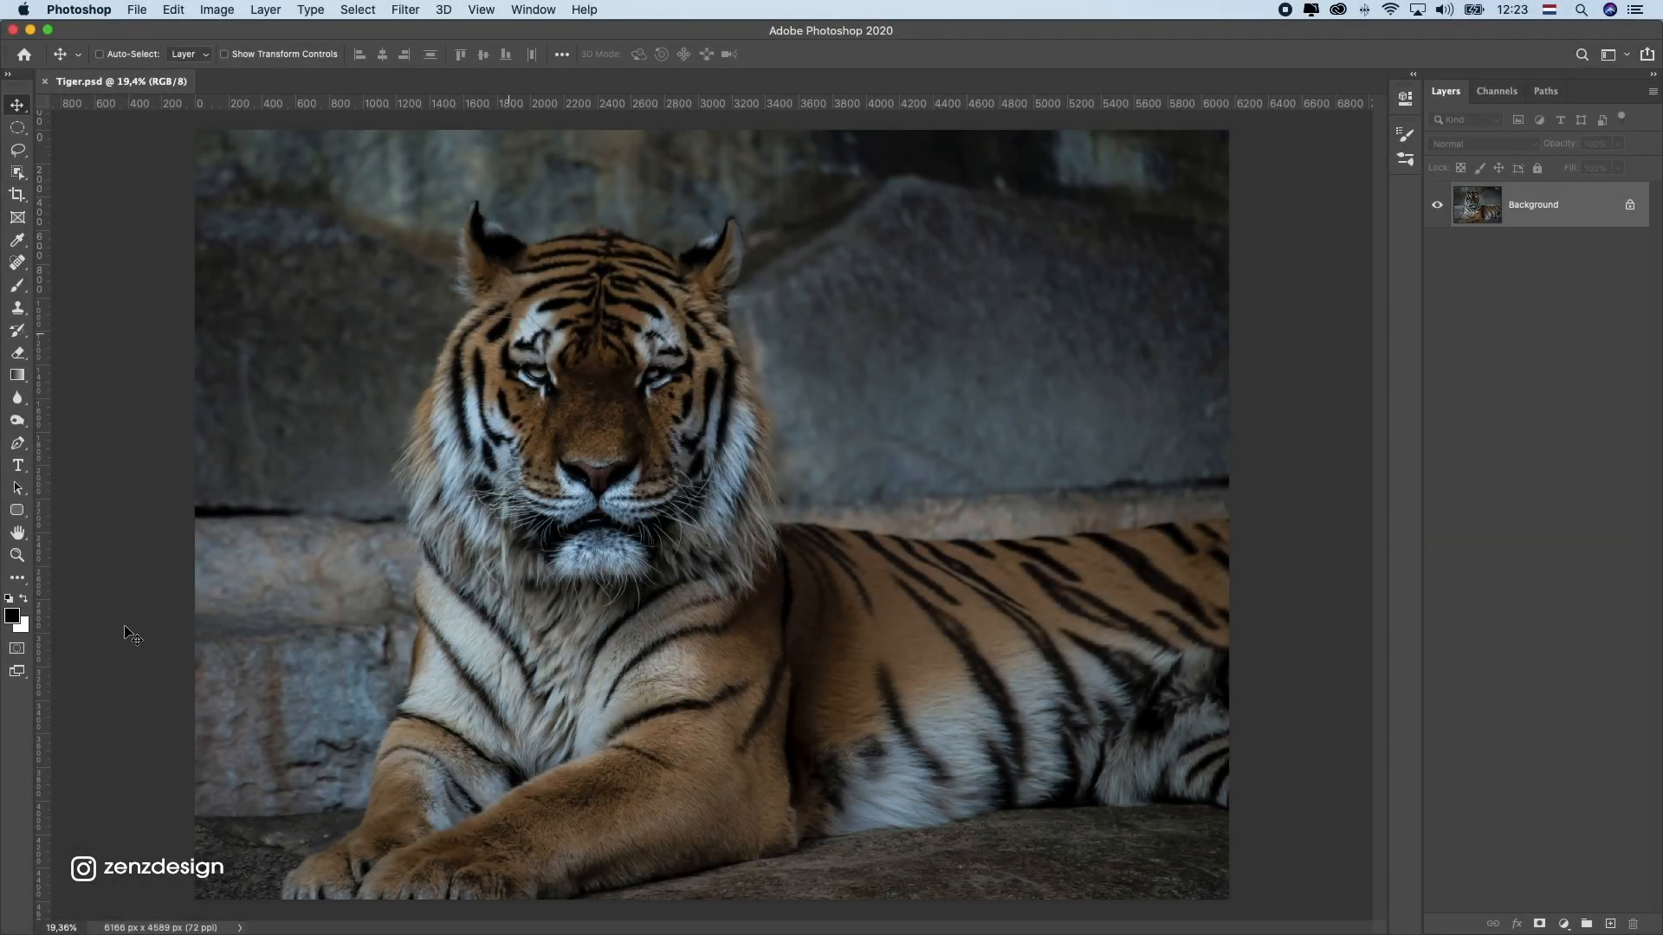
- Switch to the Pen tool and start tracing a path along the tiger's outline
left_click(18, 555)
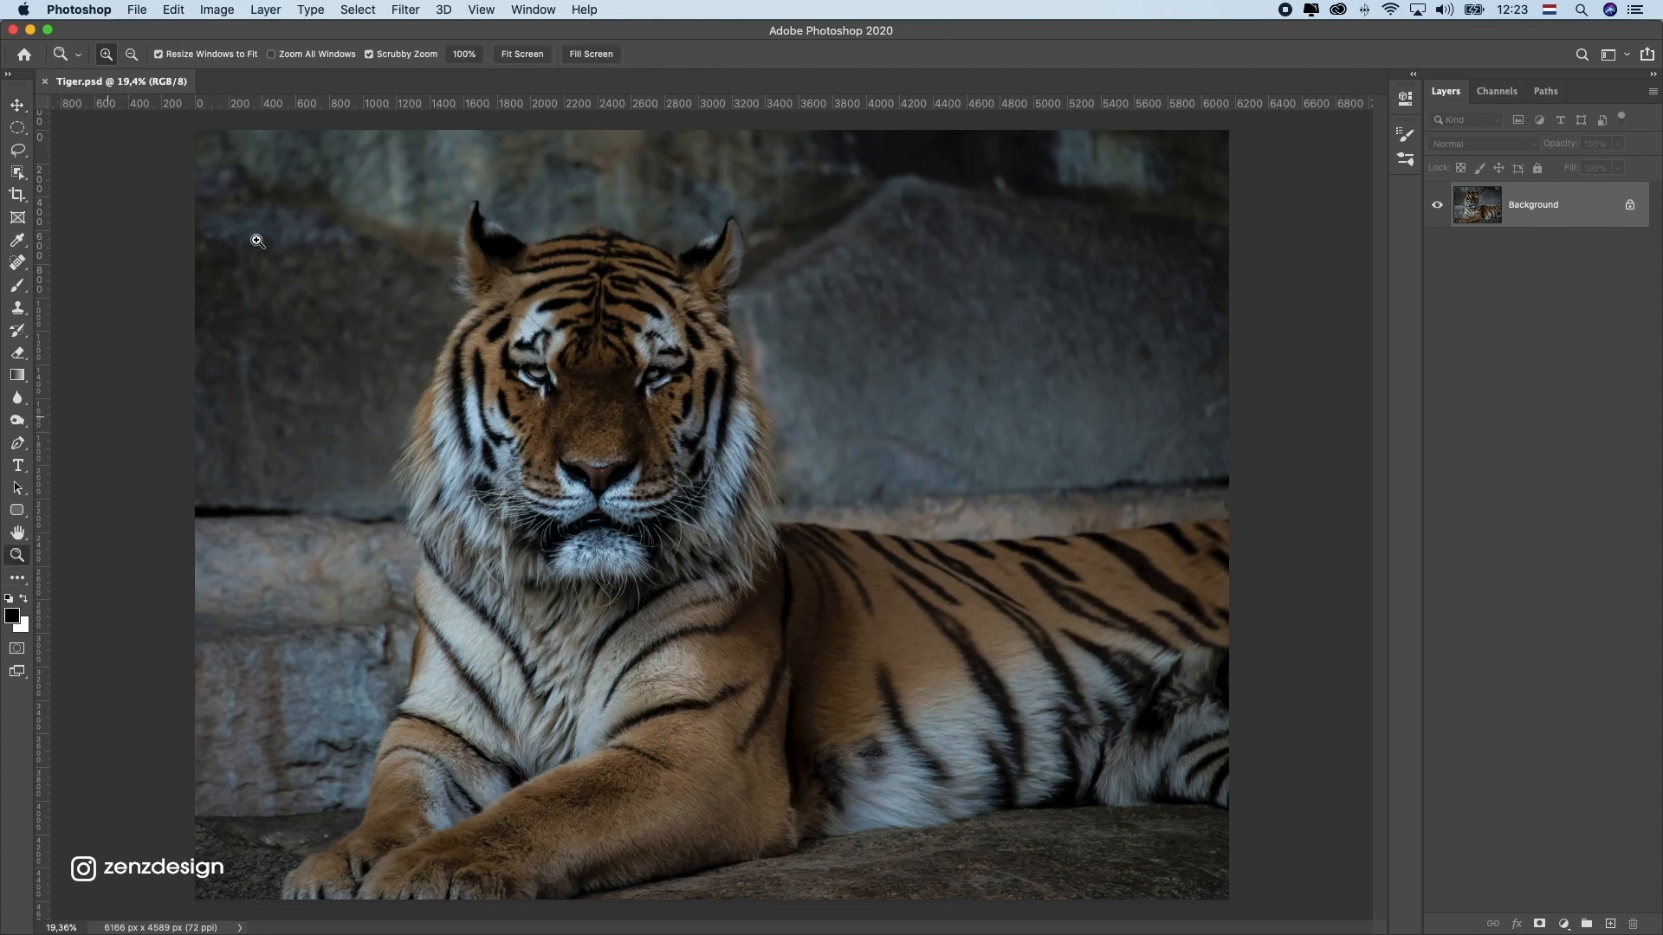
left_click(17, 487)
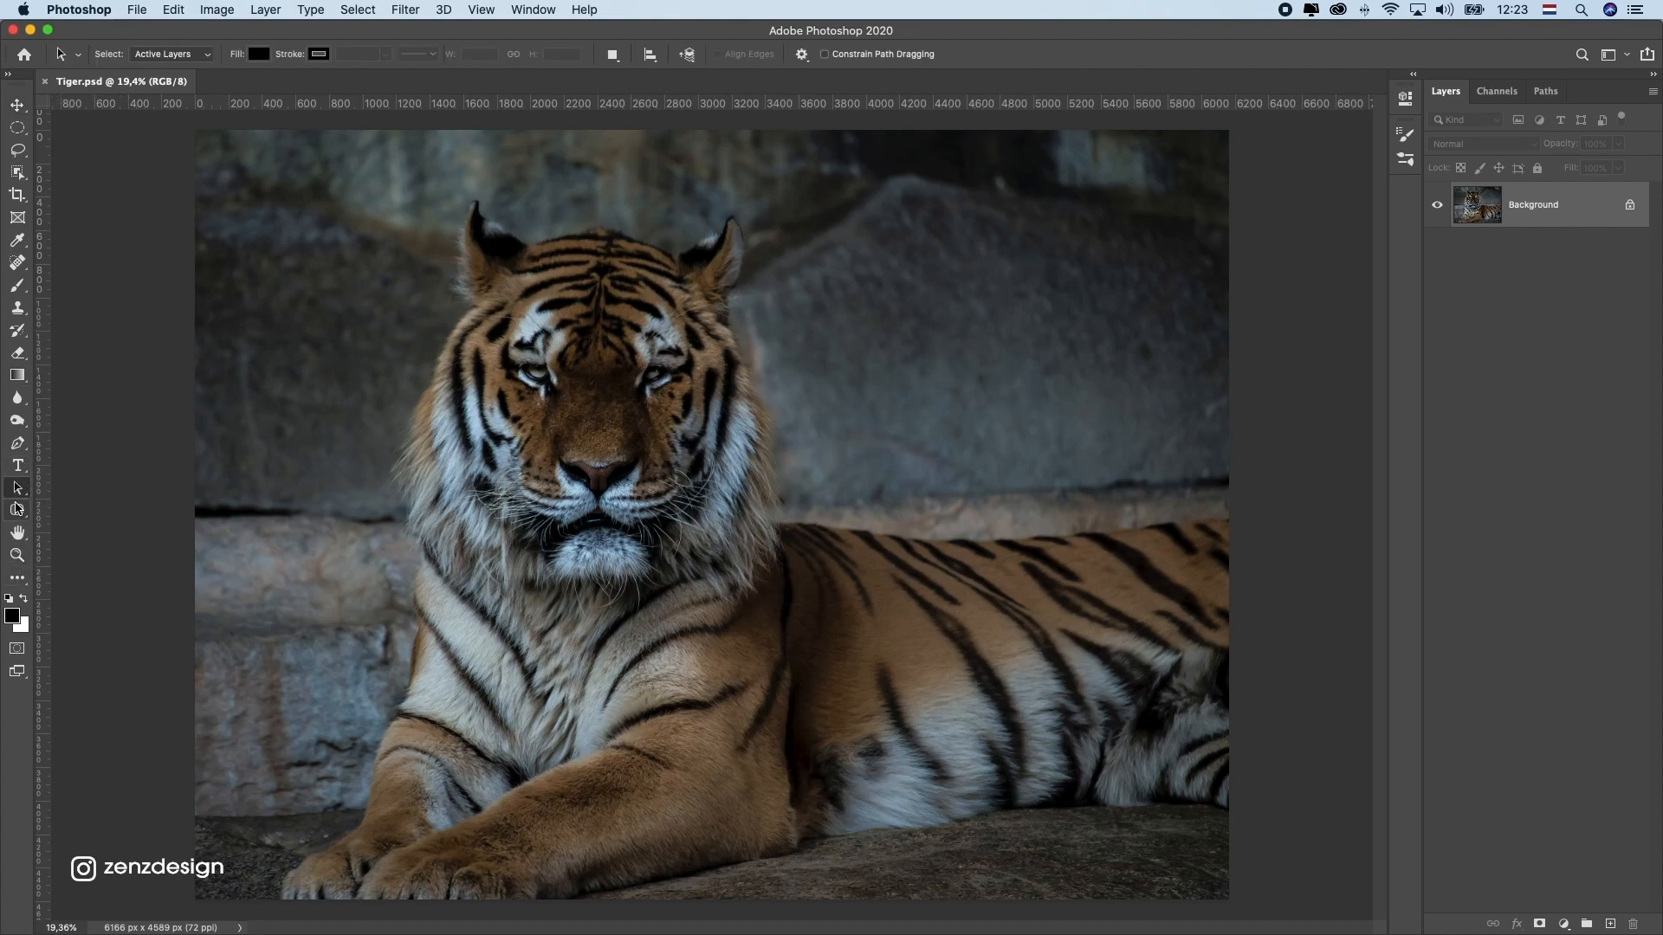
left_click(17, 443)
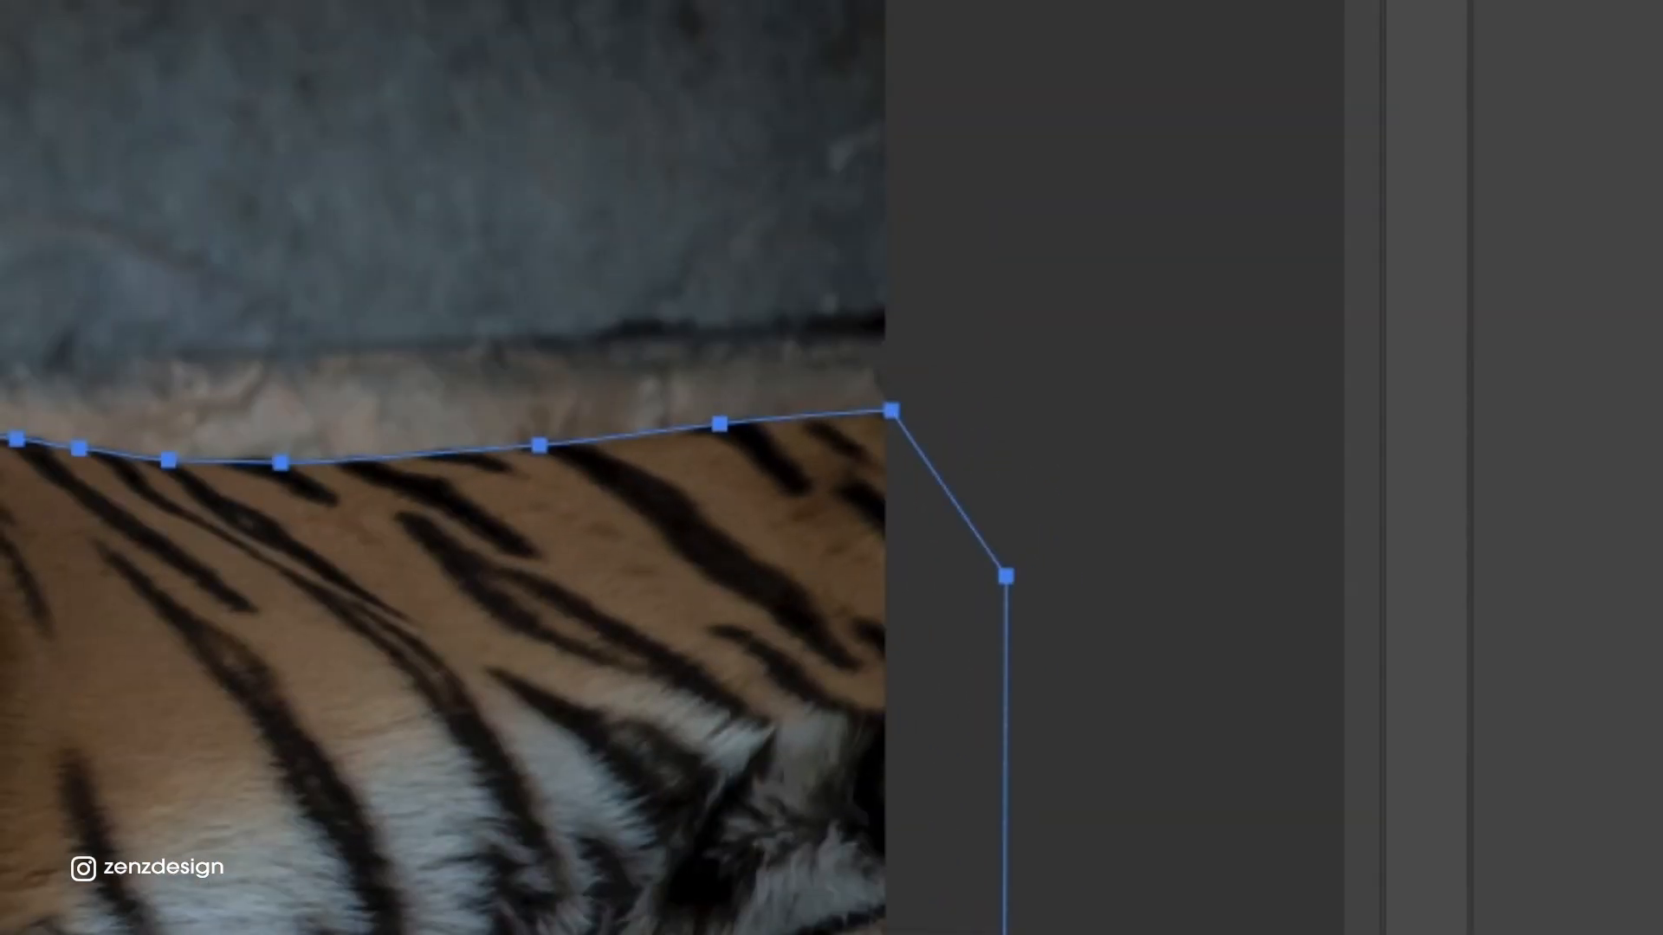
- Make a selection from the closed tiger path with a 1-pixel feather radius
right_click(803, 447)
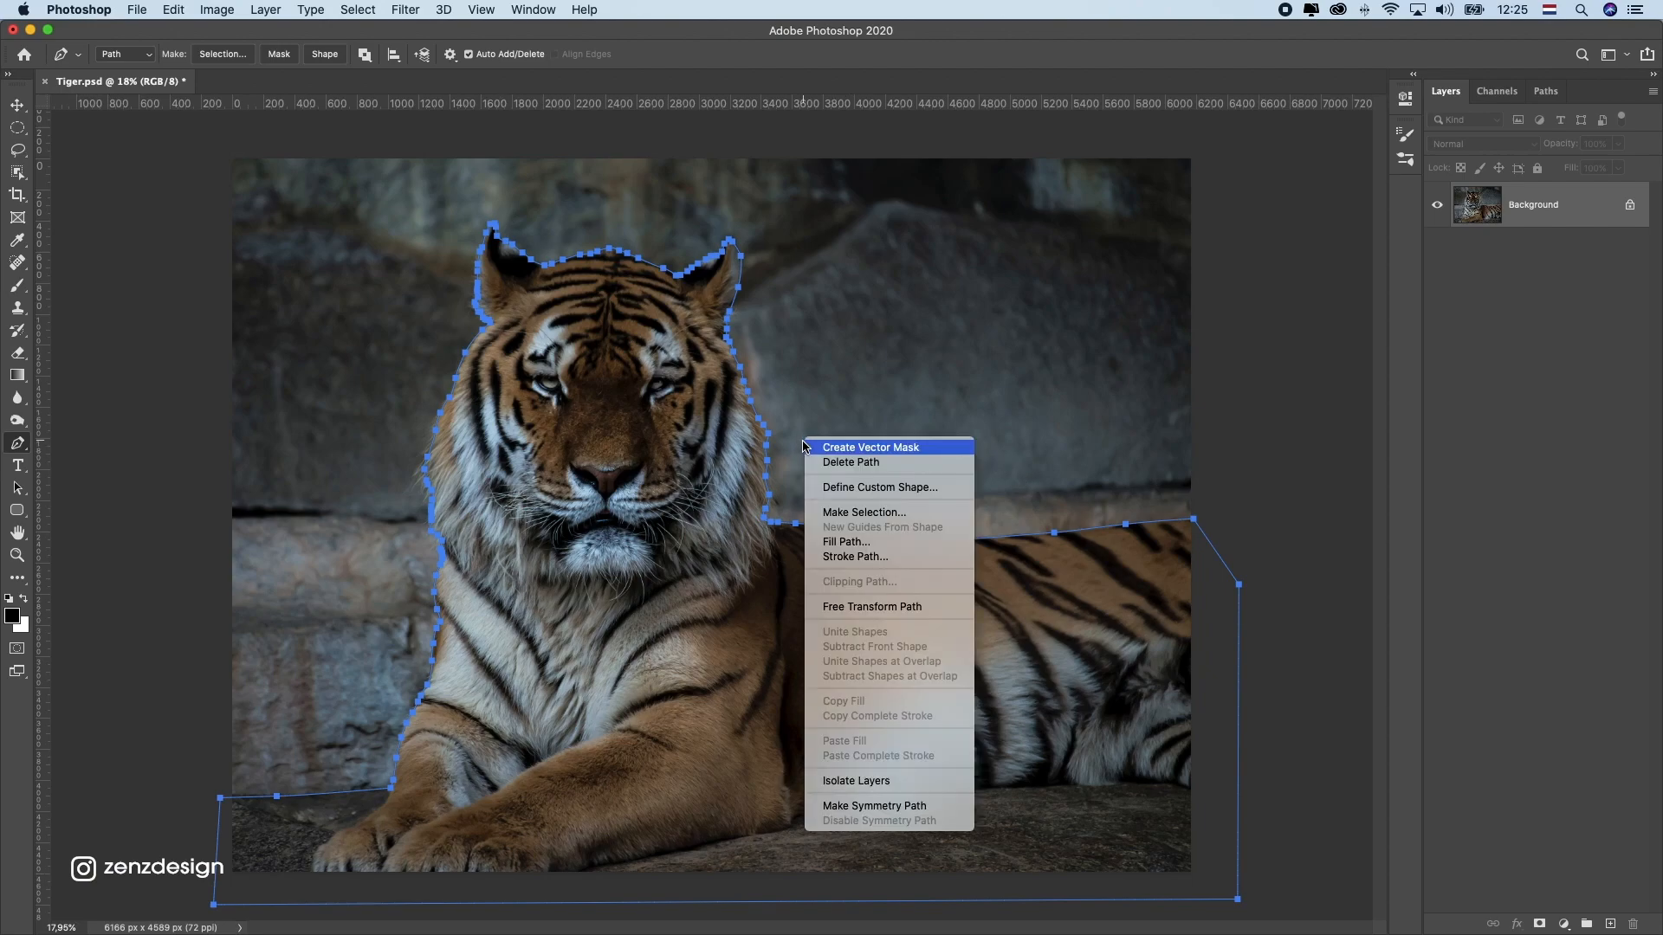
left_click(863, 512)
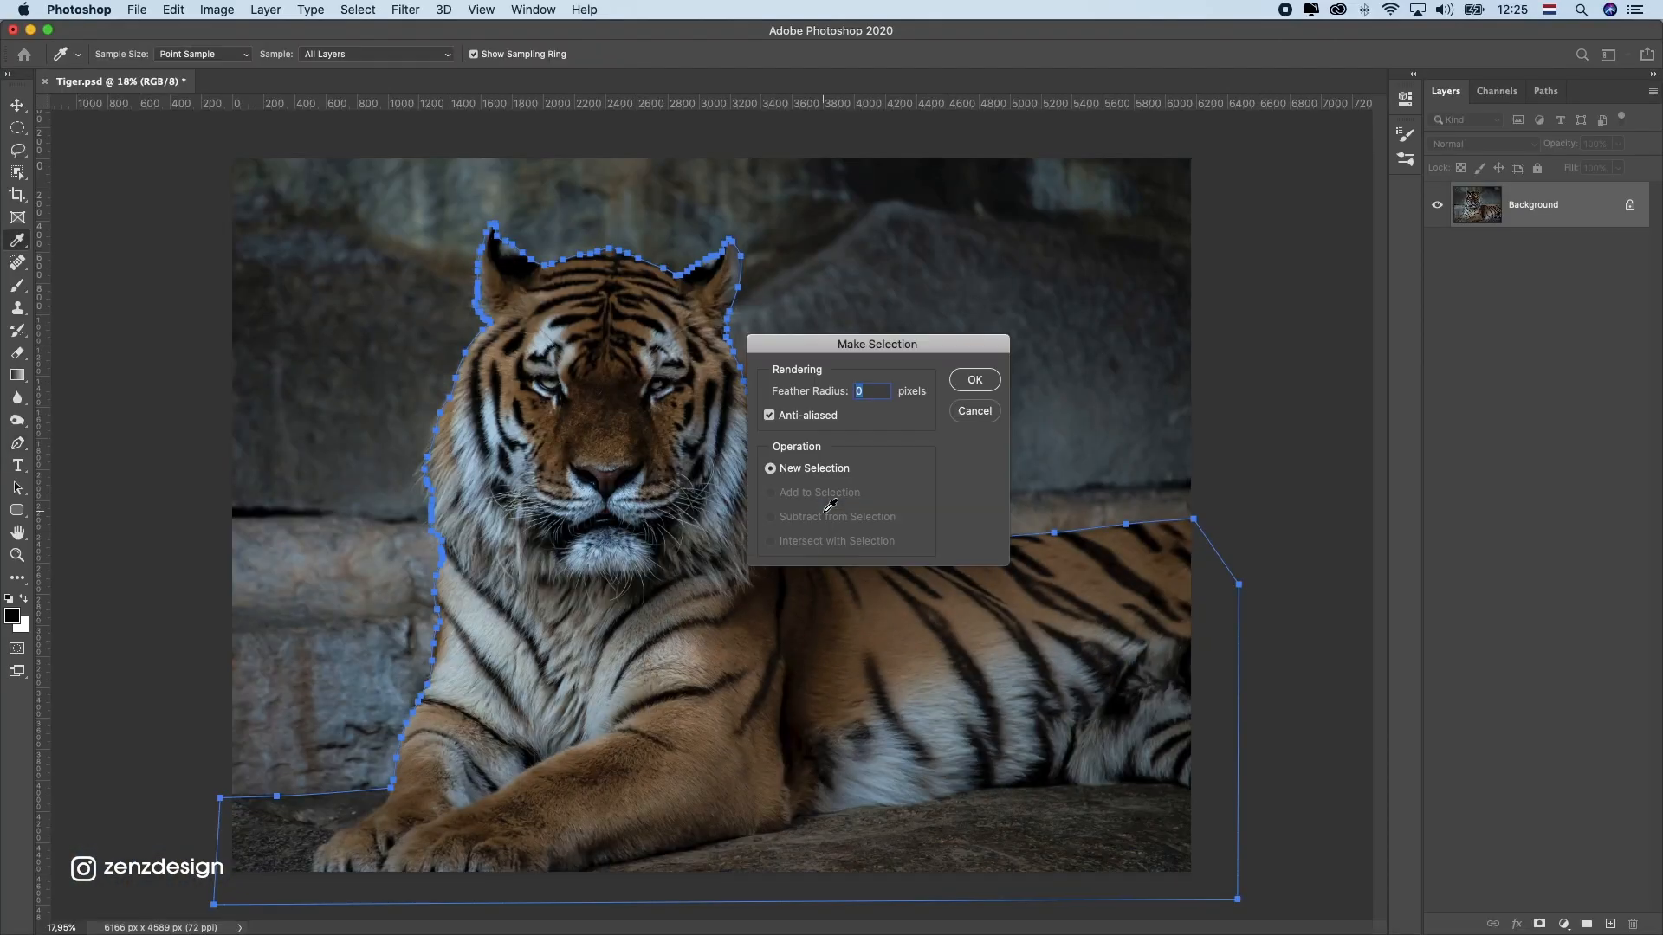
type("1")
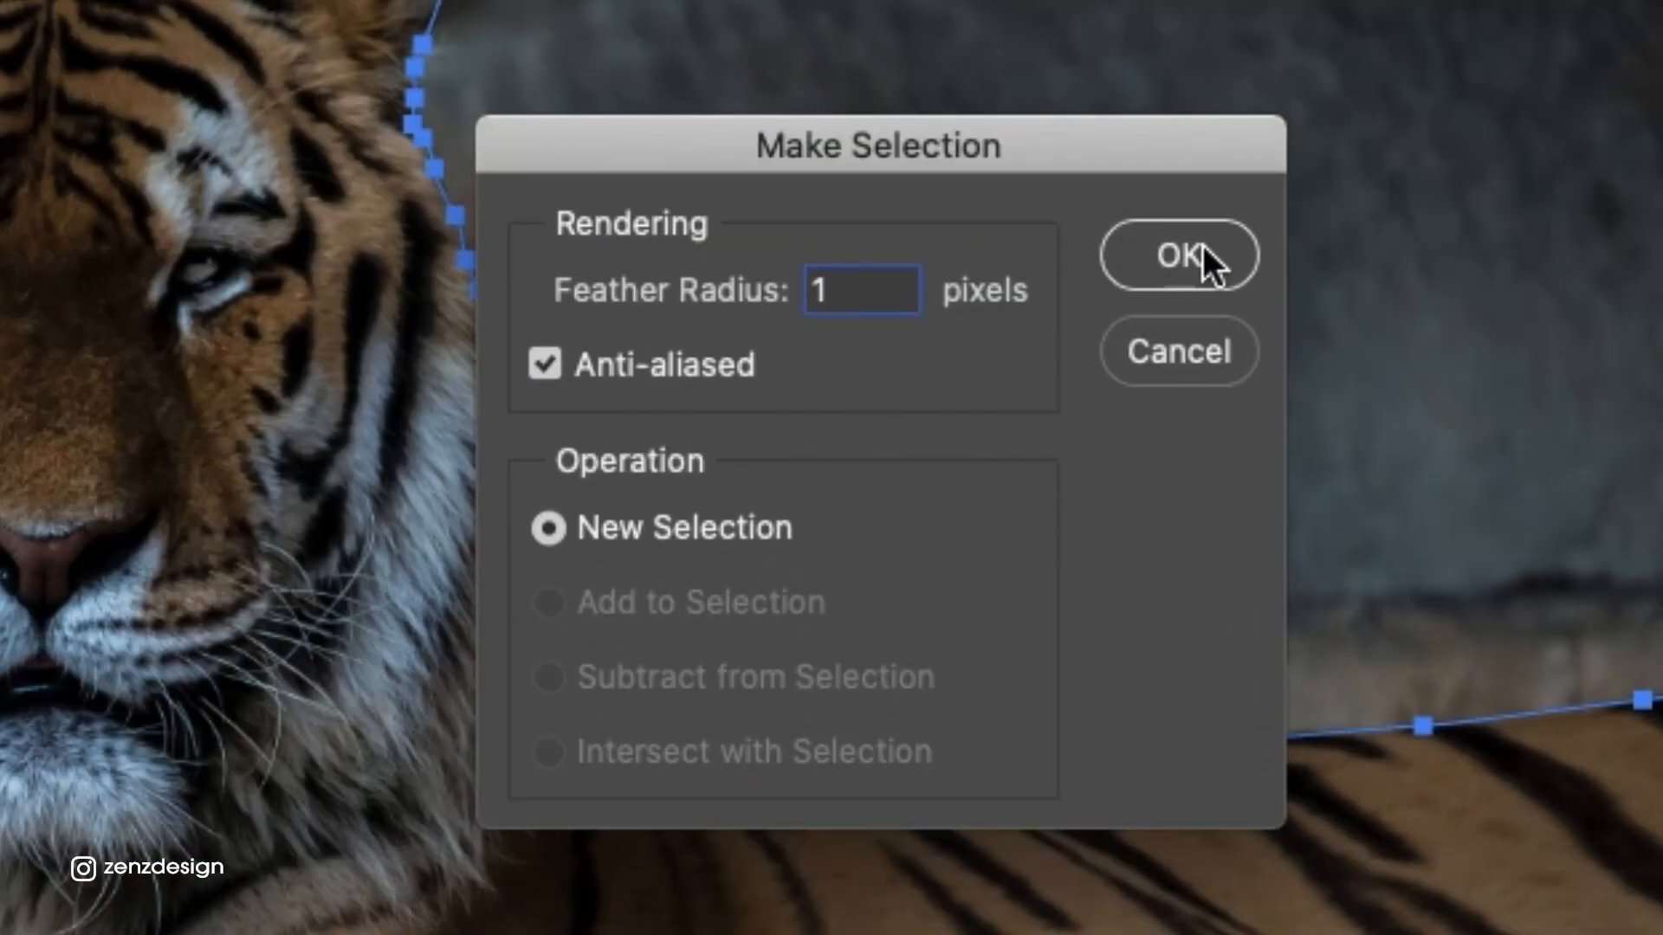
left_click(1177, 256)
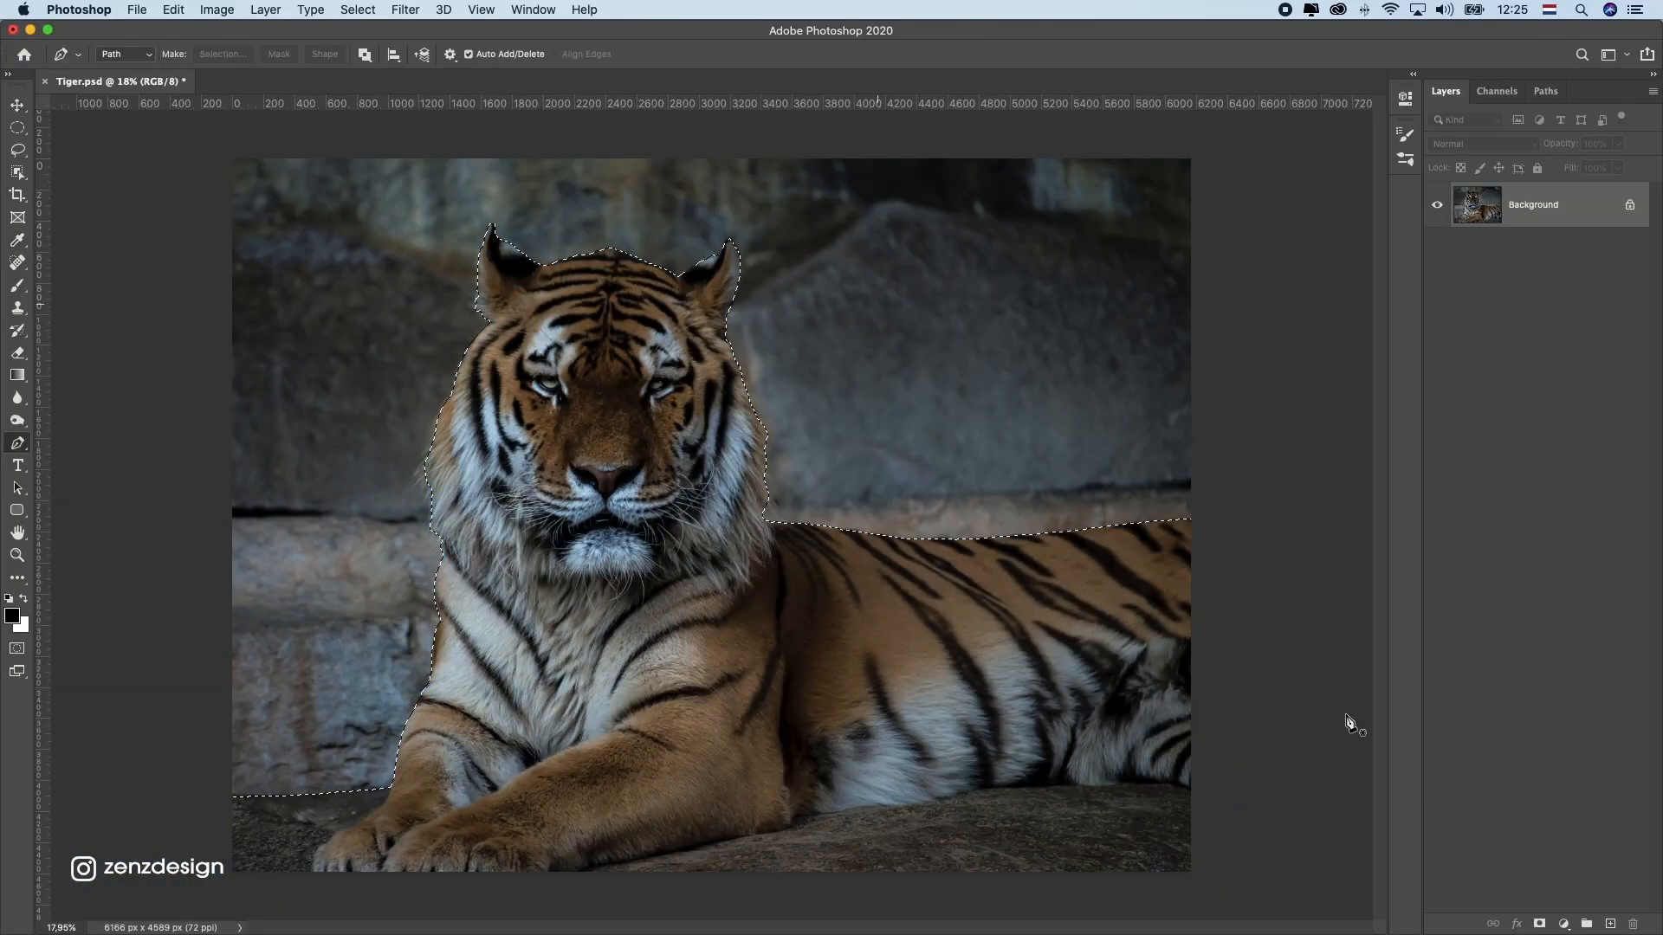
- Mask the tiger layer to the selection and add a grey Solid Color fill layer
left_click(1542, 925)
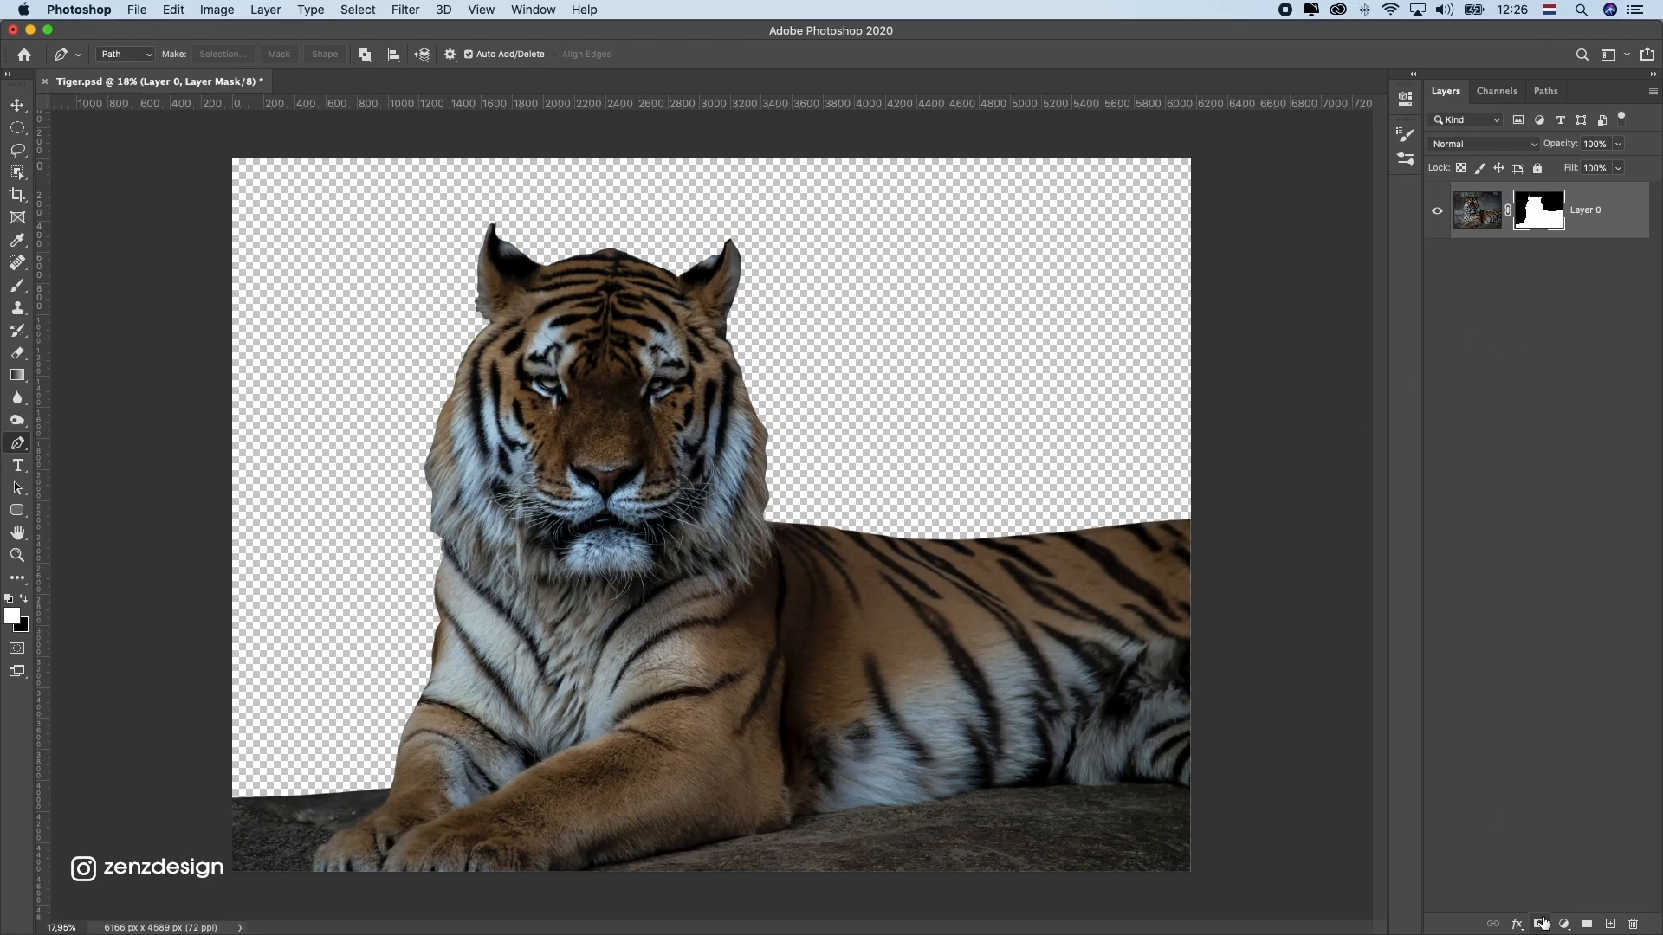
left_click(1470, 915)
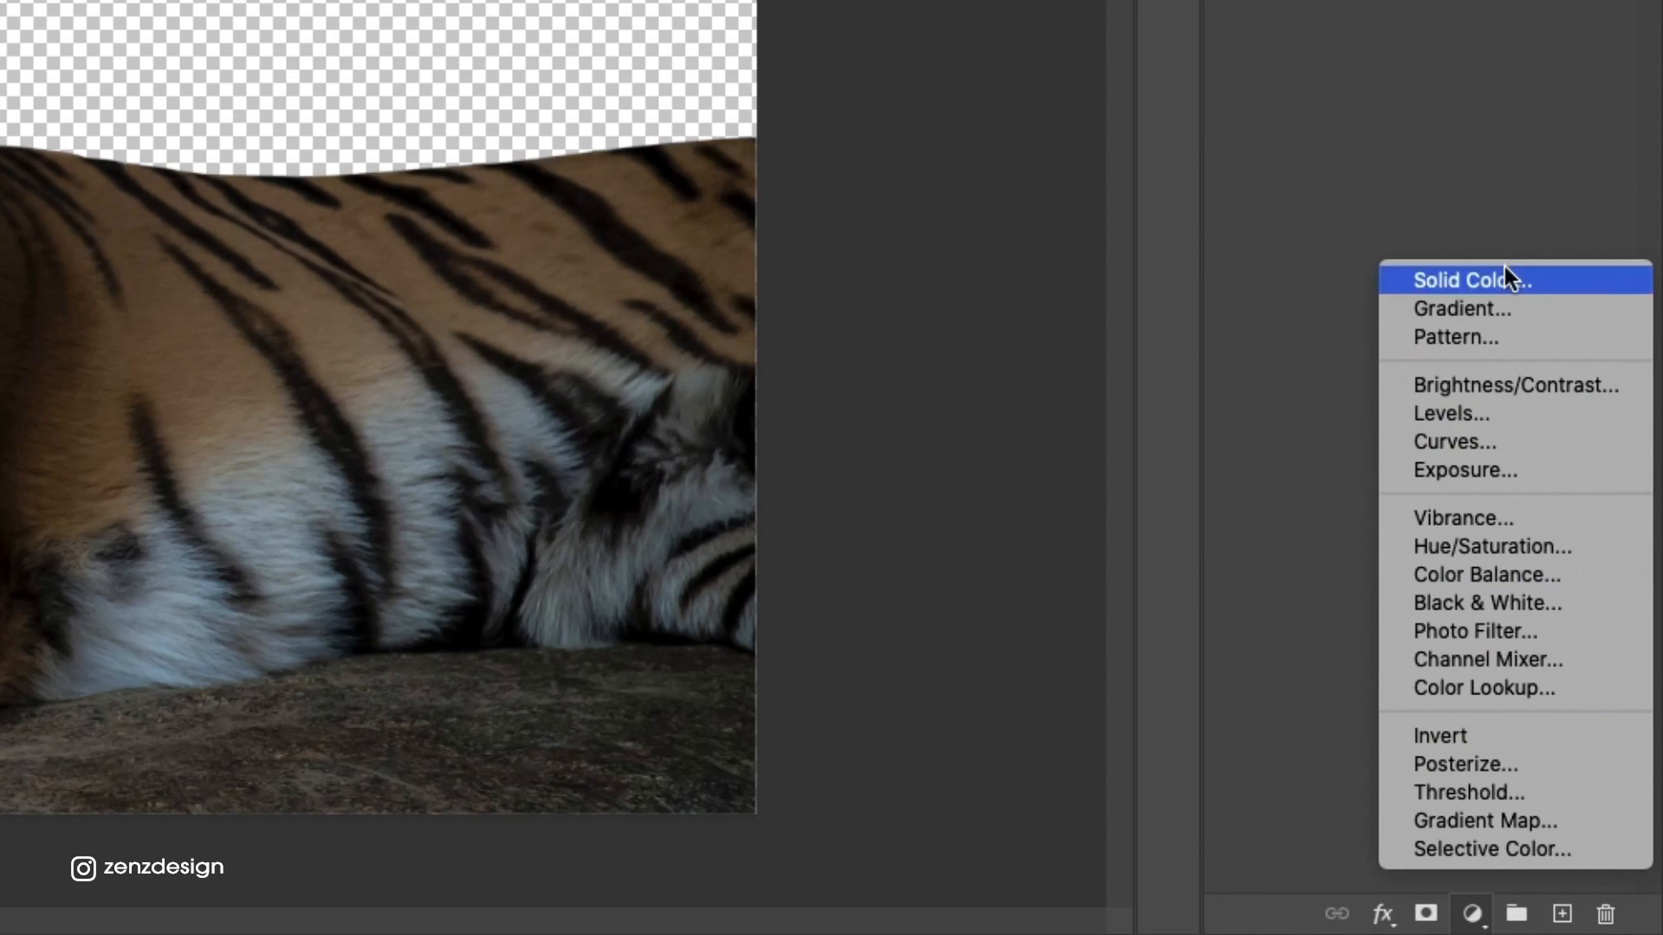
left_click(1473, 280)
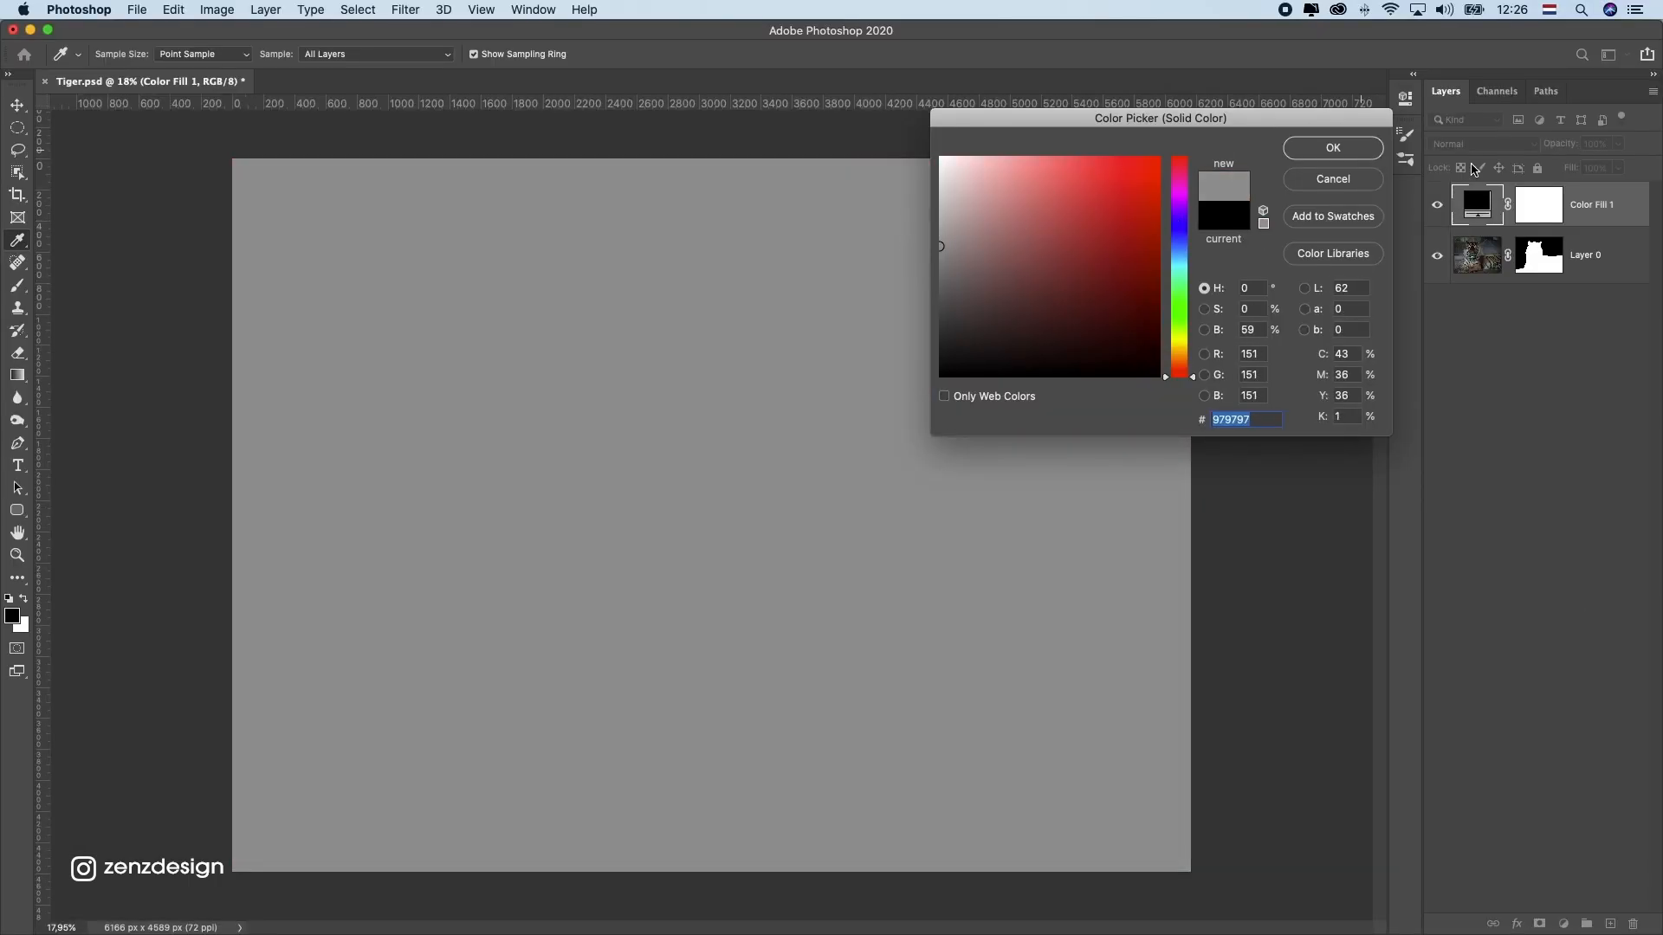
left_click(1332, 147)
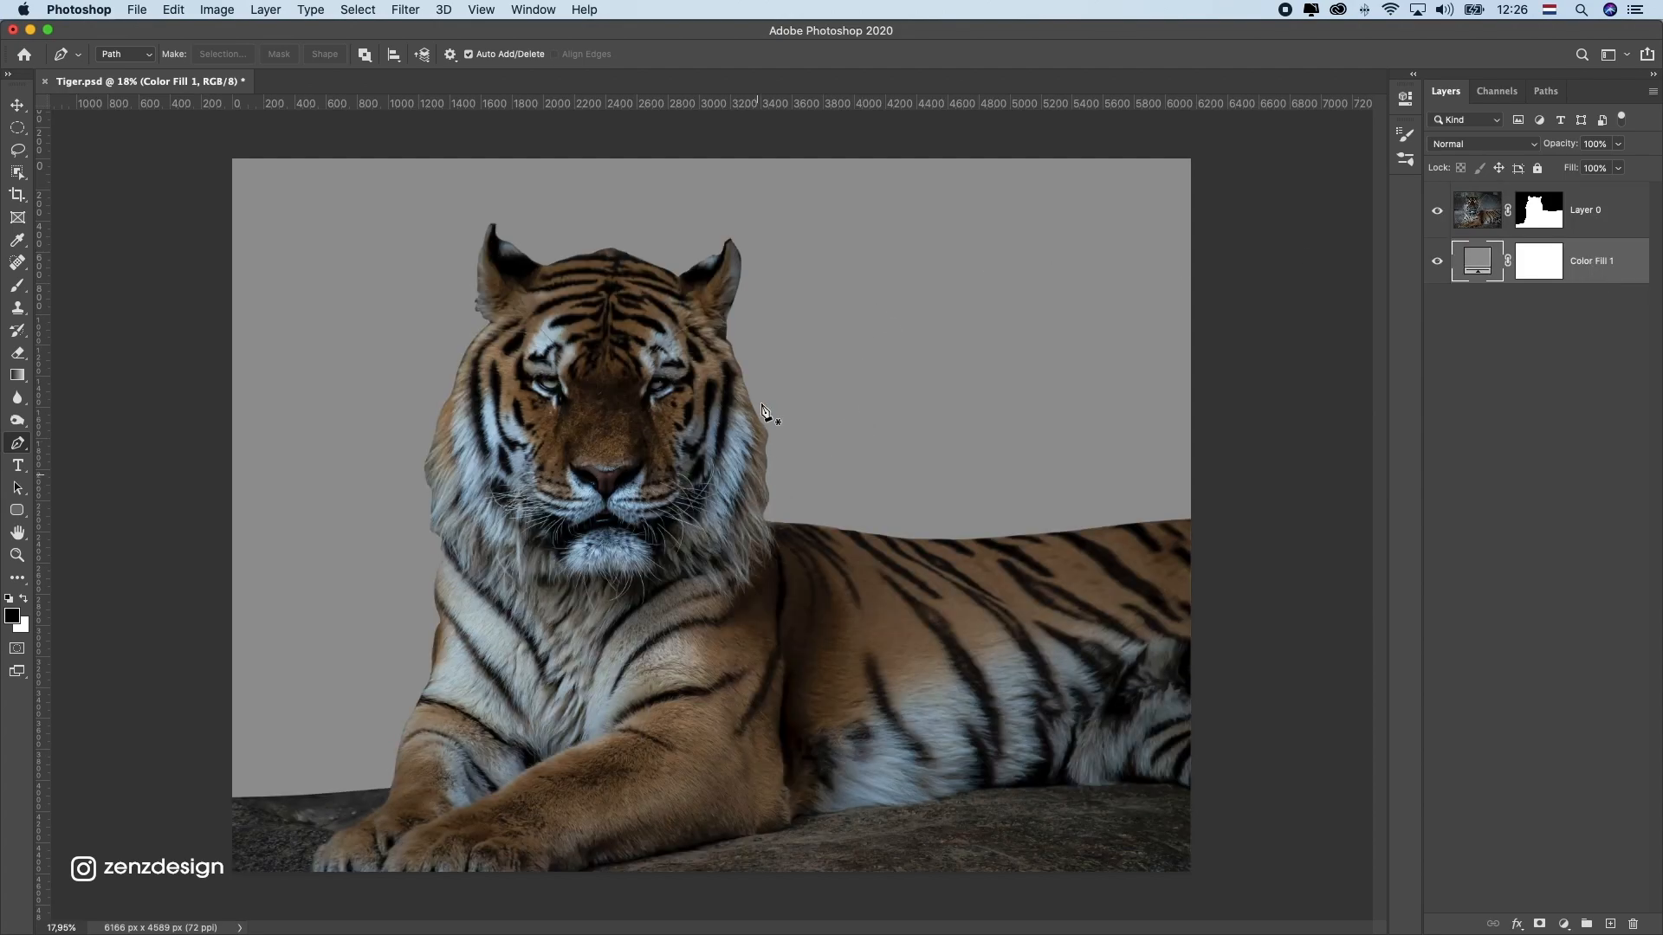
mouse_move(1588, 180)
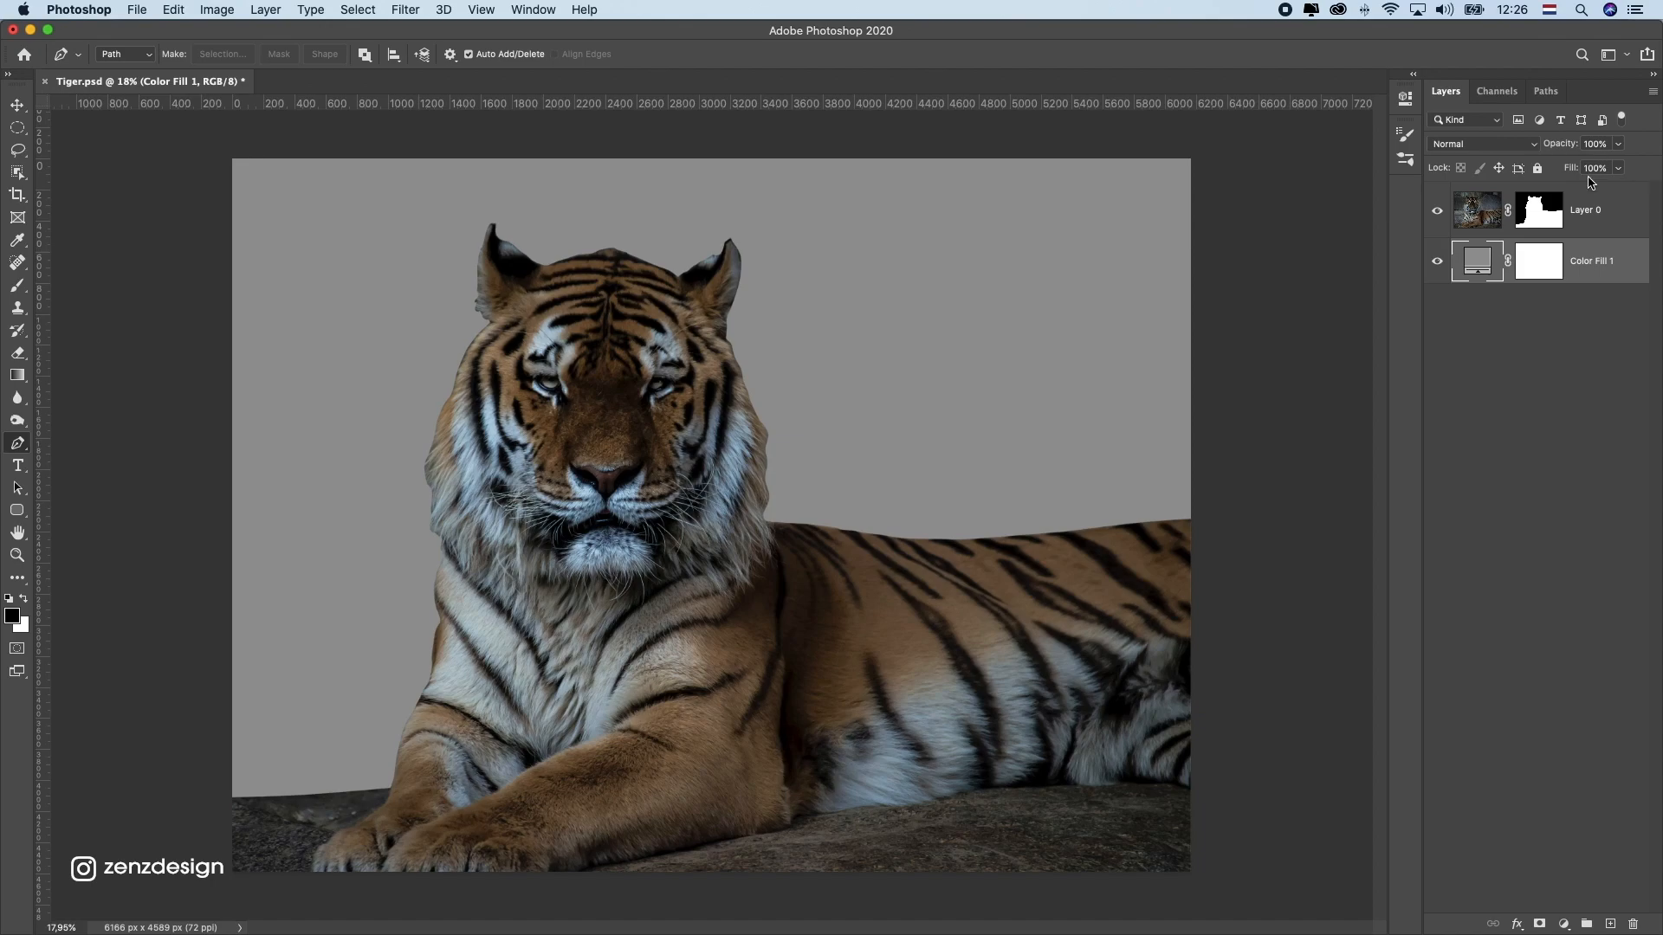
- Load the tiger mask as a selection and apply a -5% Shift Edge in Select and Mask
left_click(1539, 208)
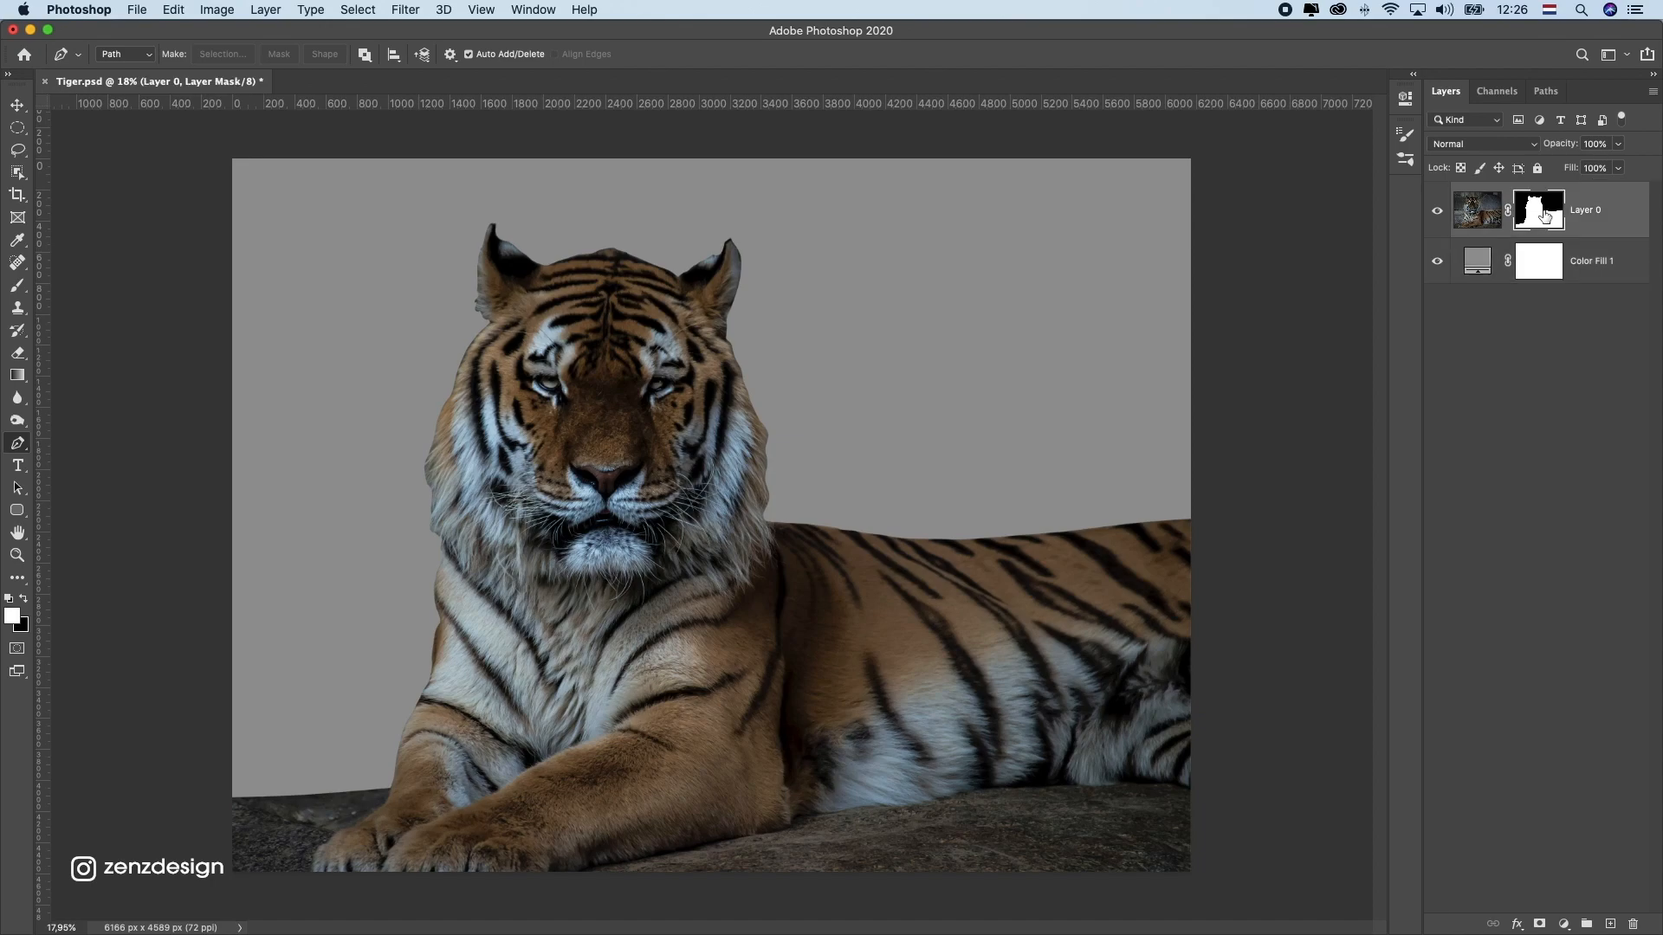
right_click(1538, 208)
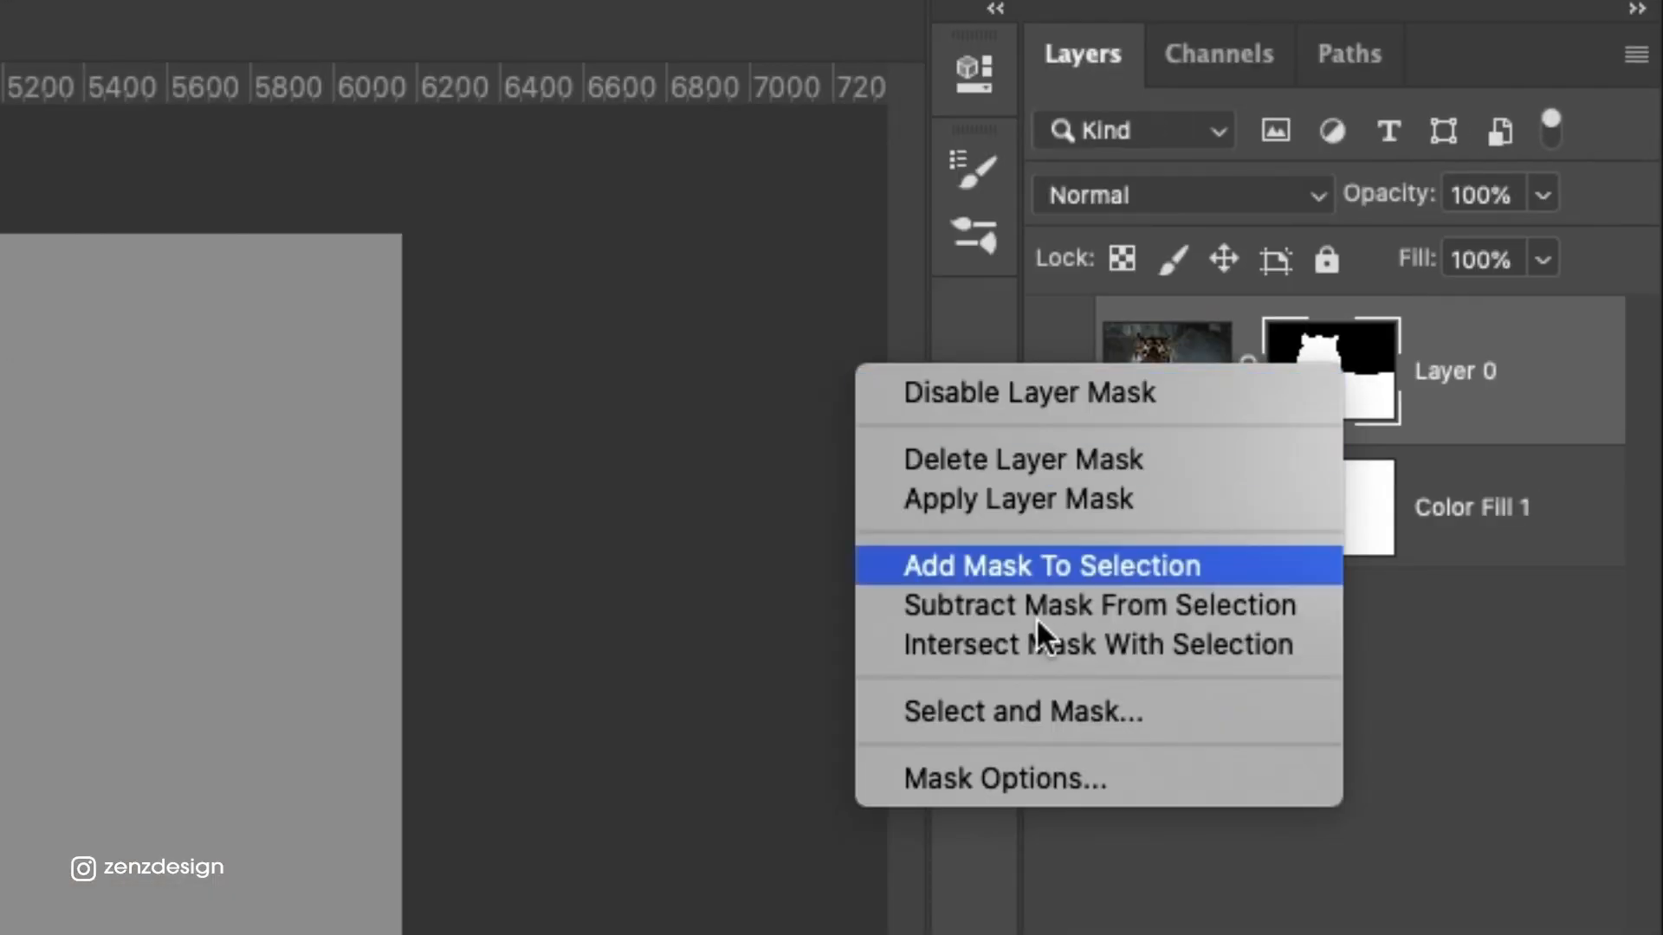
left_click(1050, 565)
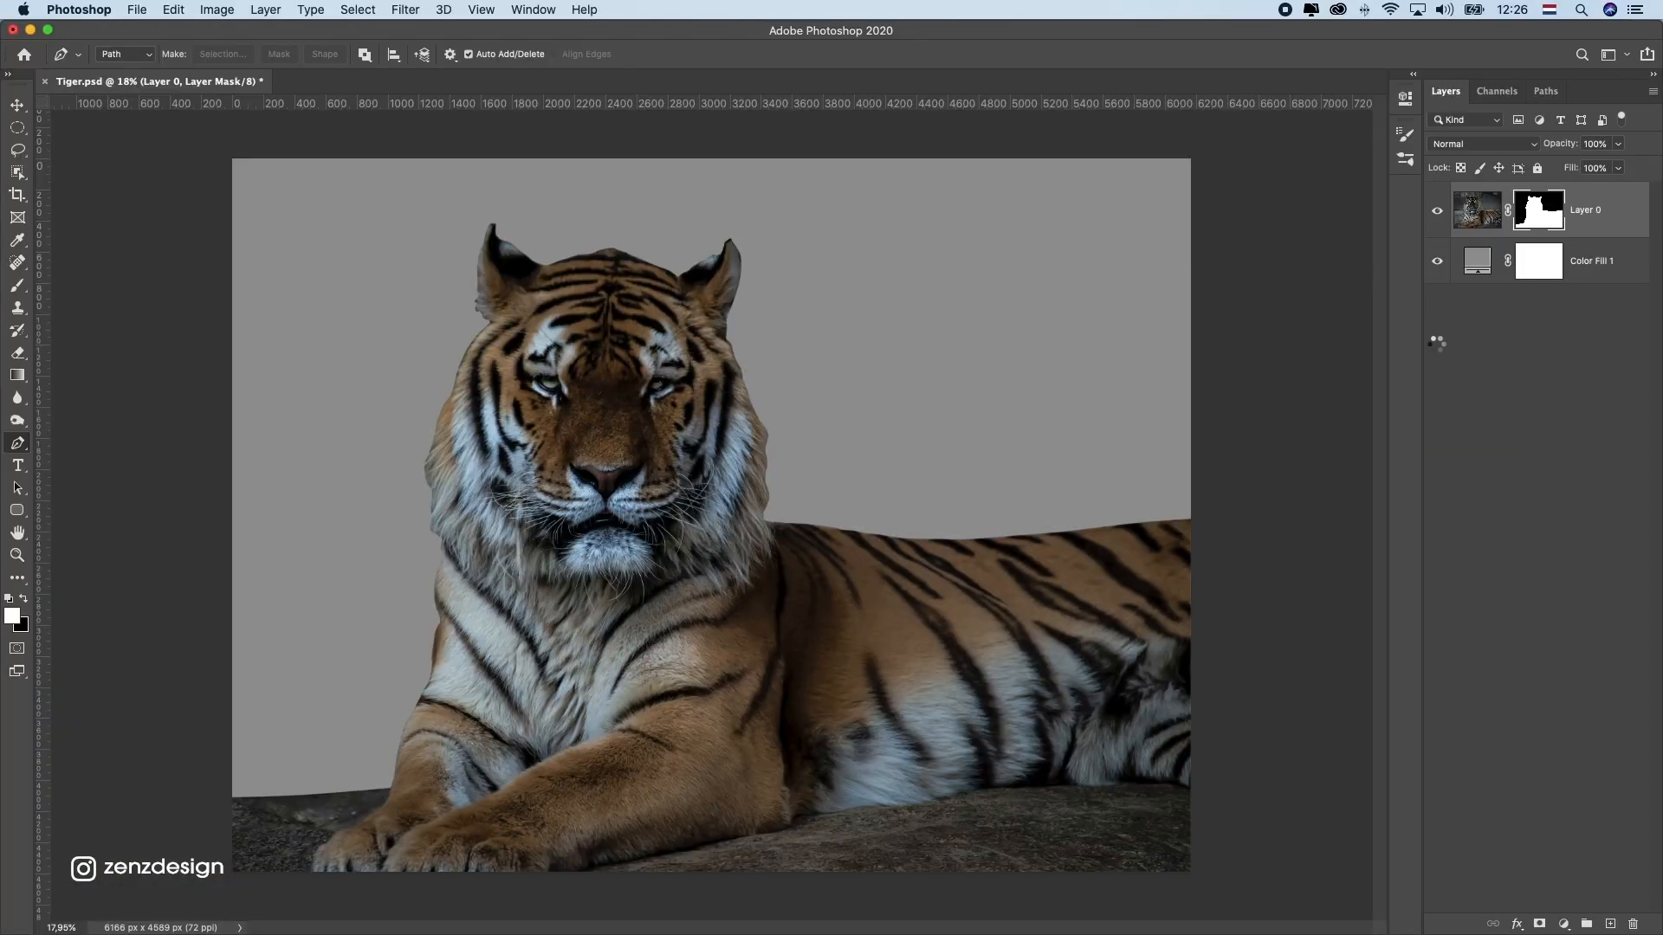
left_click(17, 128)
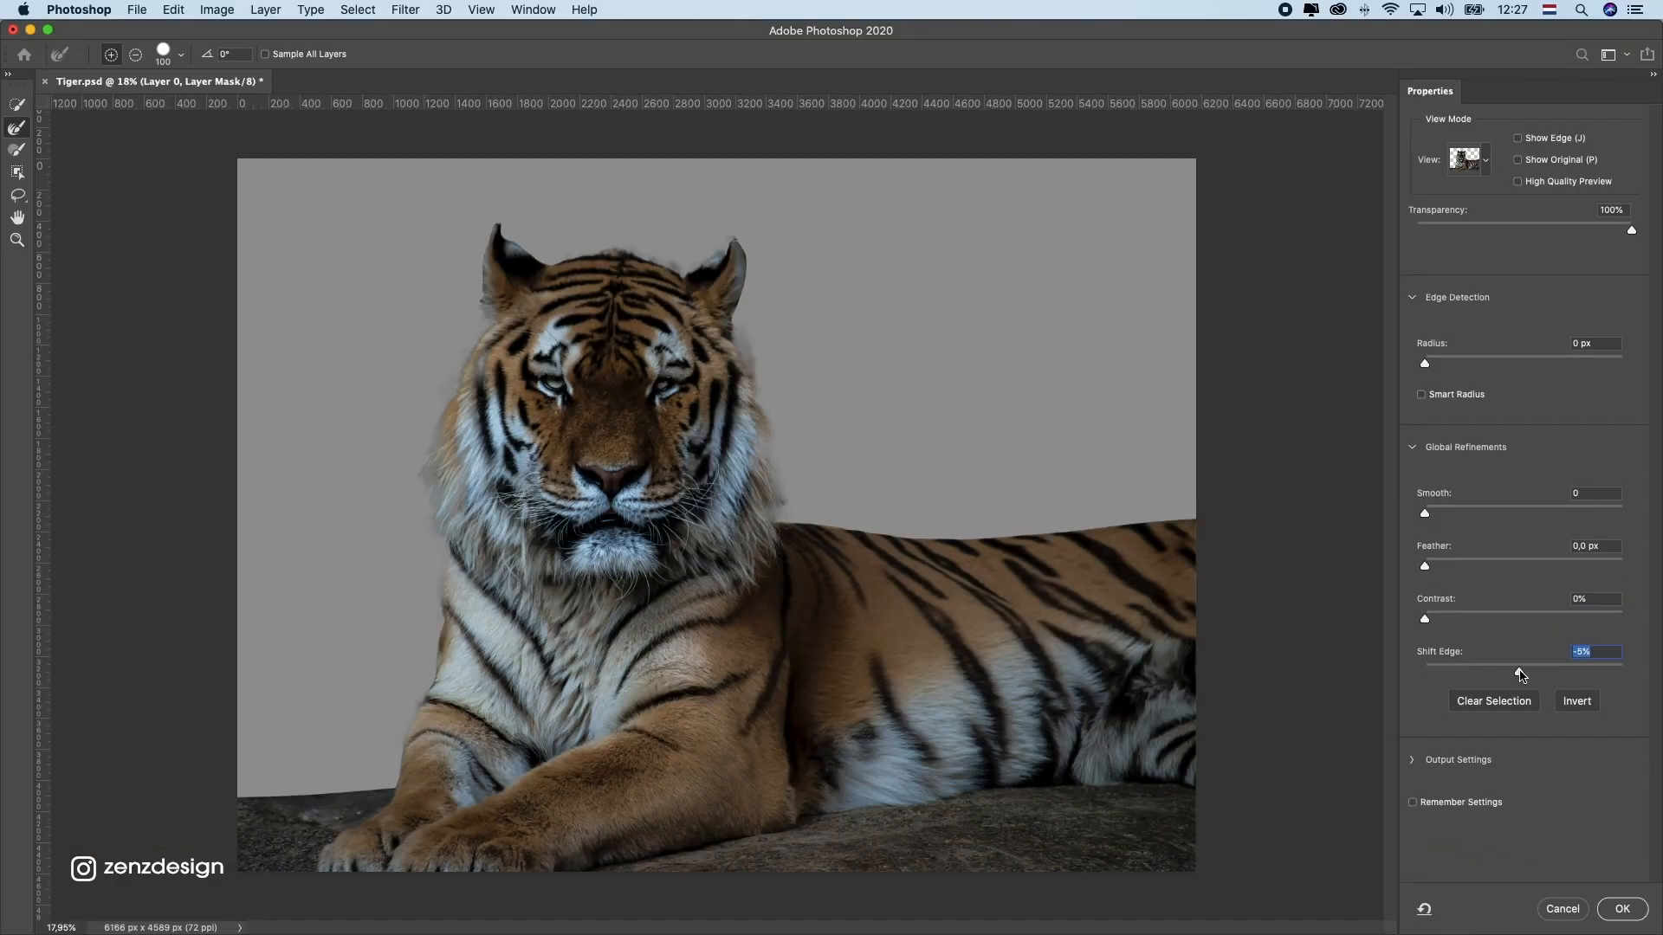
left_click(1621, 908)
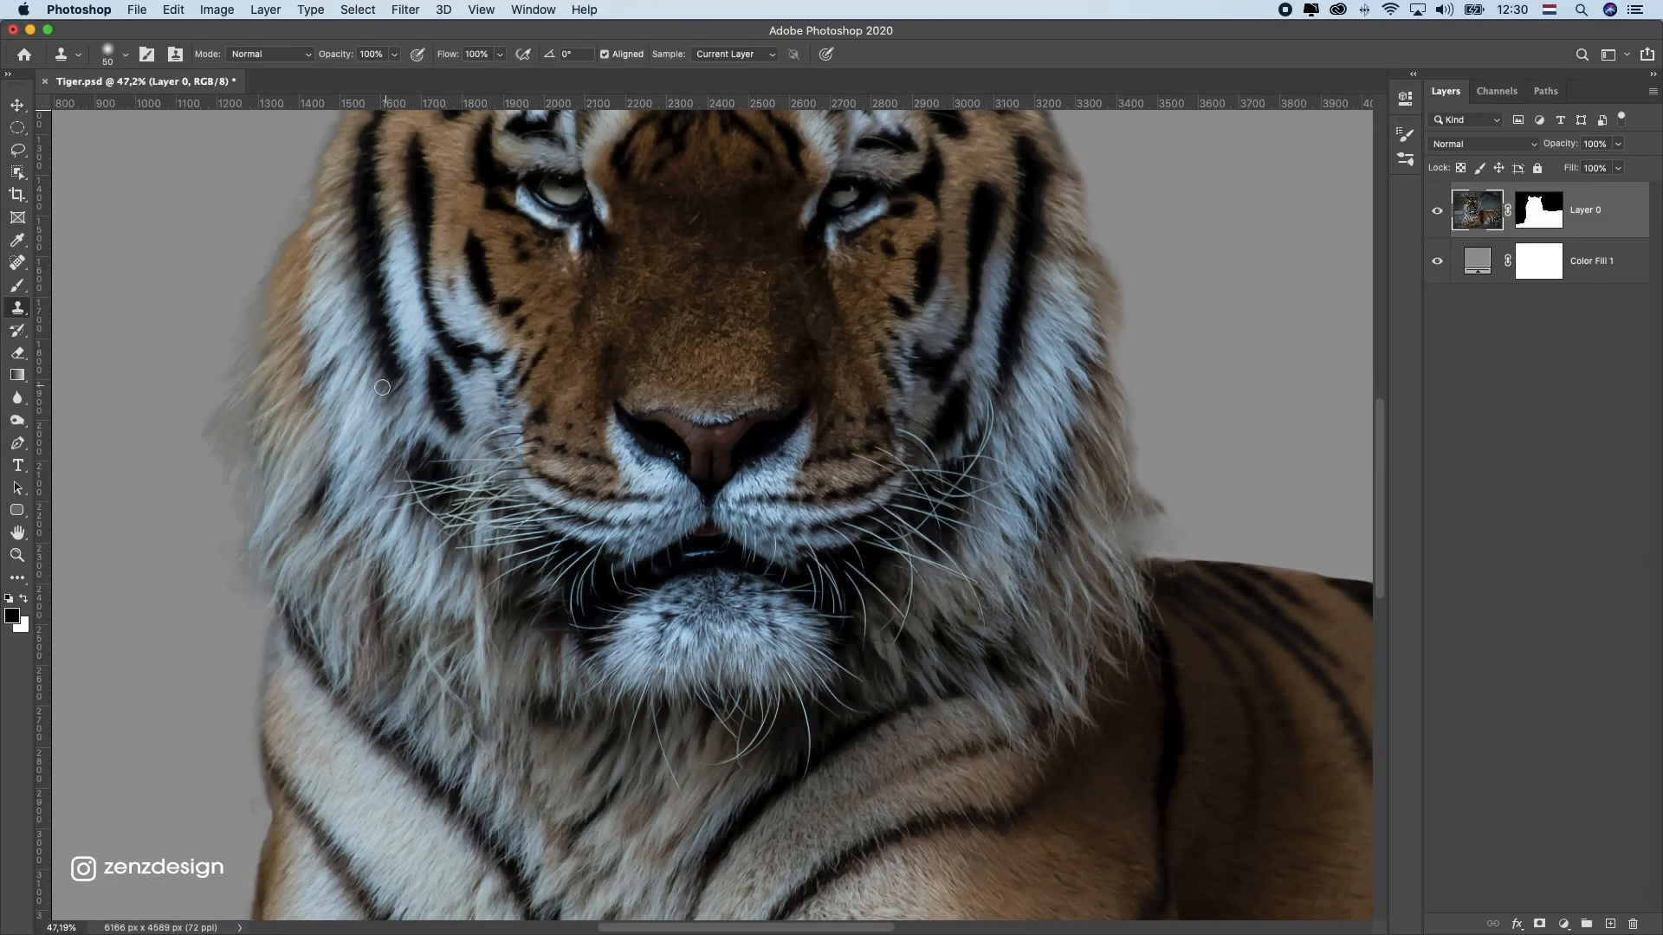
- Clone Stamp over a patch of the tiger's fur
left_click(106, 54)
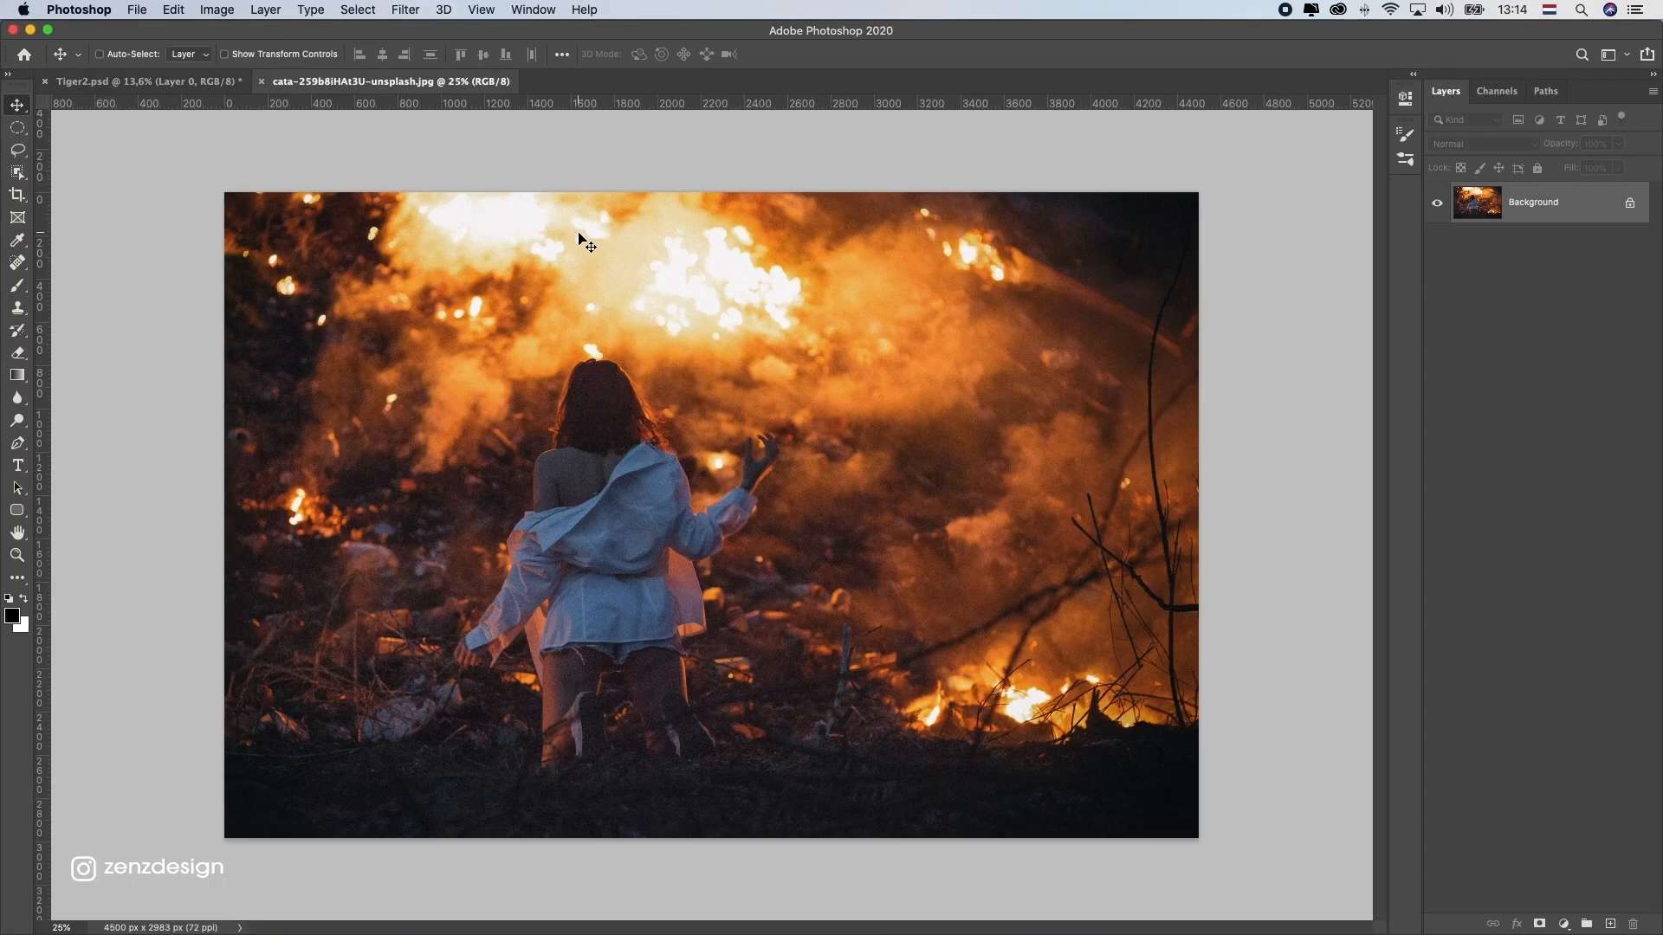
mouse_move(496, 175)
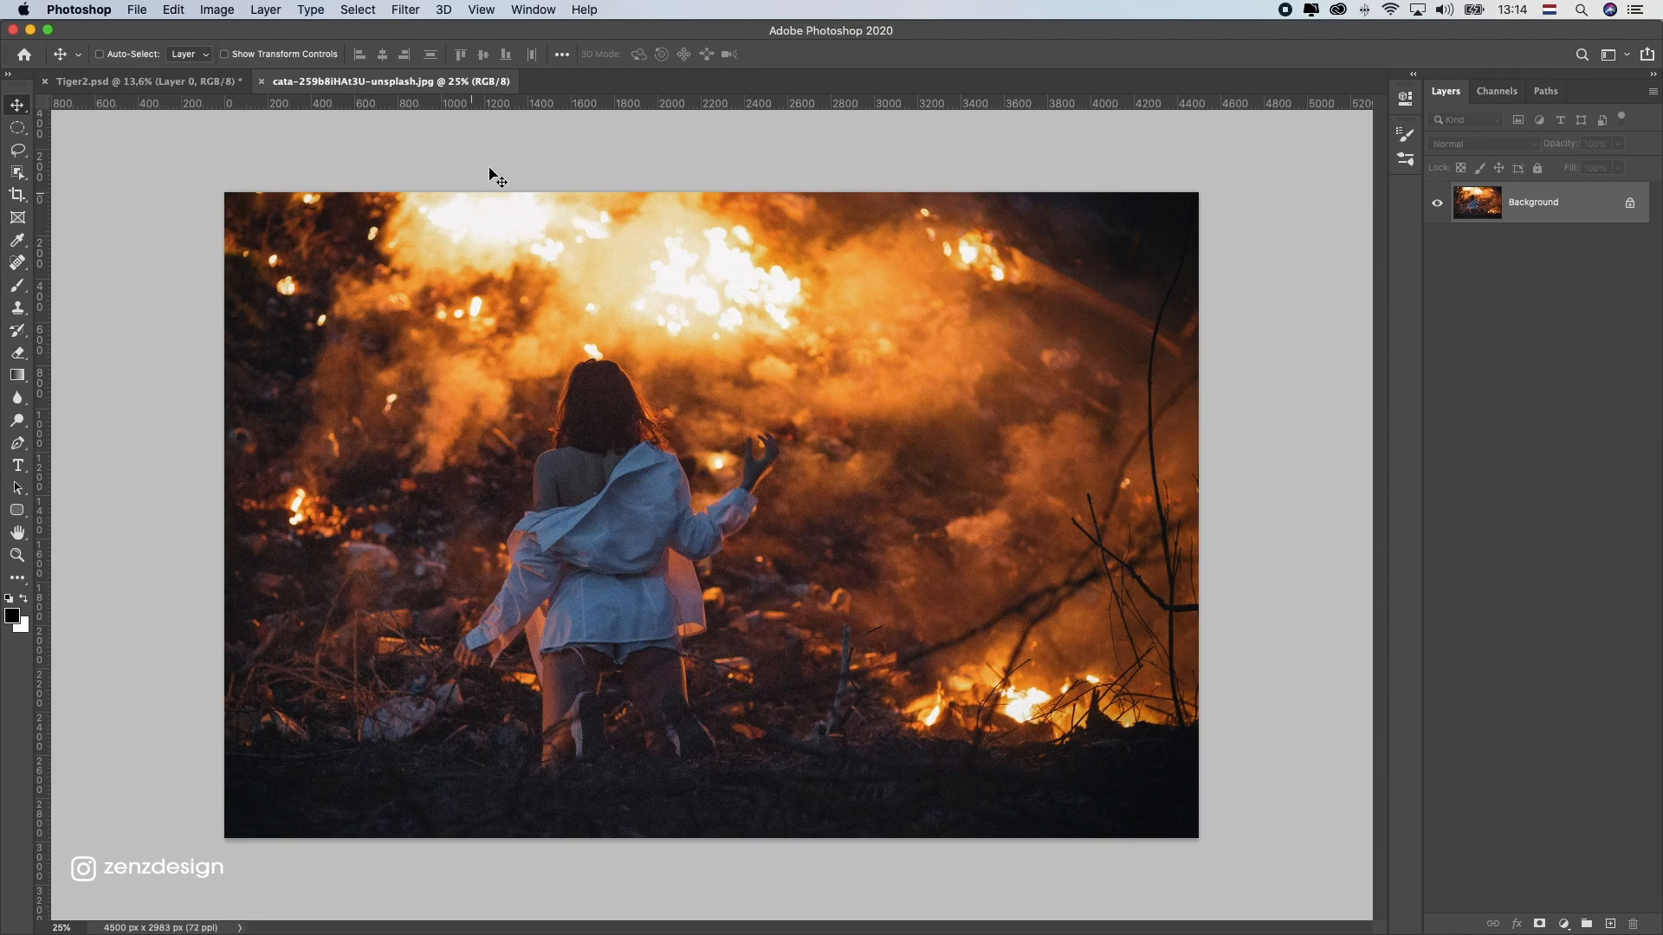
mouse_move(535, 366)
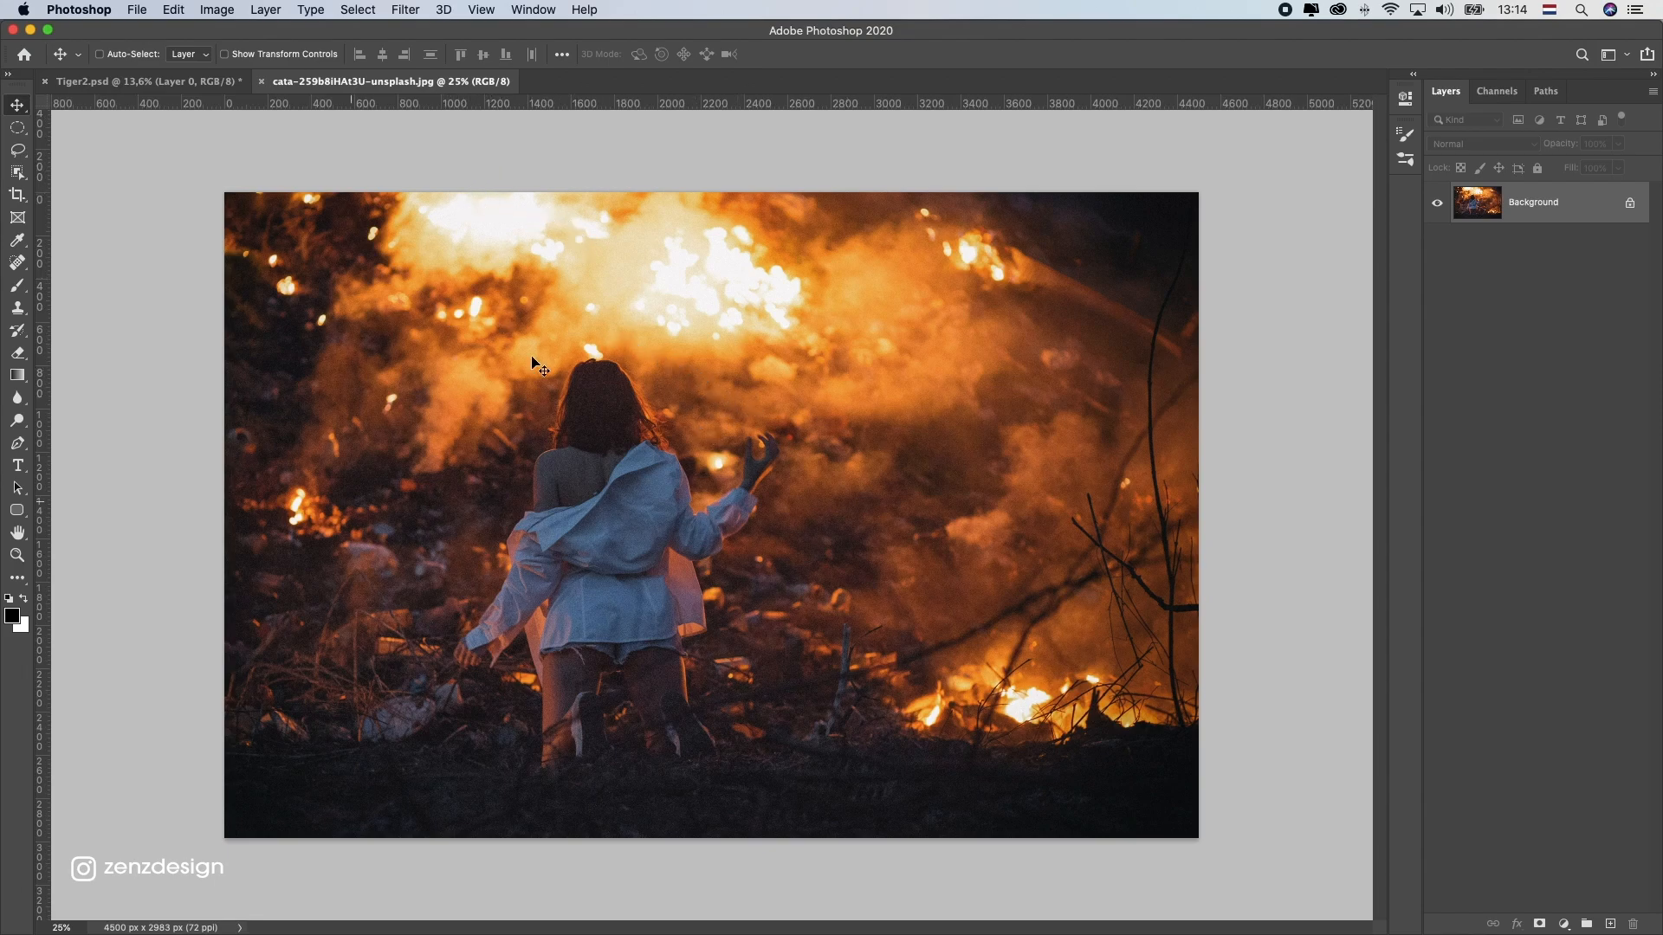
mouse_move(554, 258)
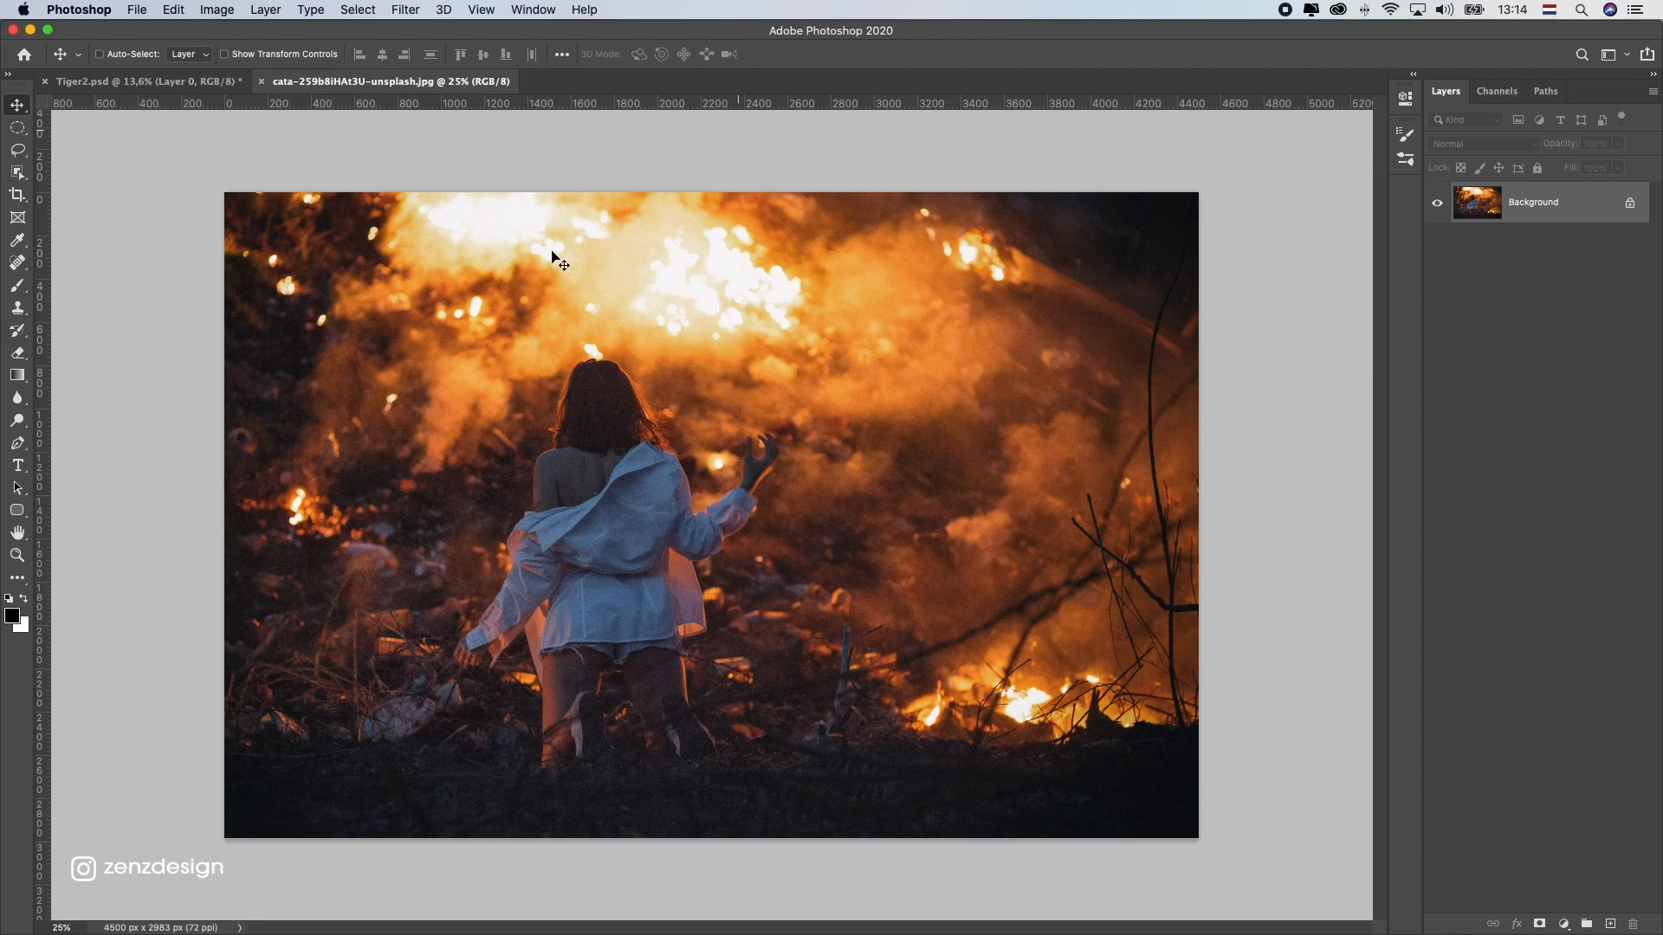
- Move the fire photo into Tiger2.psd, delete the grey Color Fill layer, and add a new layer
left_click(143, 81)
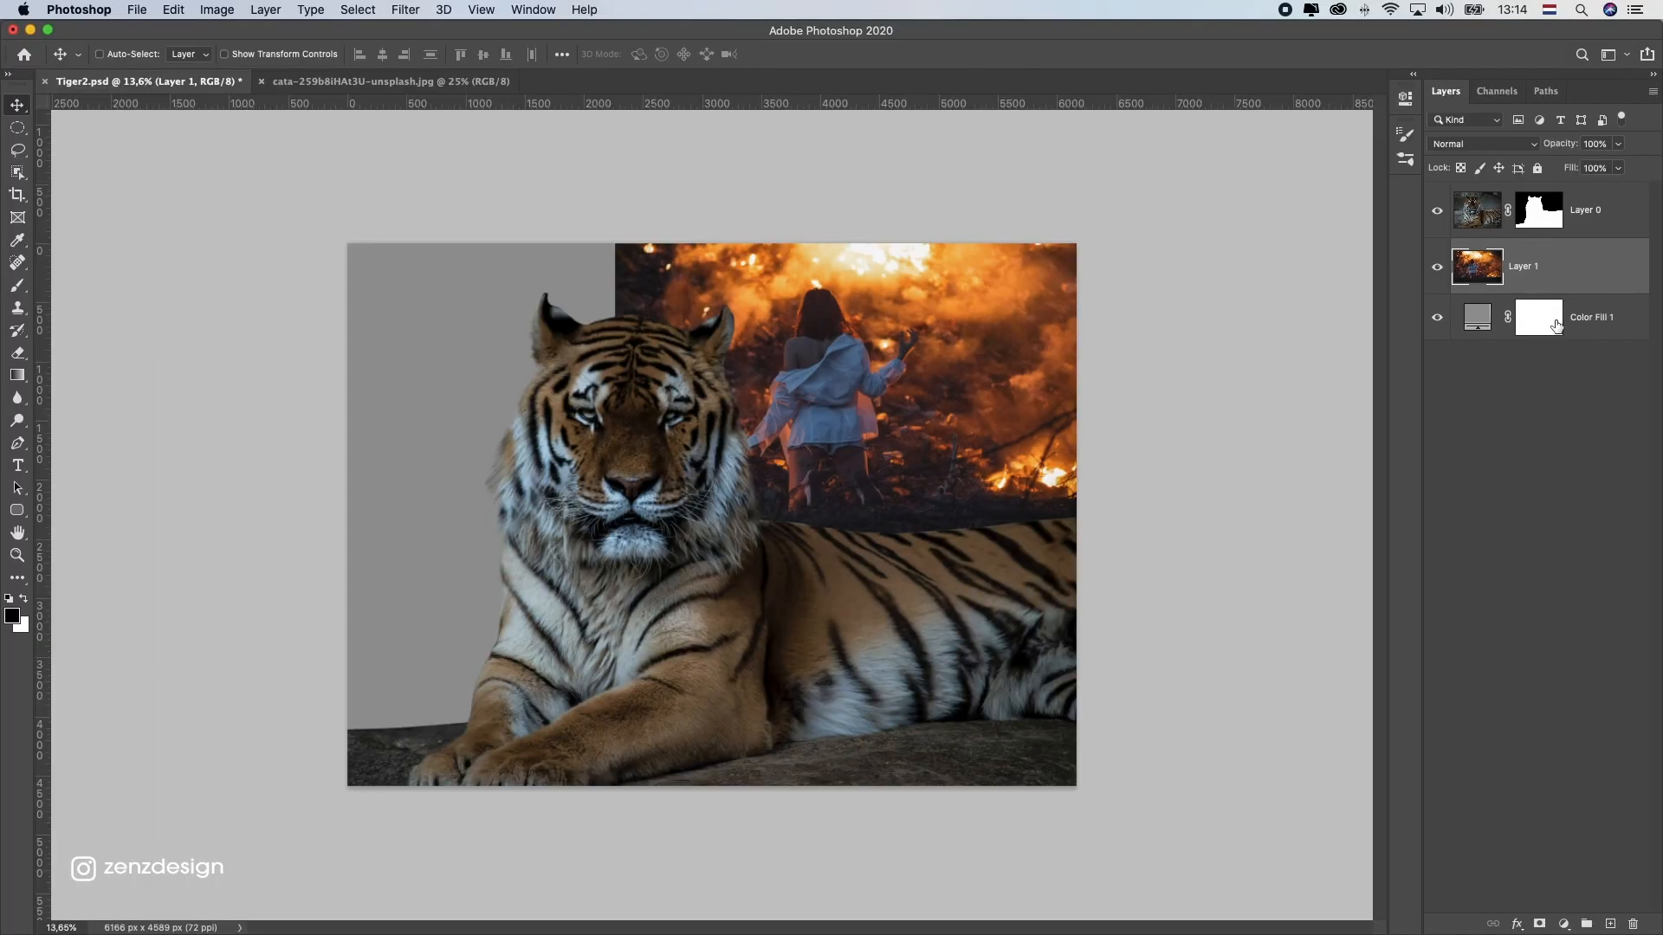
left_click(1539, 317)
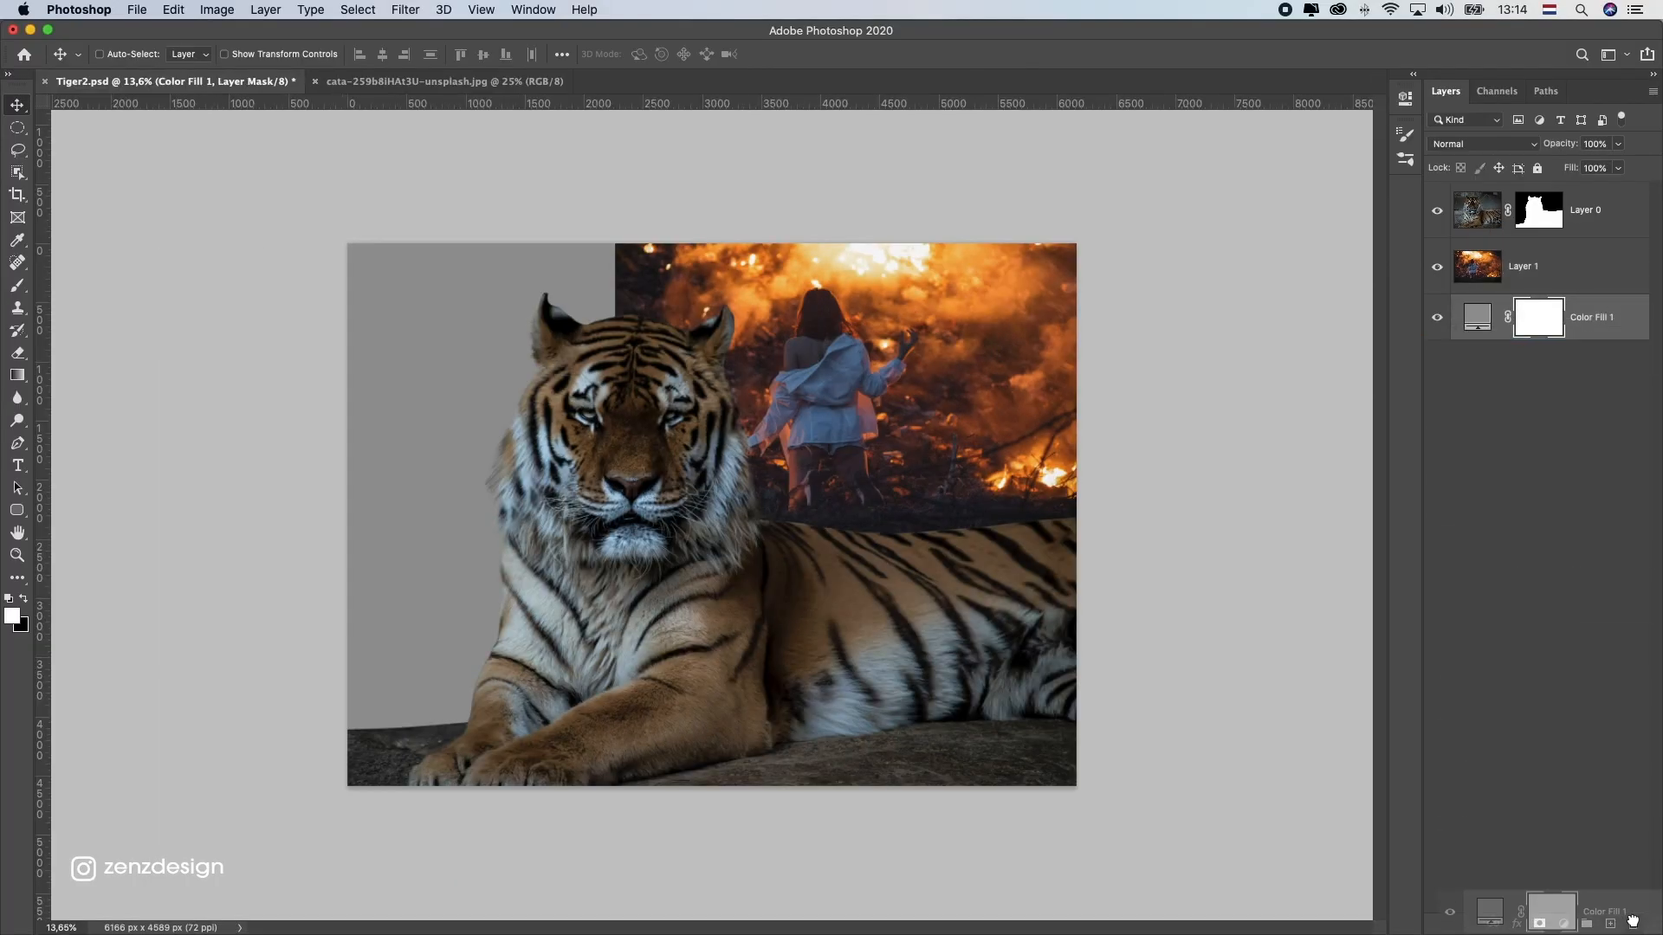
right_click(1524, 266)
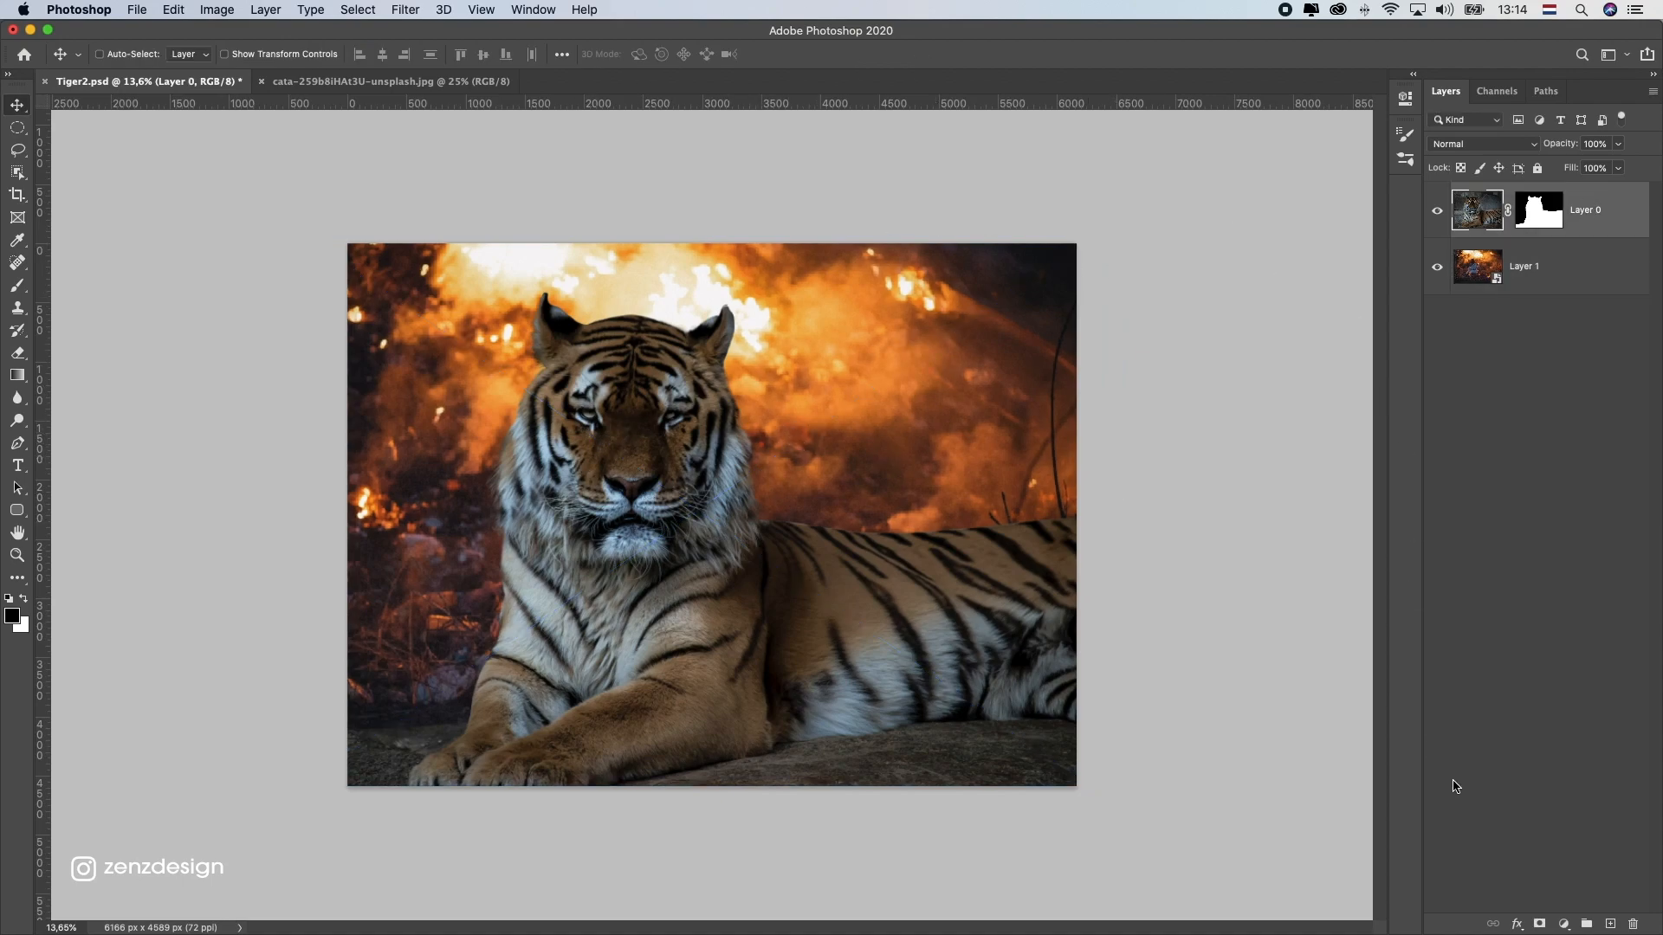
left_click(1616, 924)
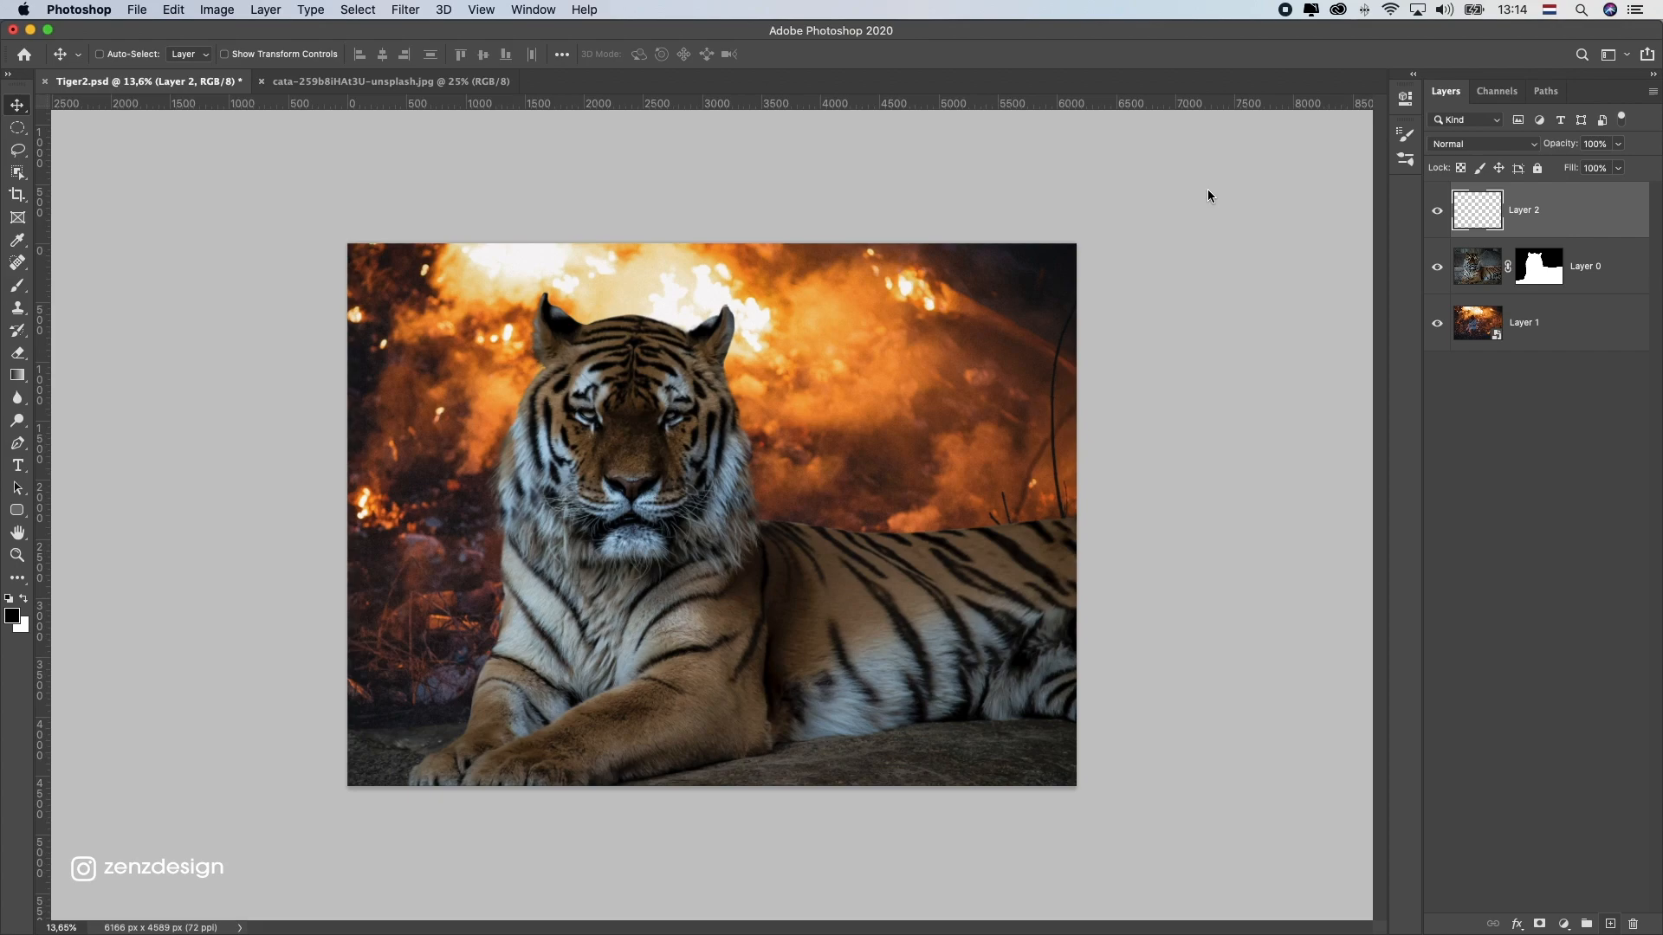
left_click(171, 8)
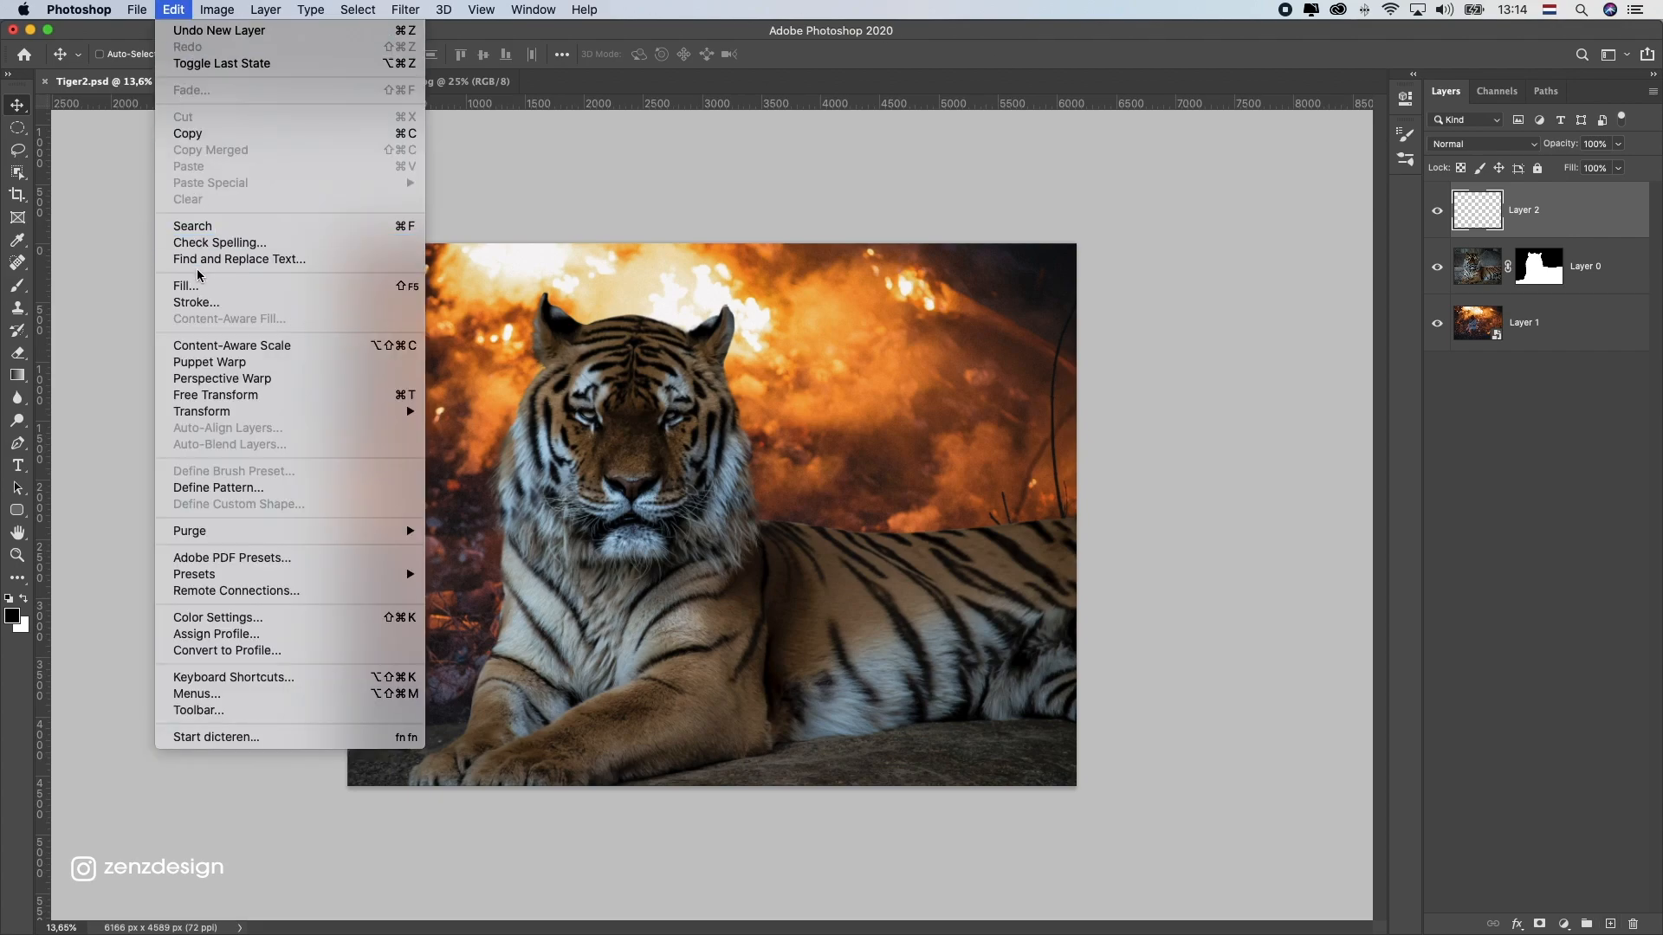
- Fill Layer 2 with 50% gray, clip it to the tiger, and set it to Overlay
left_click(185, 285)
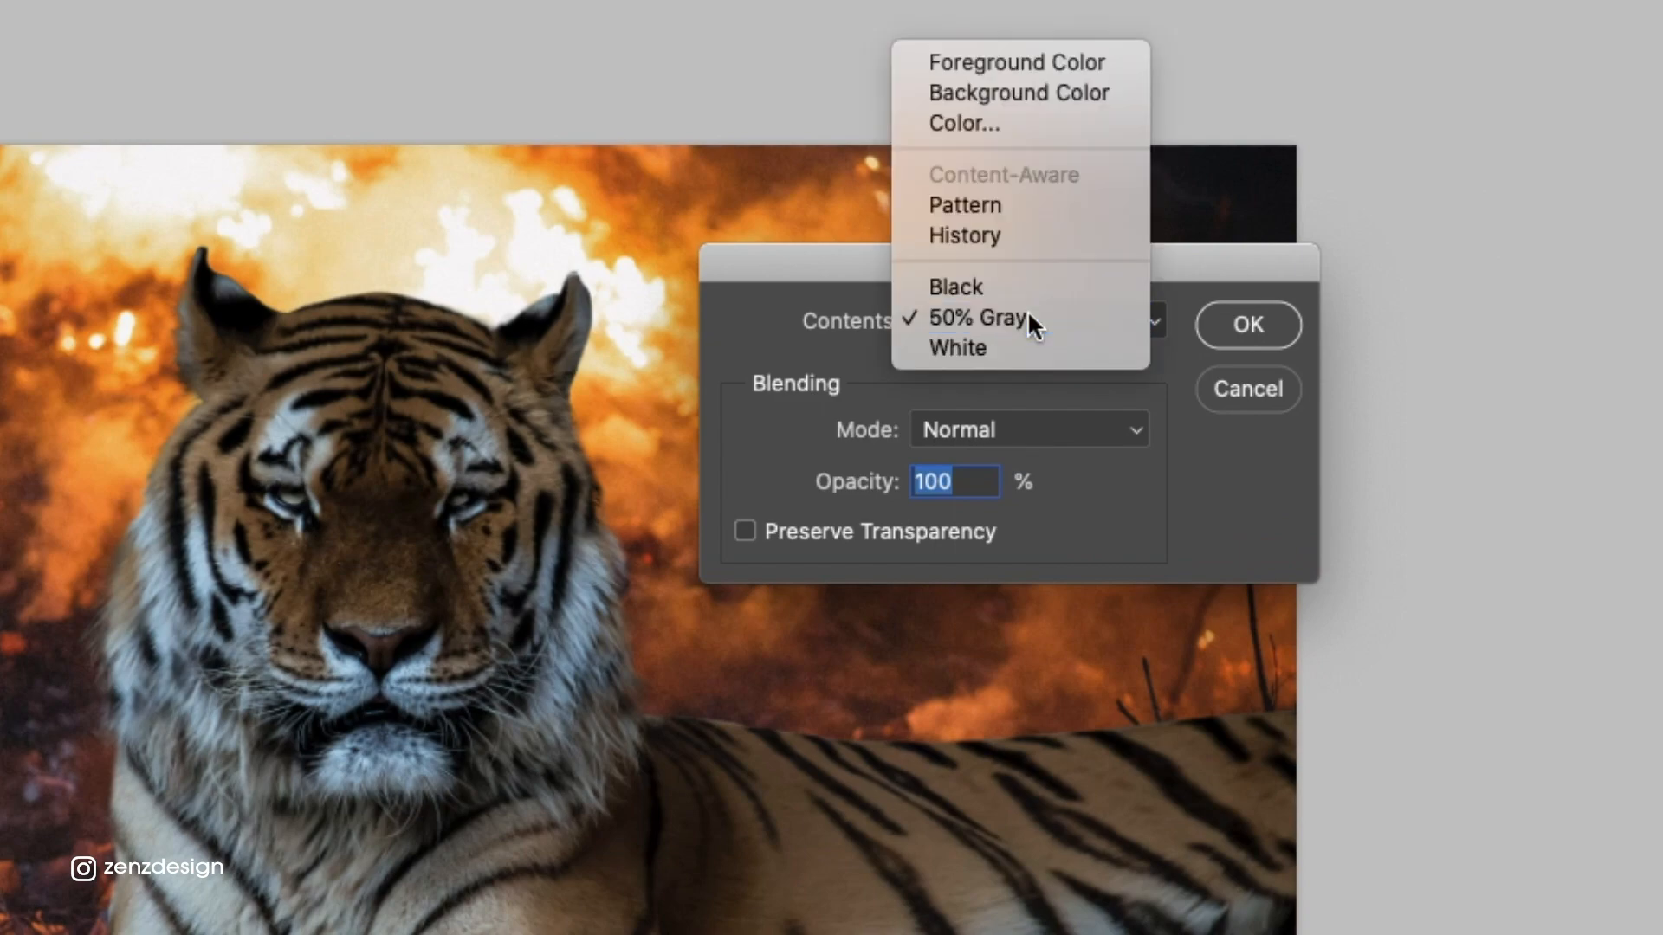
left_click(1247, 325)
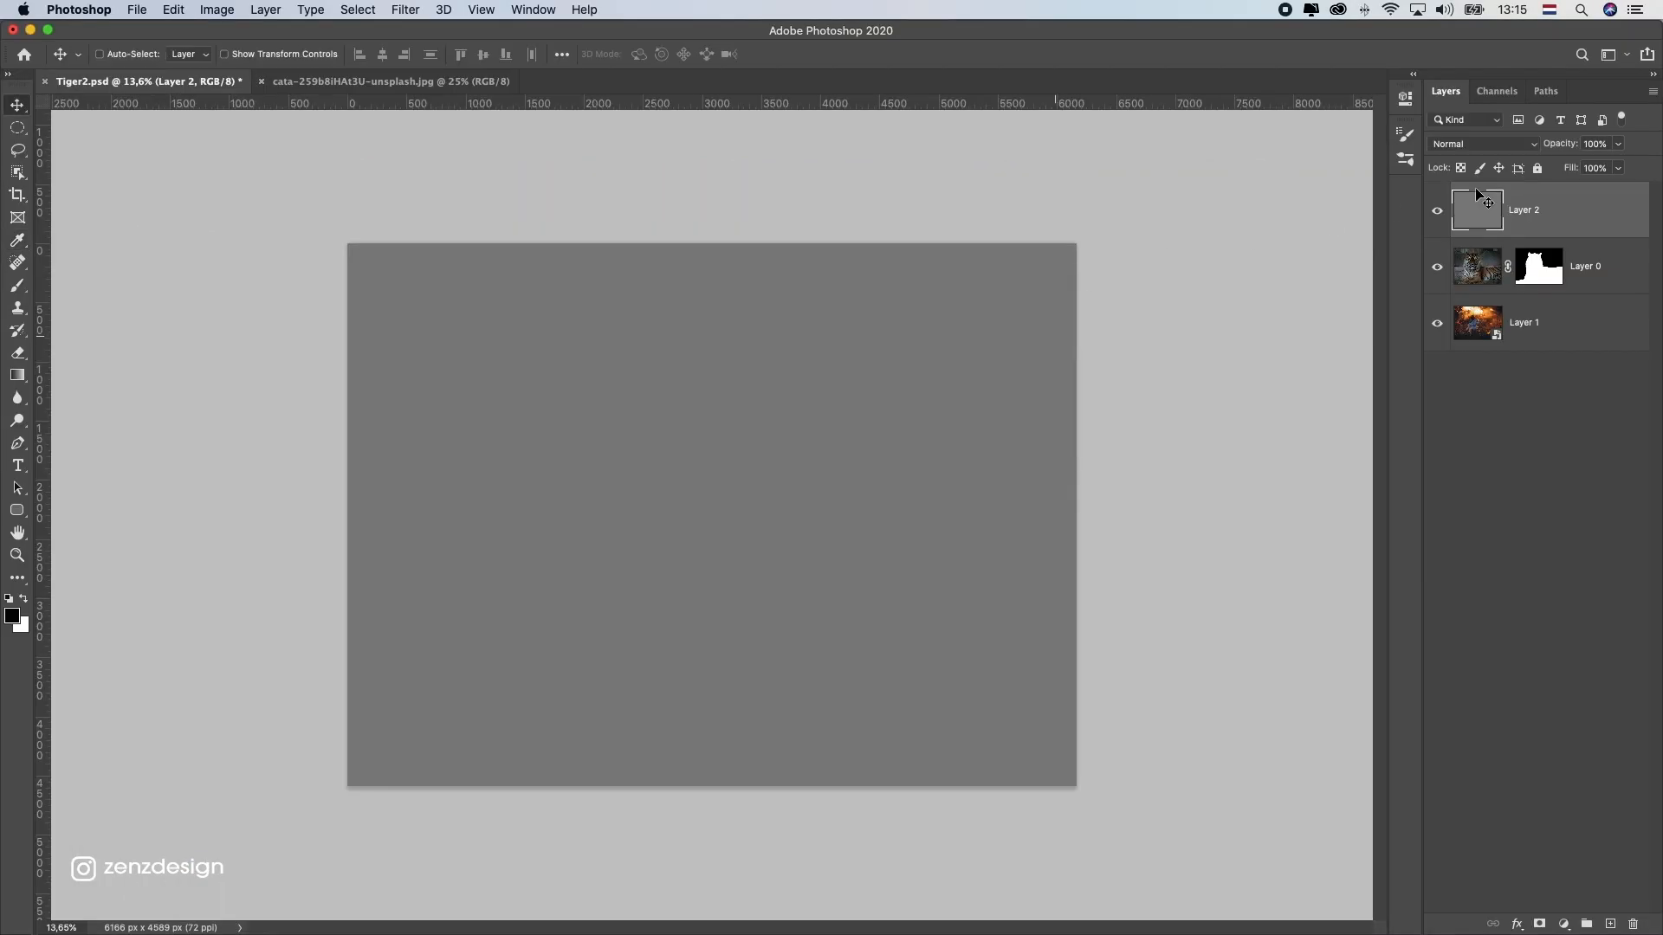
right_click(1523, 208)
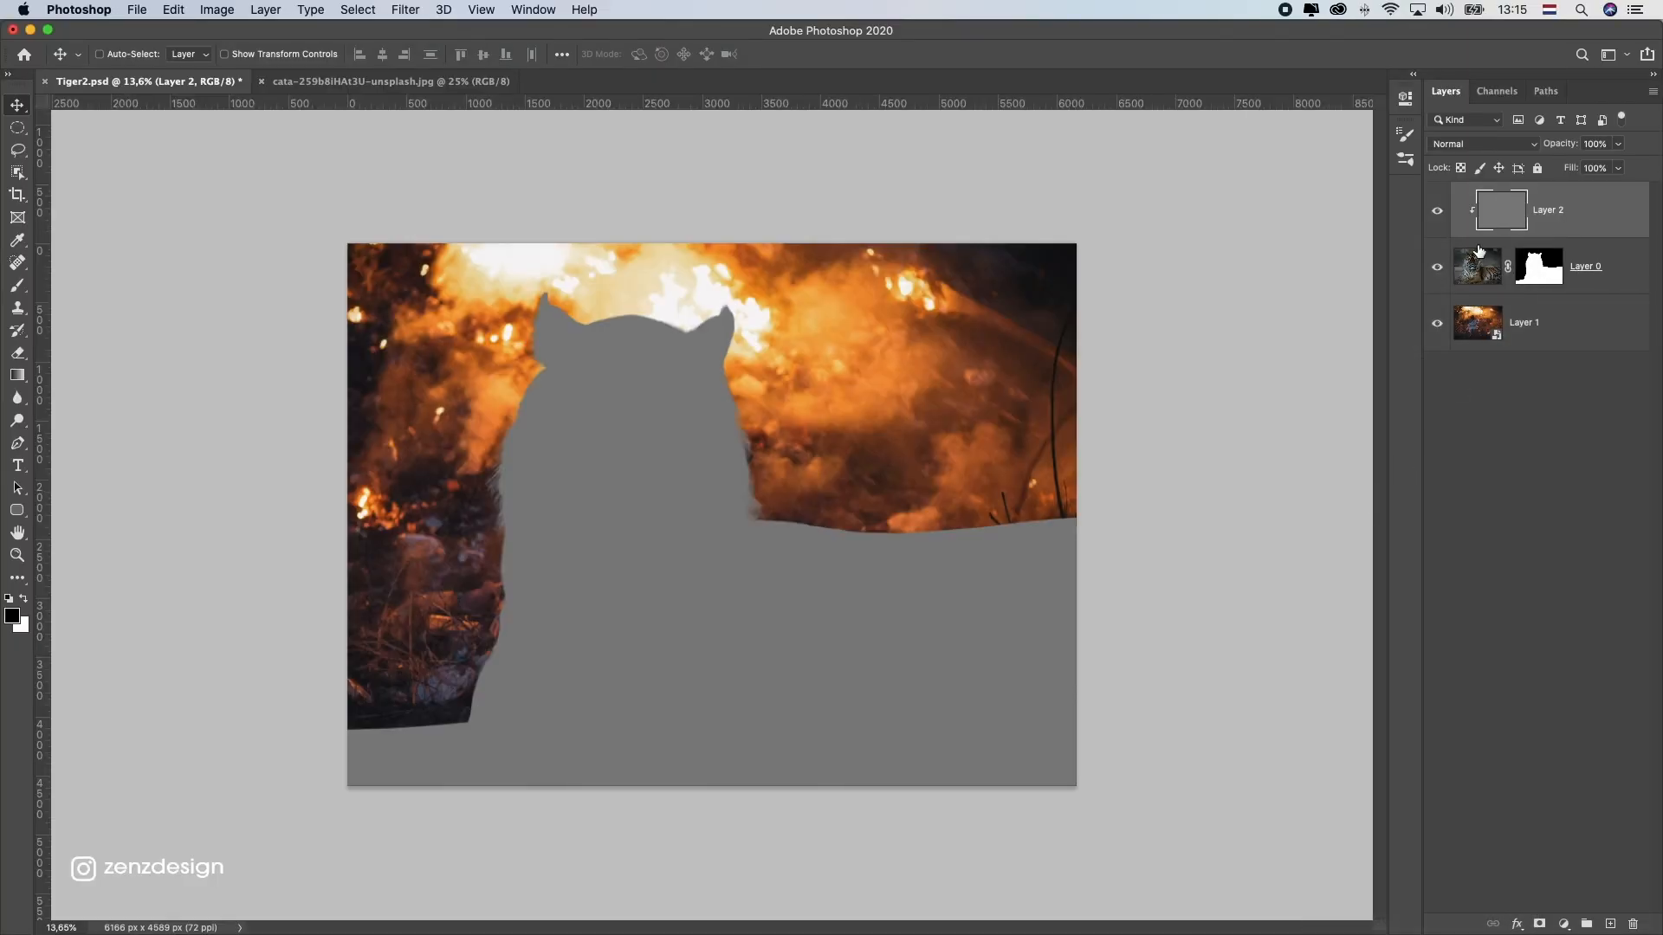
mouse_move(1107, 516)
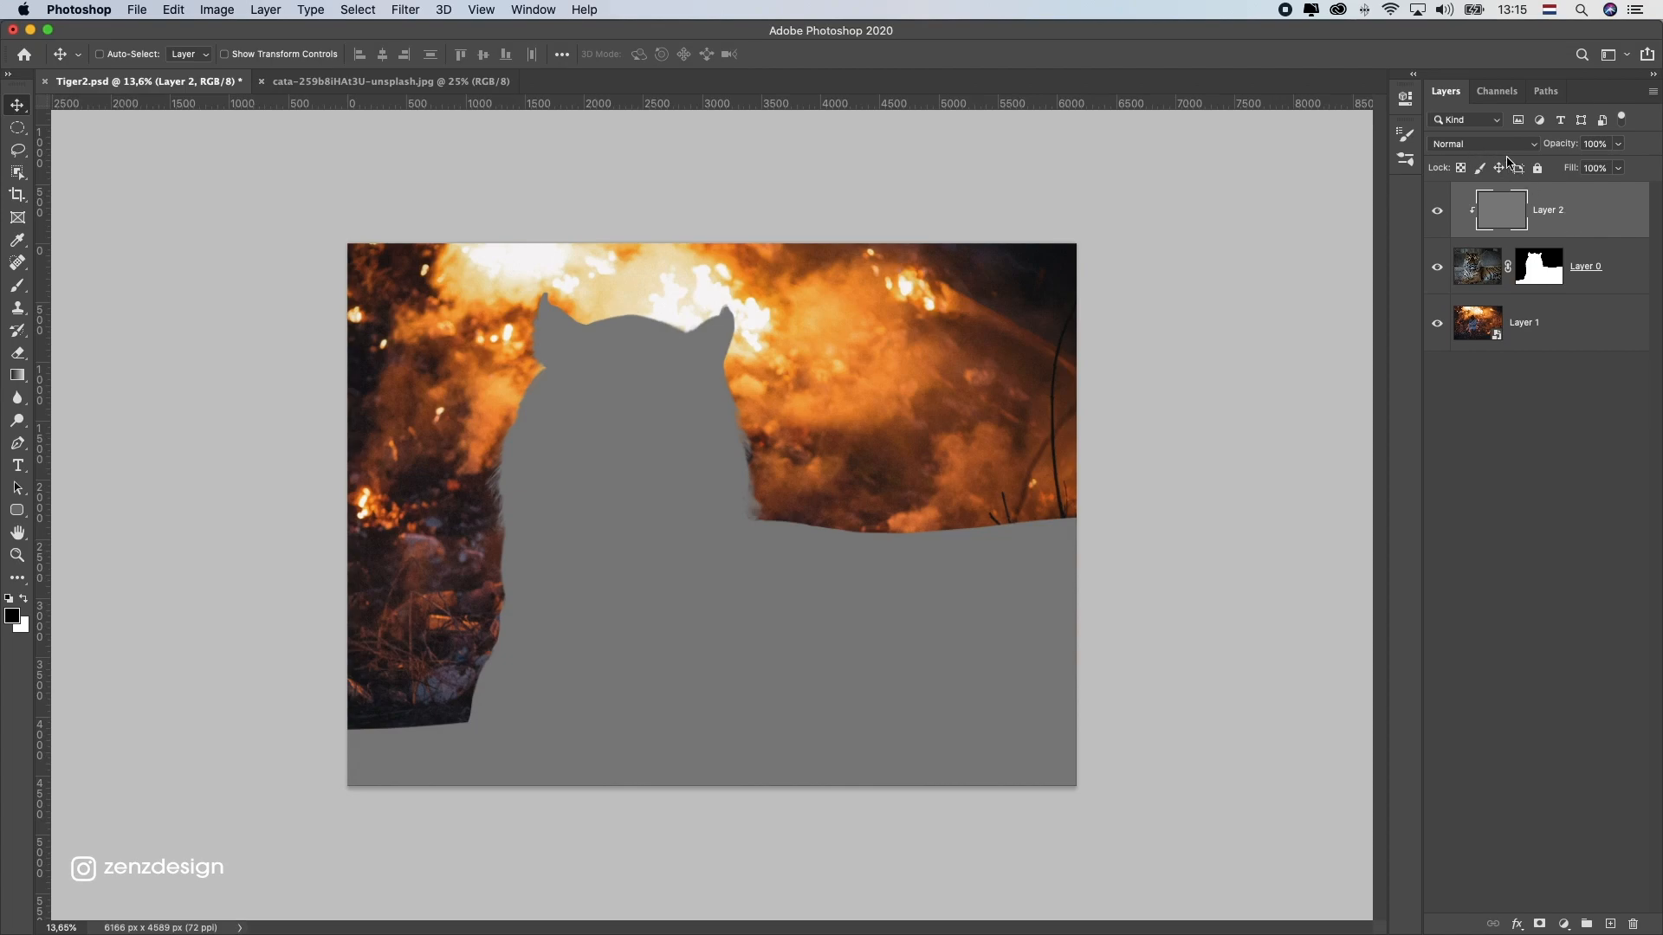
left_click(1482, 143)
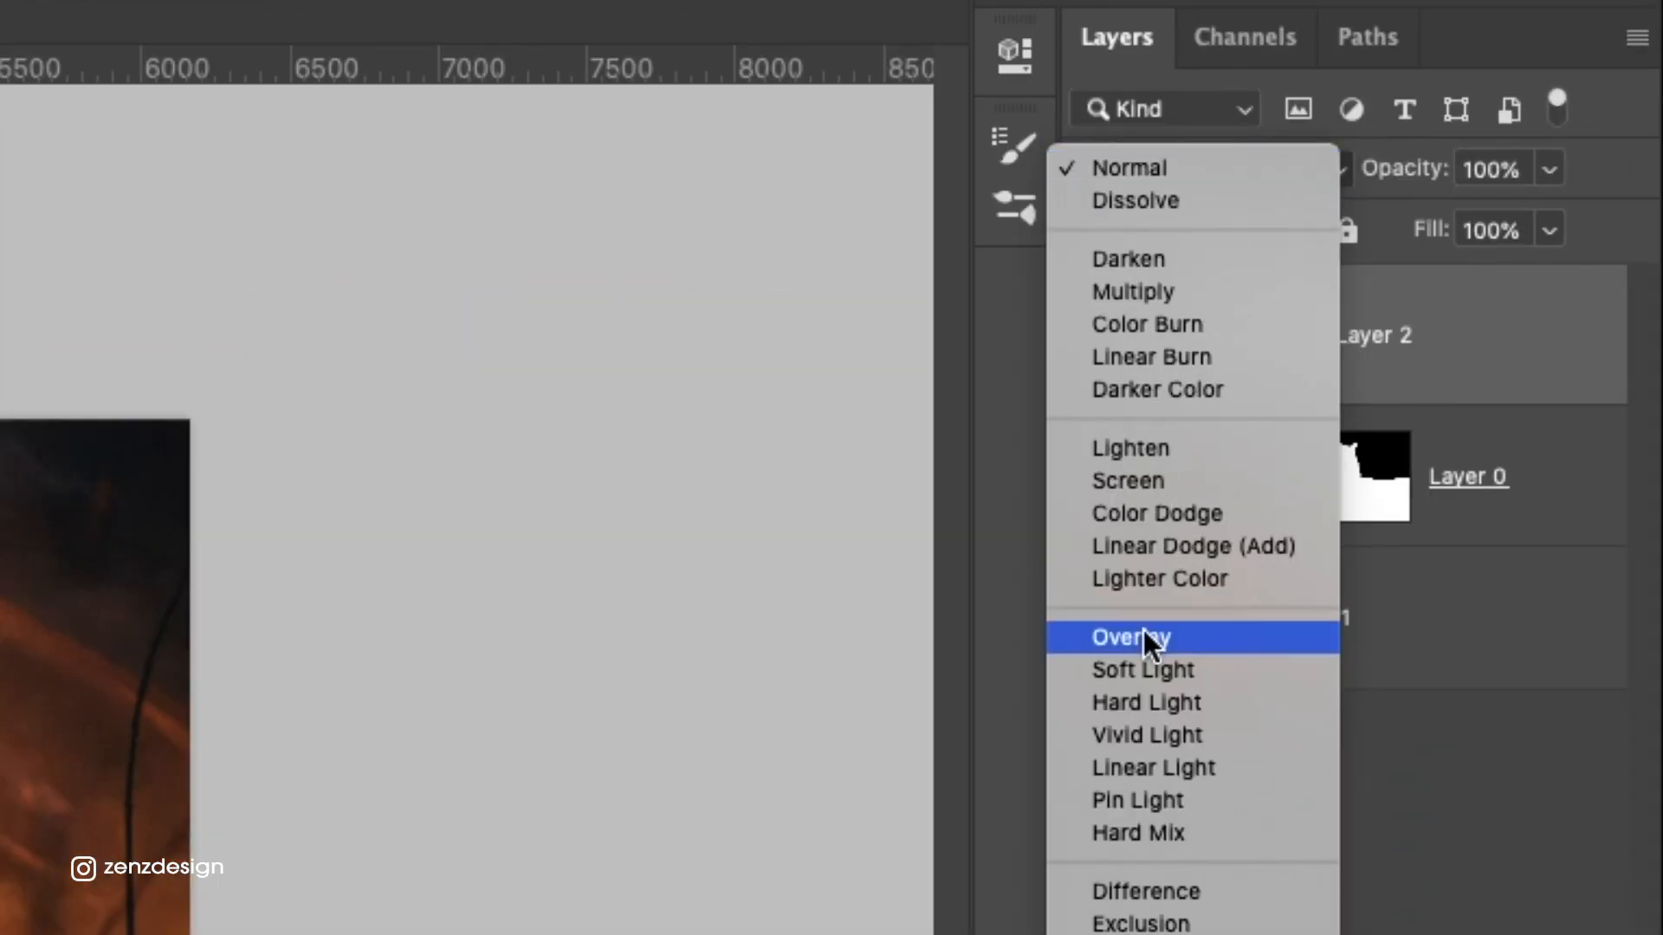
left_click(1129, 638)
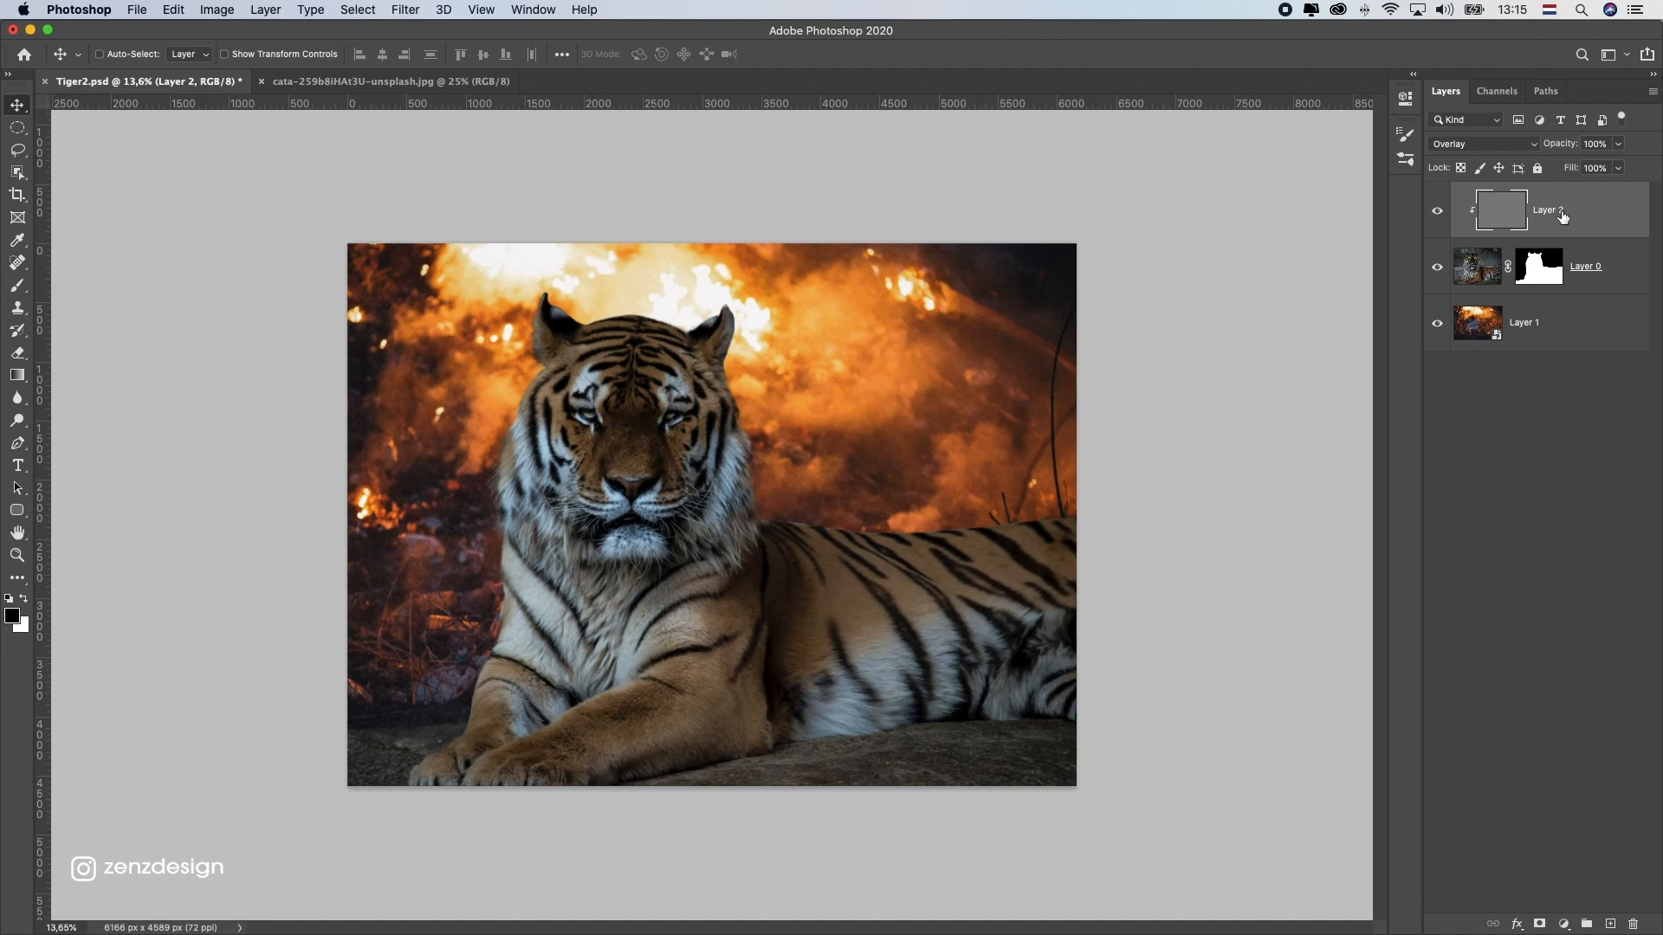
- Duplicate the grey Overlay layer, rename the two 'dodge' and 'burn', and pick the Dodge tool
right_click(1544, 209)
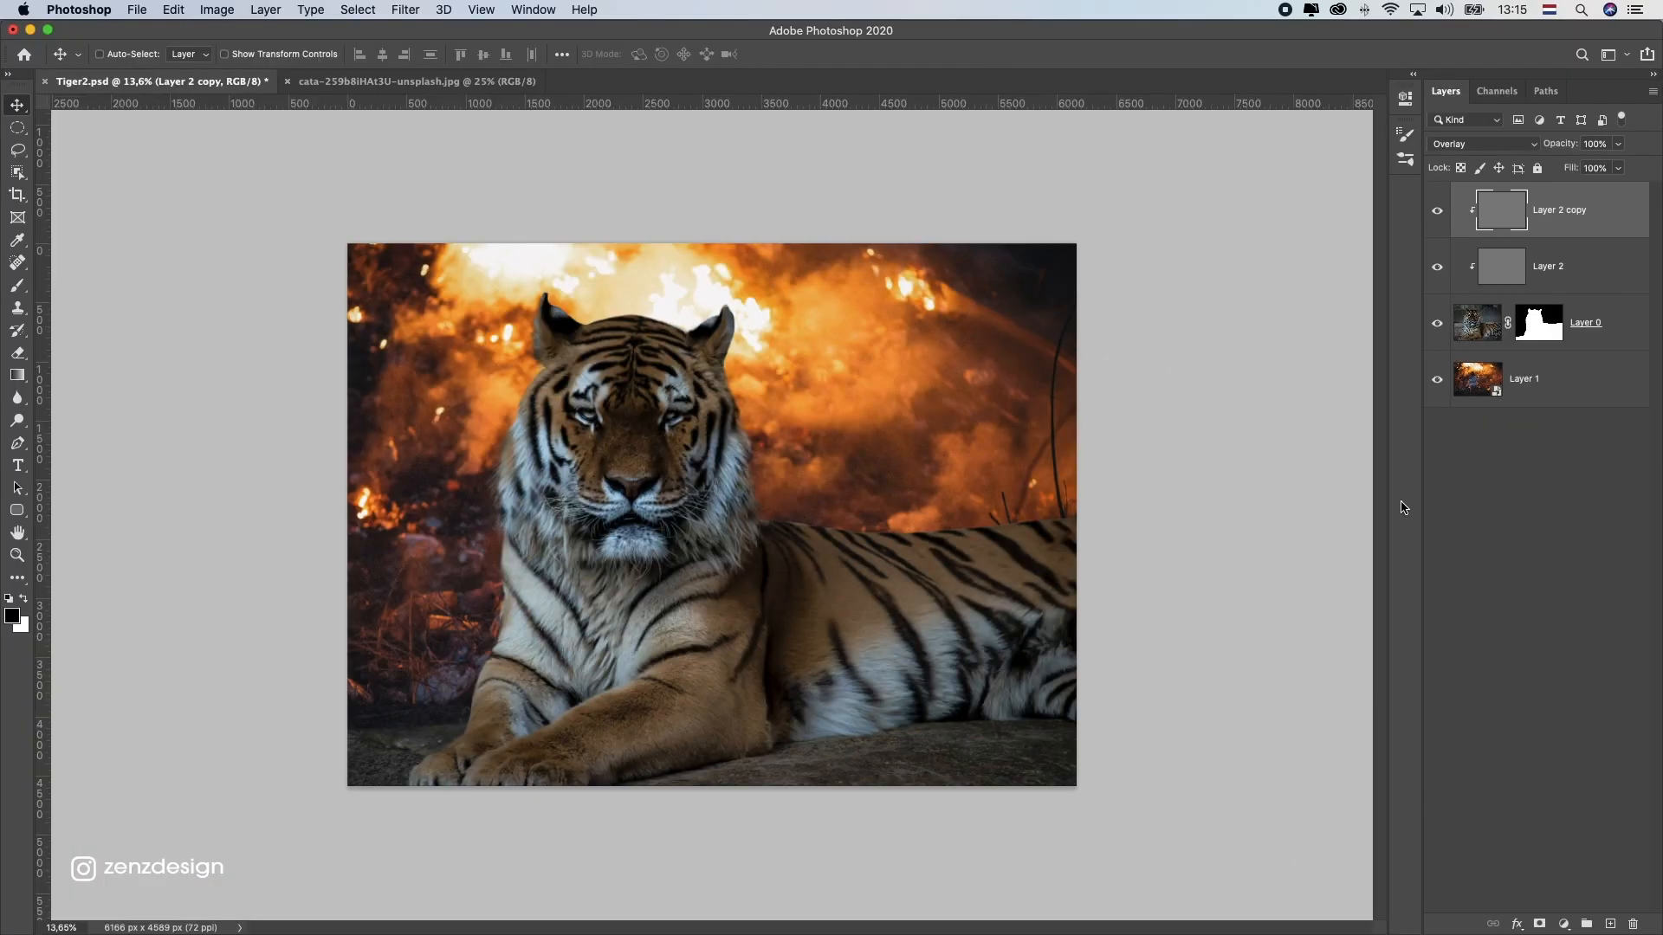
double_click(1549, 266)
type("dodge")
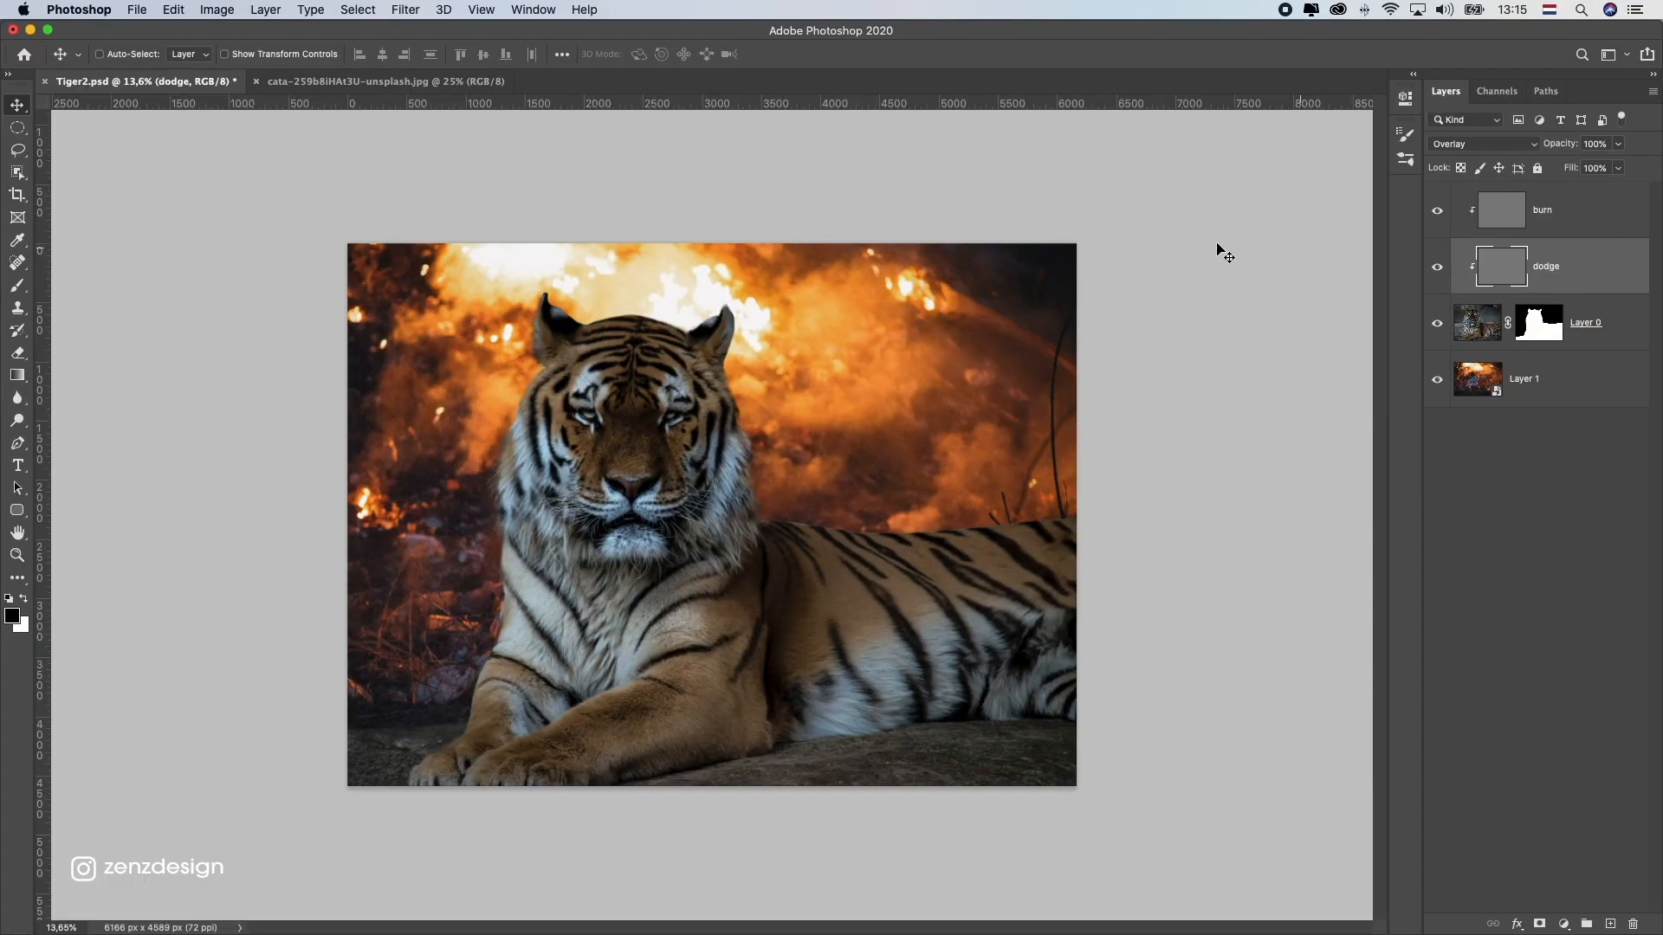
left_click(18, 419)
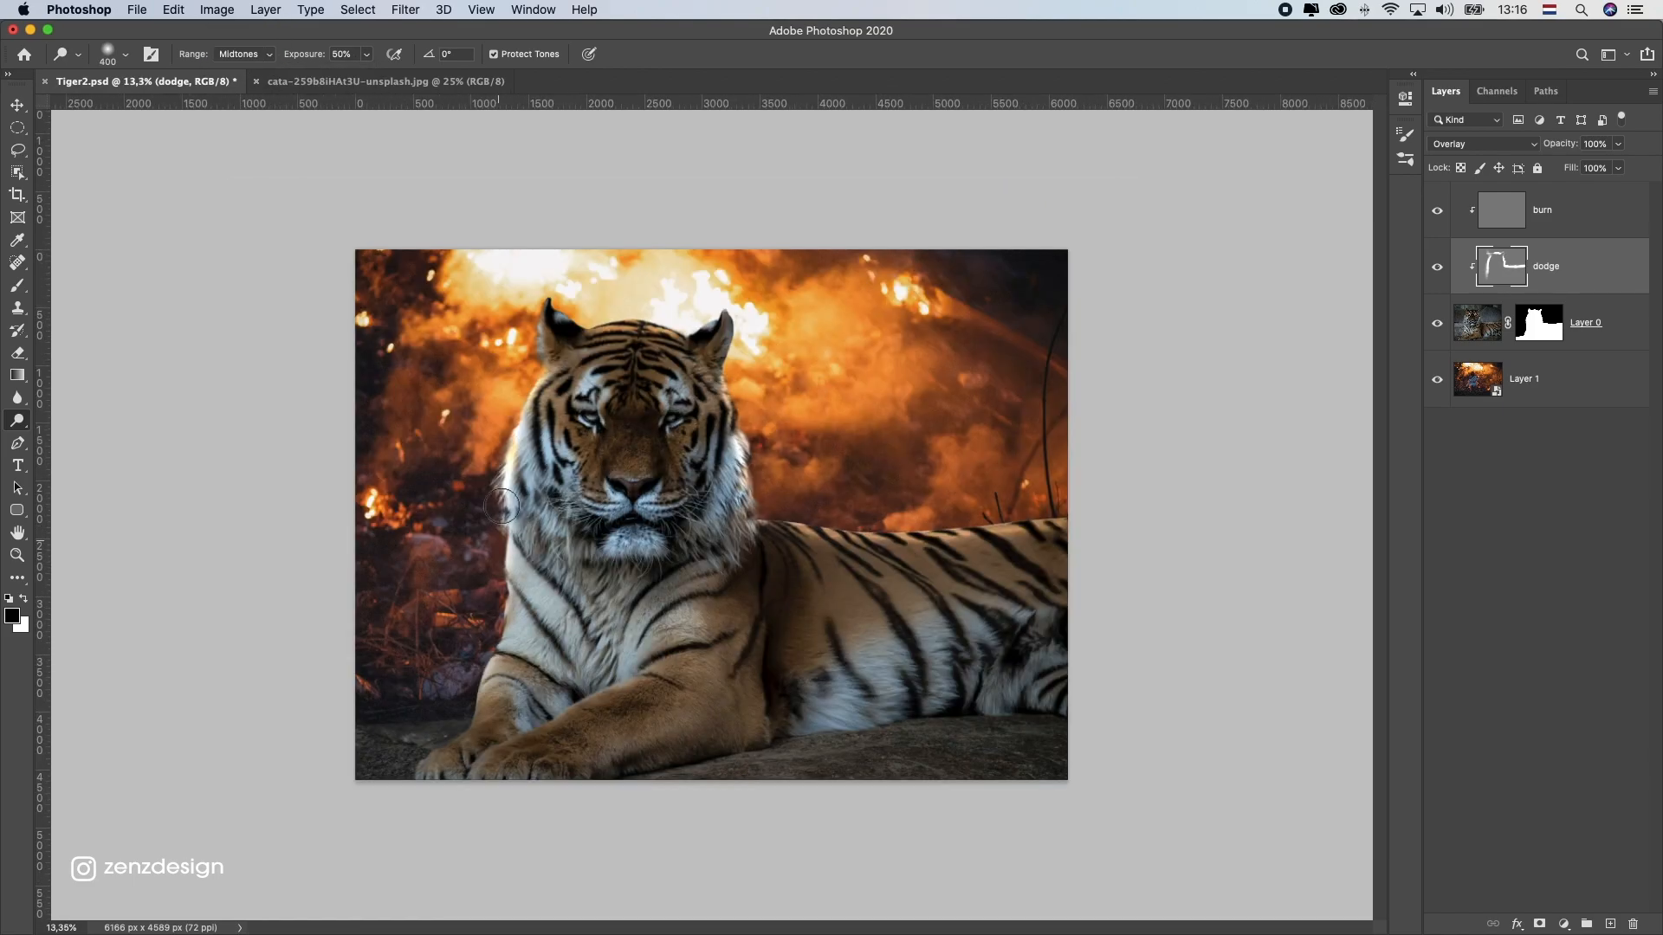
- Select the burn layer to darken the tiger's shadows with the Burn tool
left_click(1541, 210)
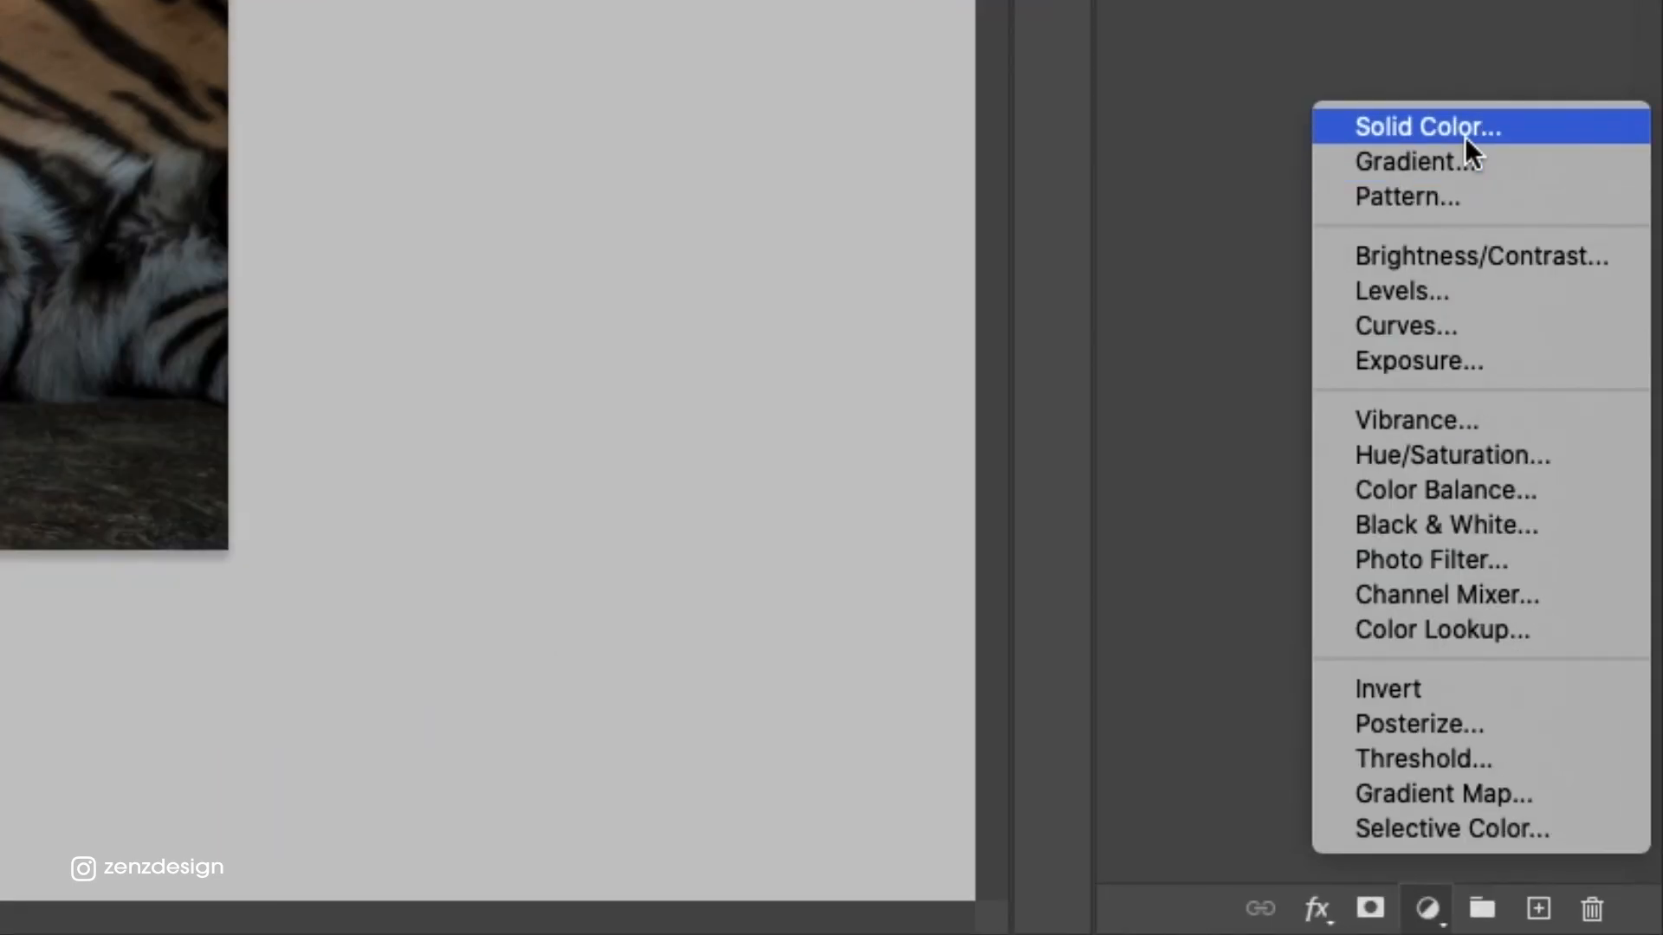
- Add an orange Solid Color fill clipped to the tiger, blended in Overlay at 10% opacity
left_click(1427, 127)
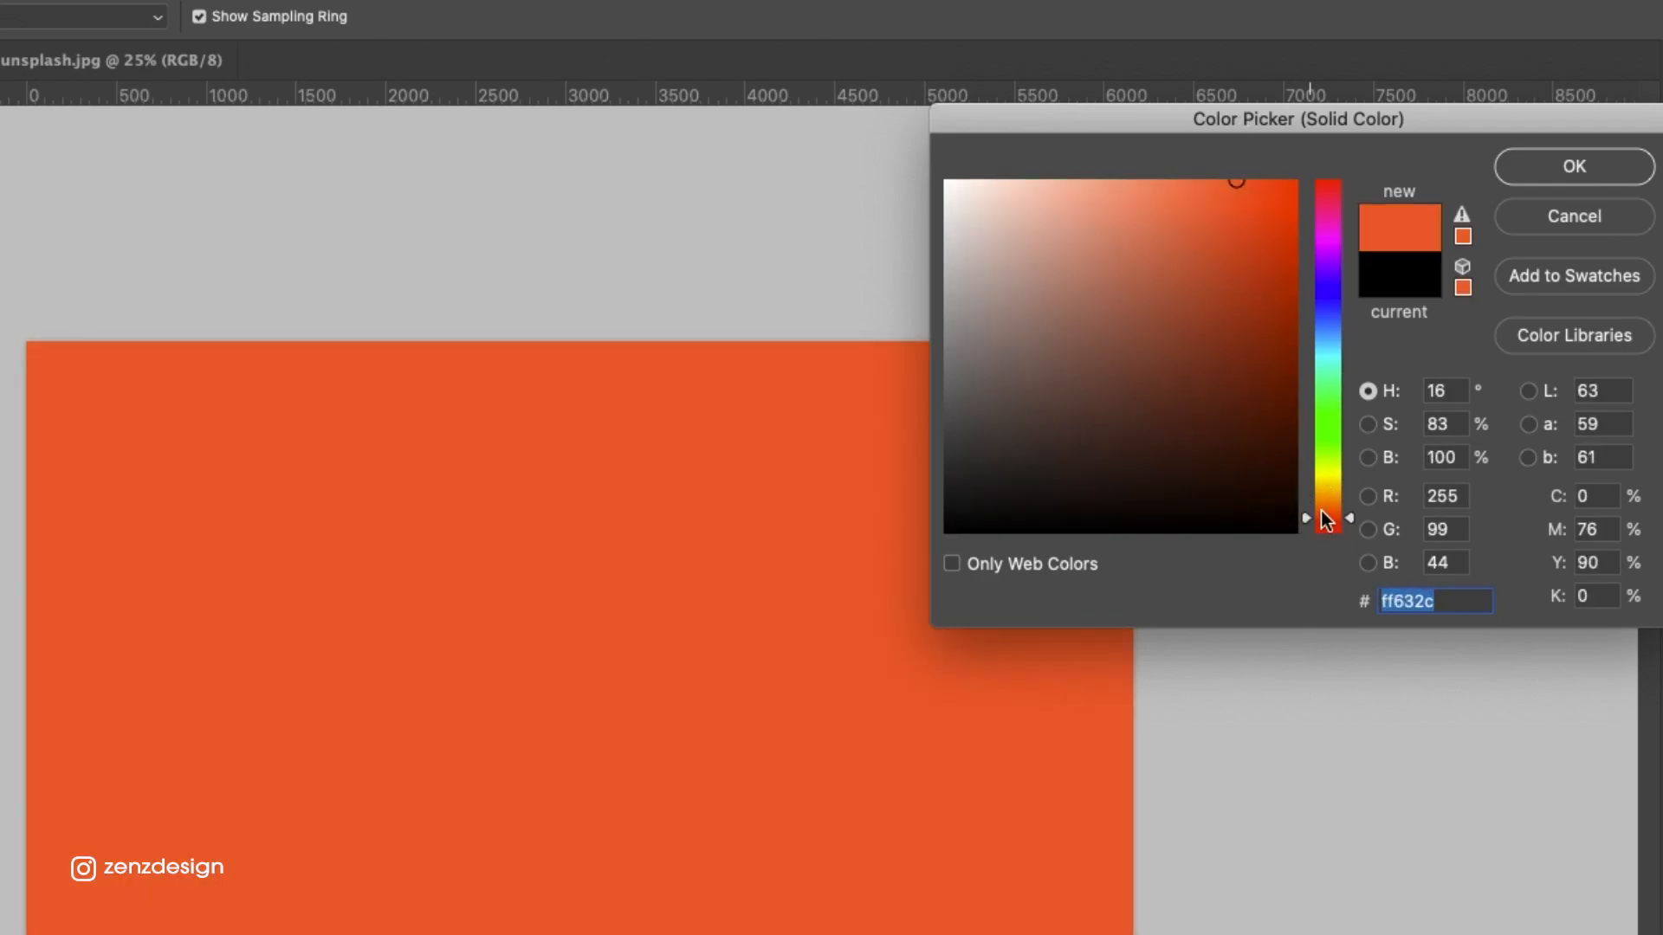
left_click(1573, 166)
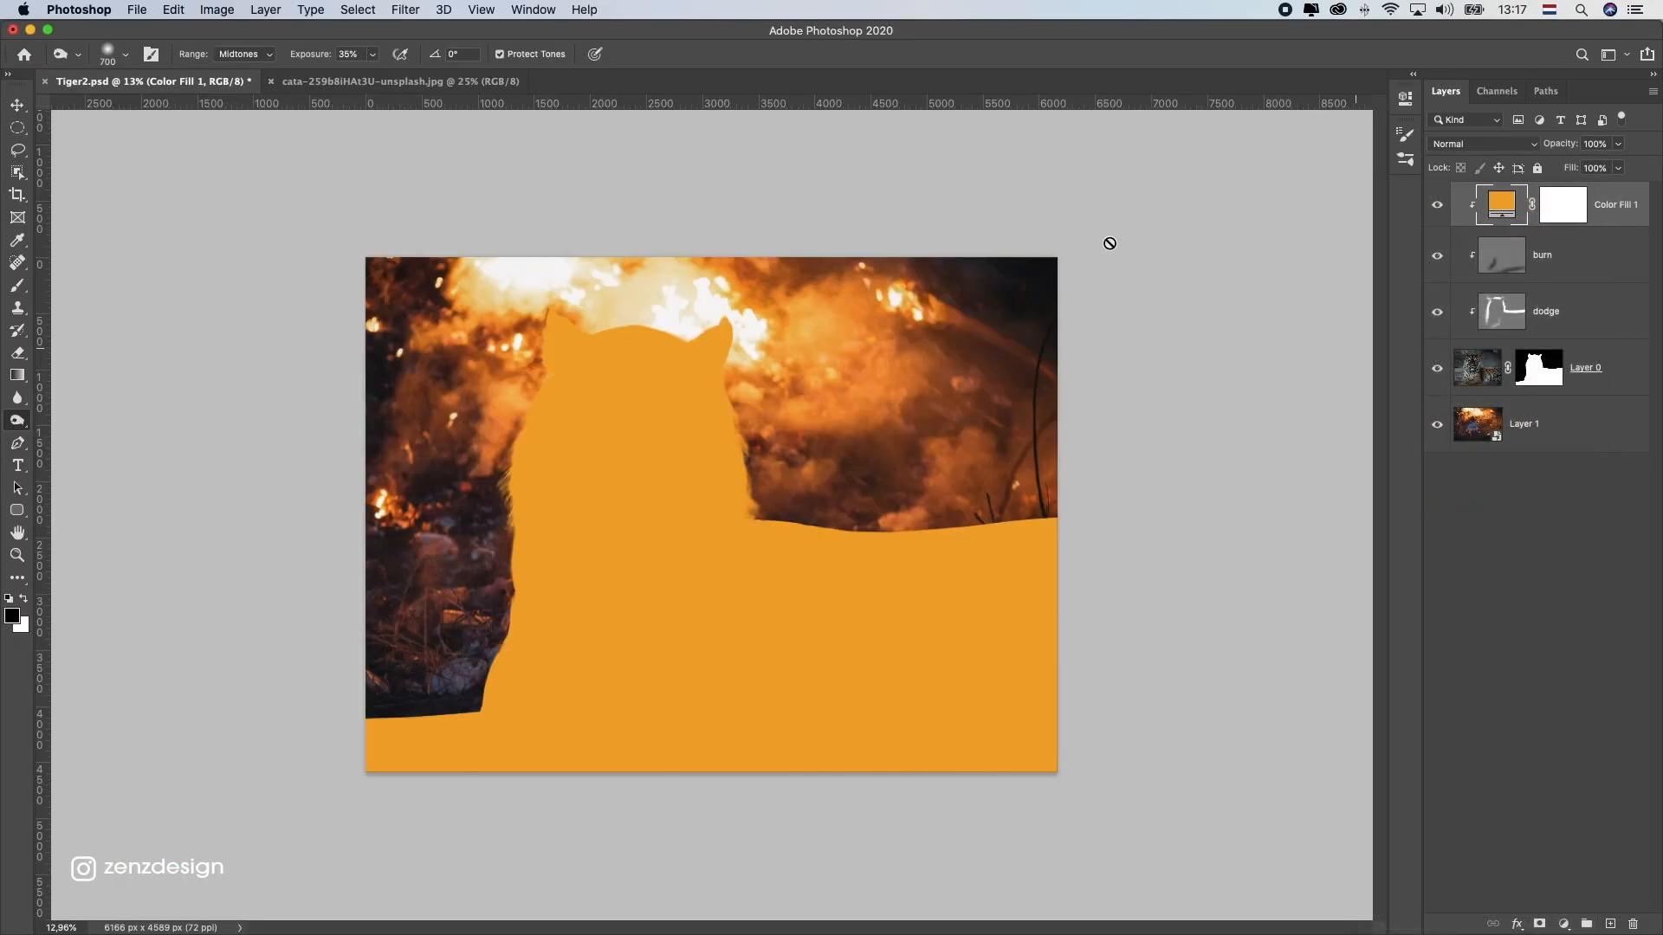
left_click(1484, 143)
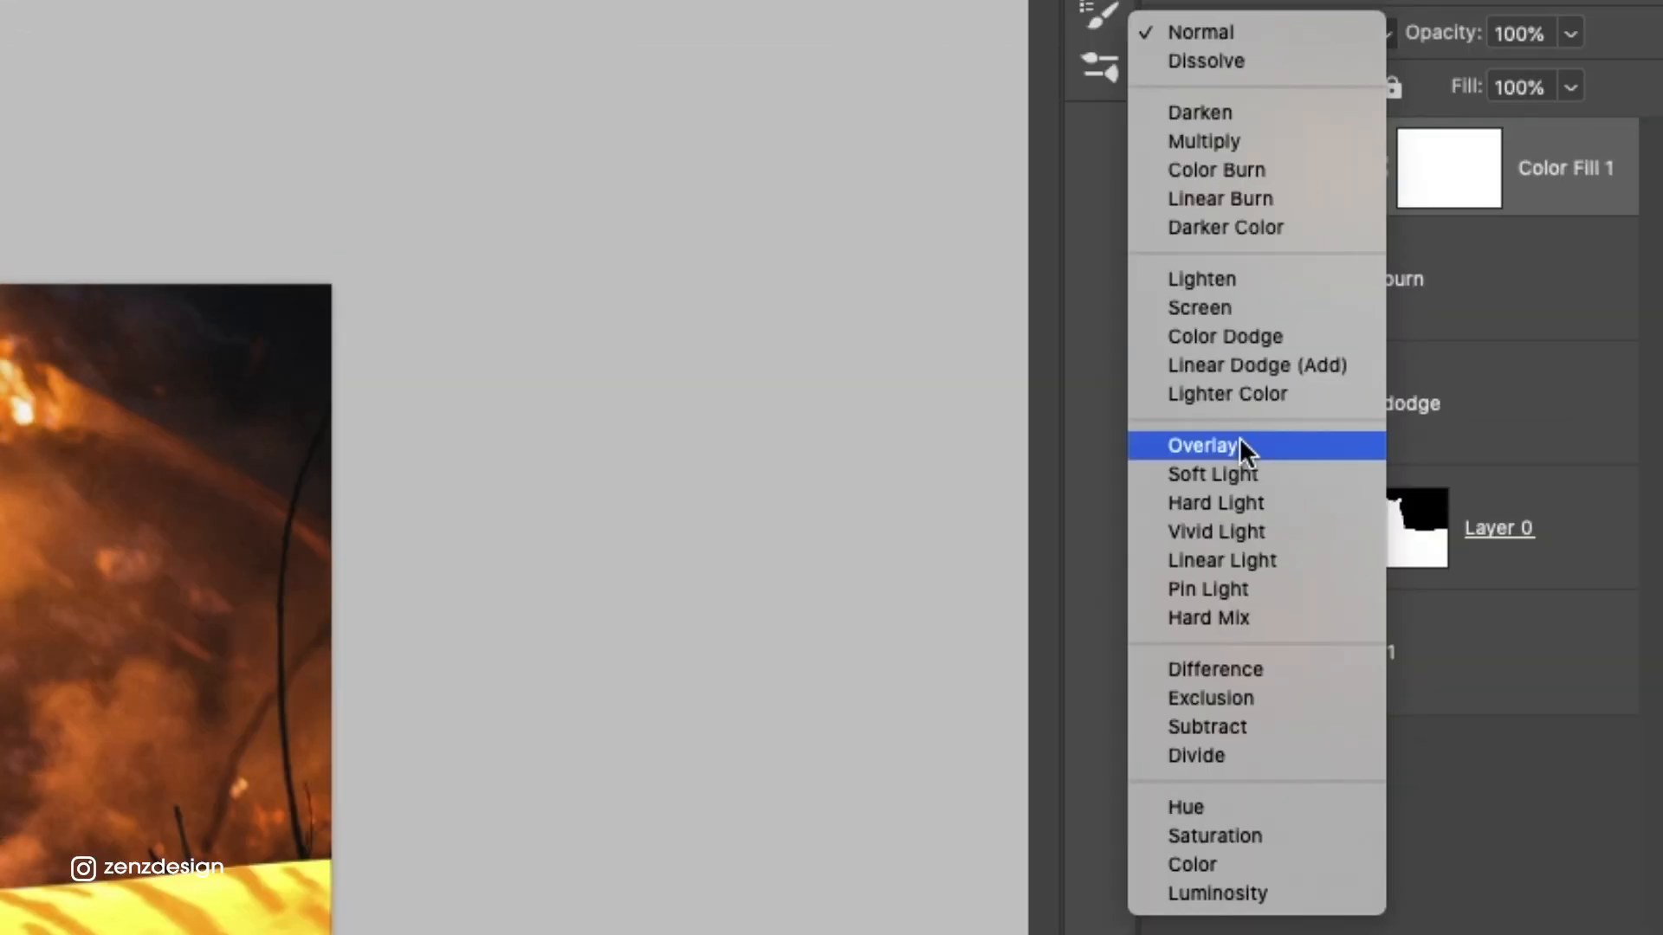
left_click(1206, 444)
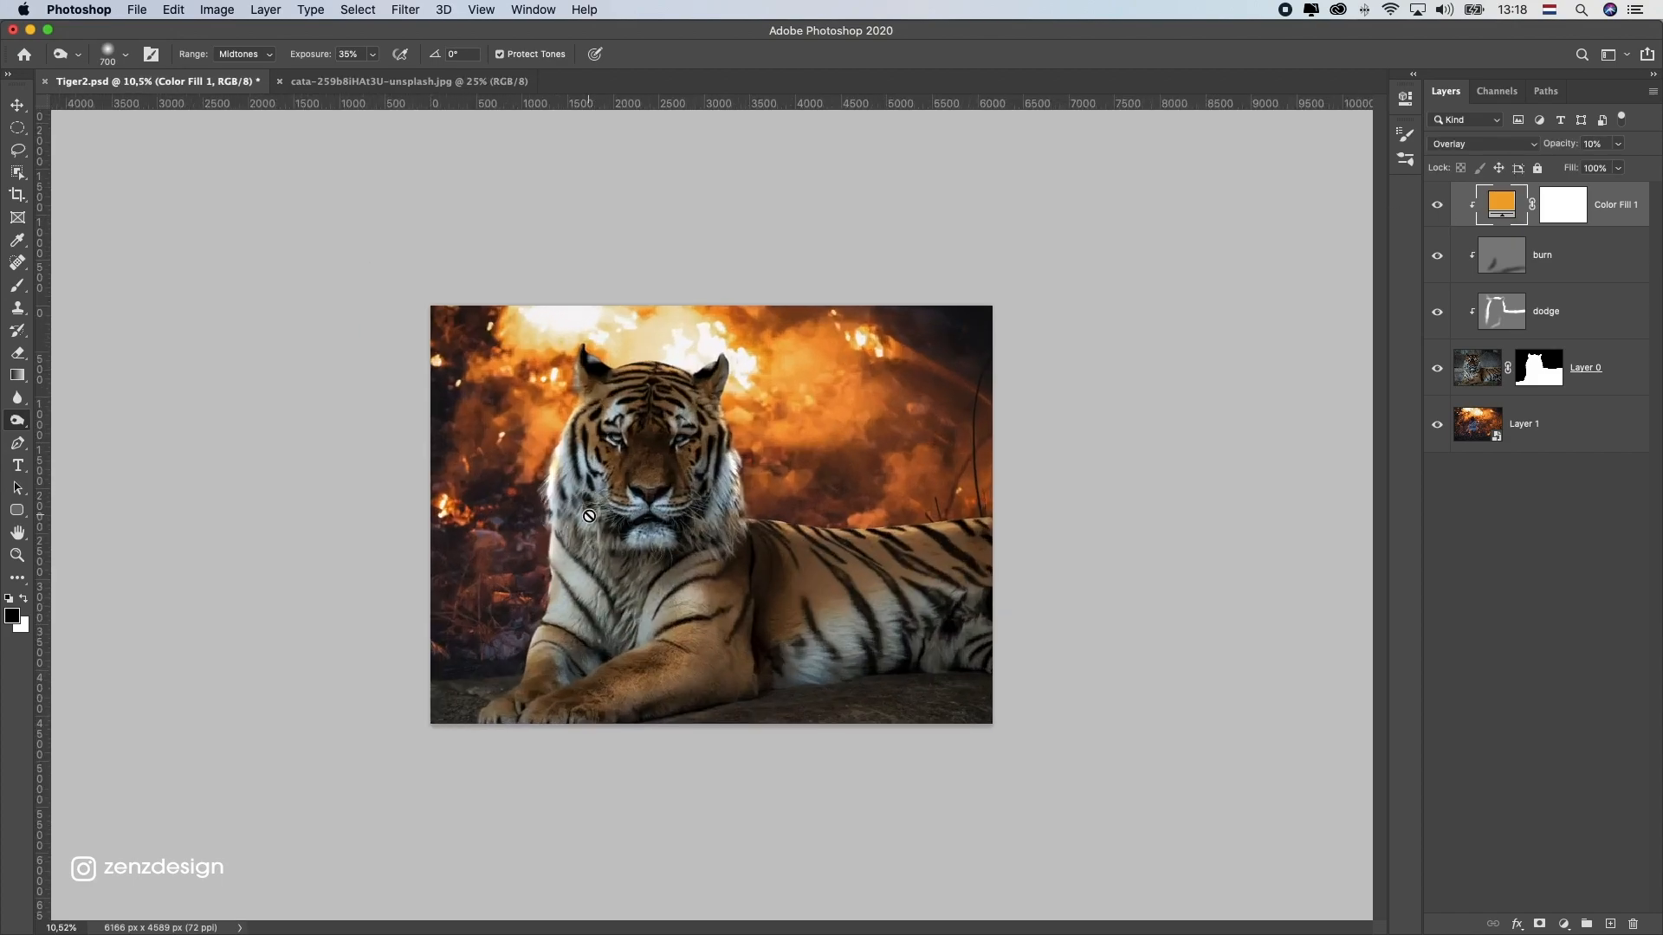
left_click(17, 105)
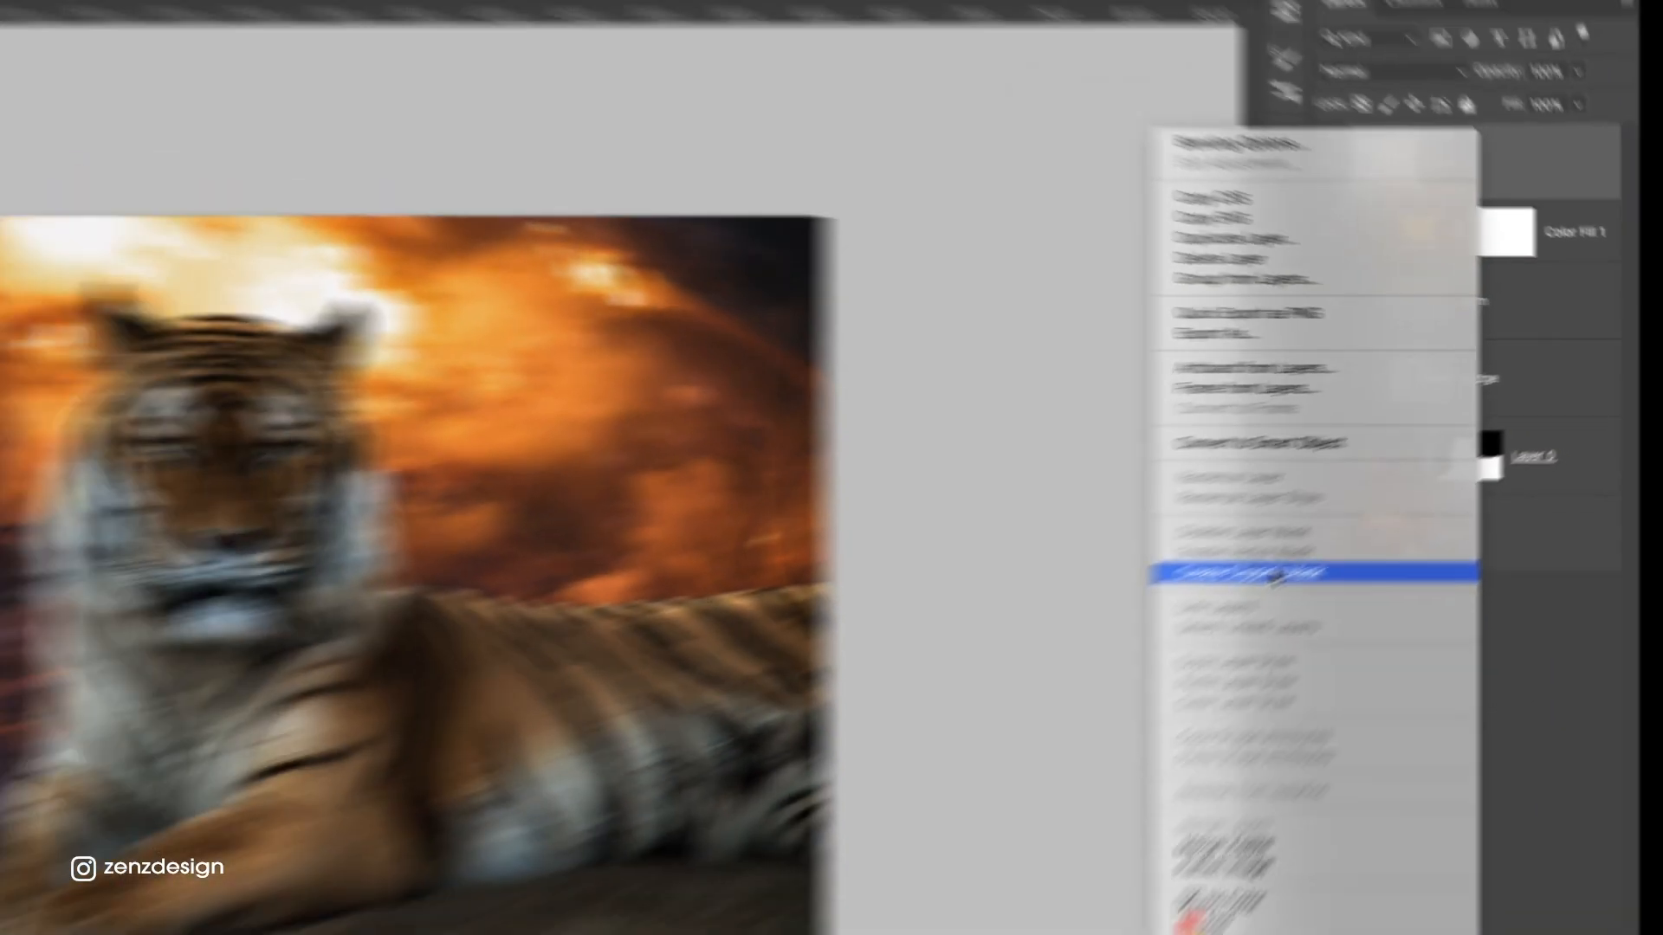
- Clip the new layer to the tiger, set foreground to #ffc18b, and choose an 800 px Soft Round brush
left_click(1257, 573)
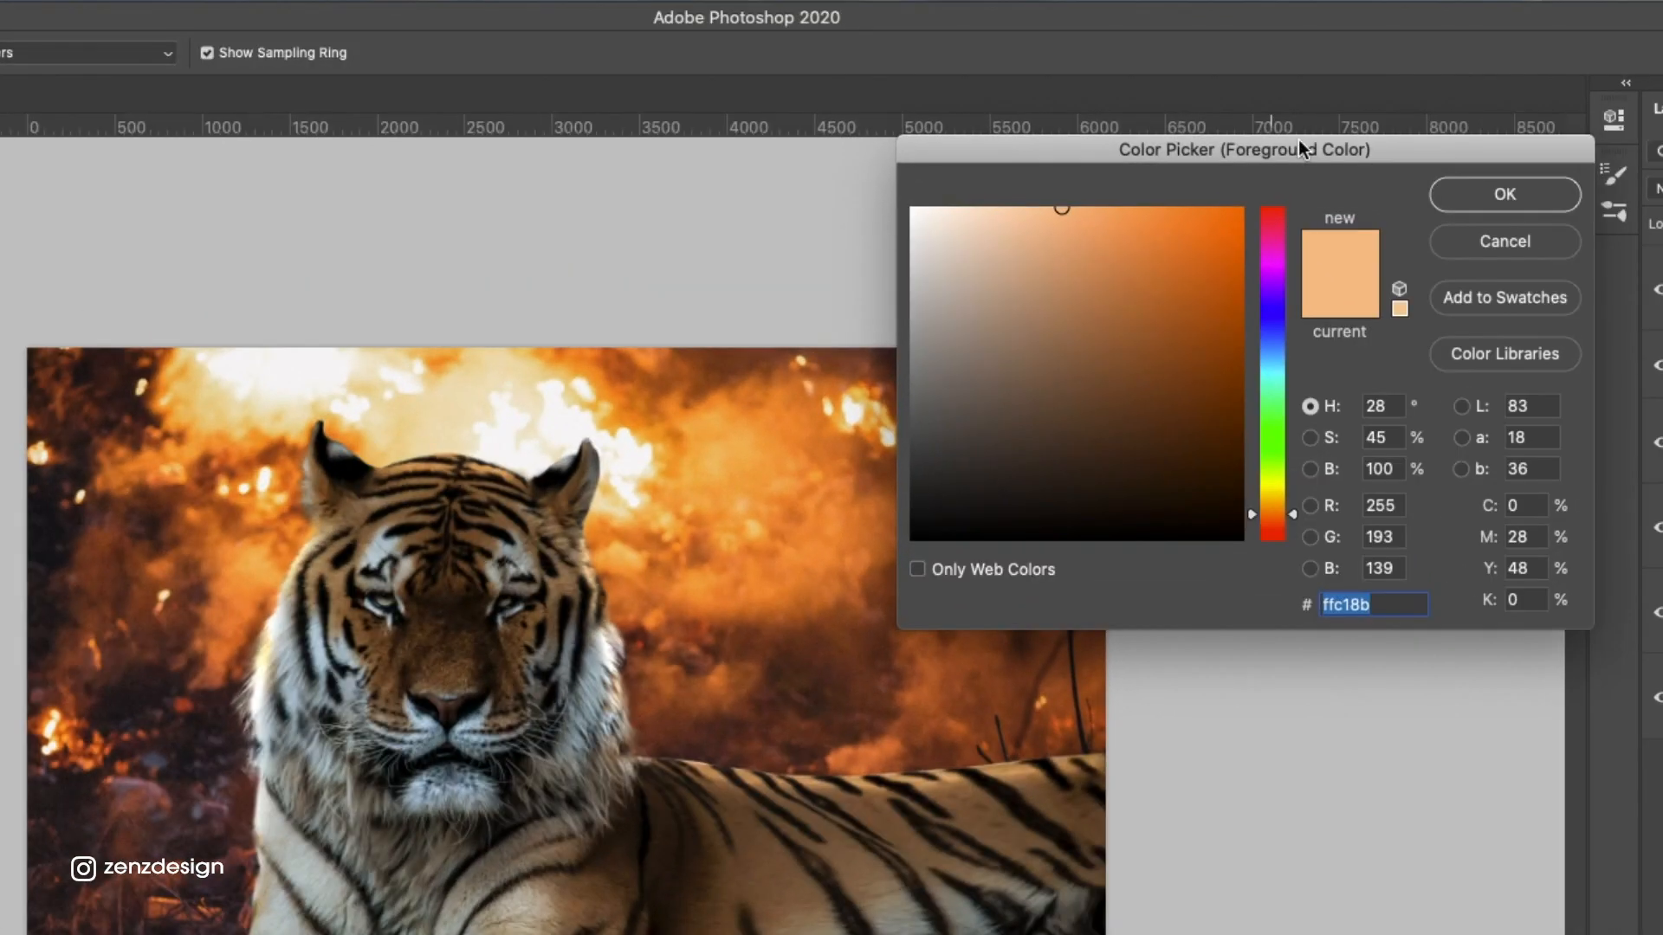
left_click(1503, 194)
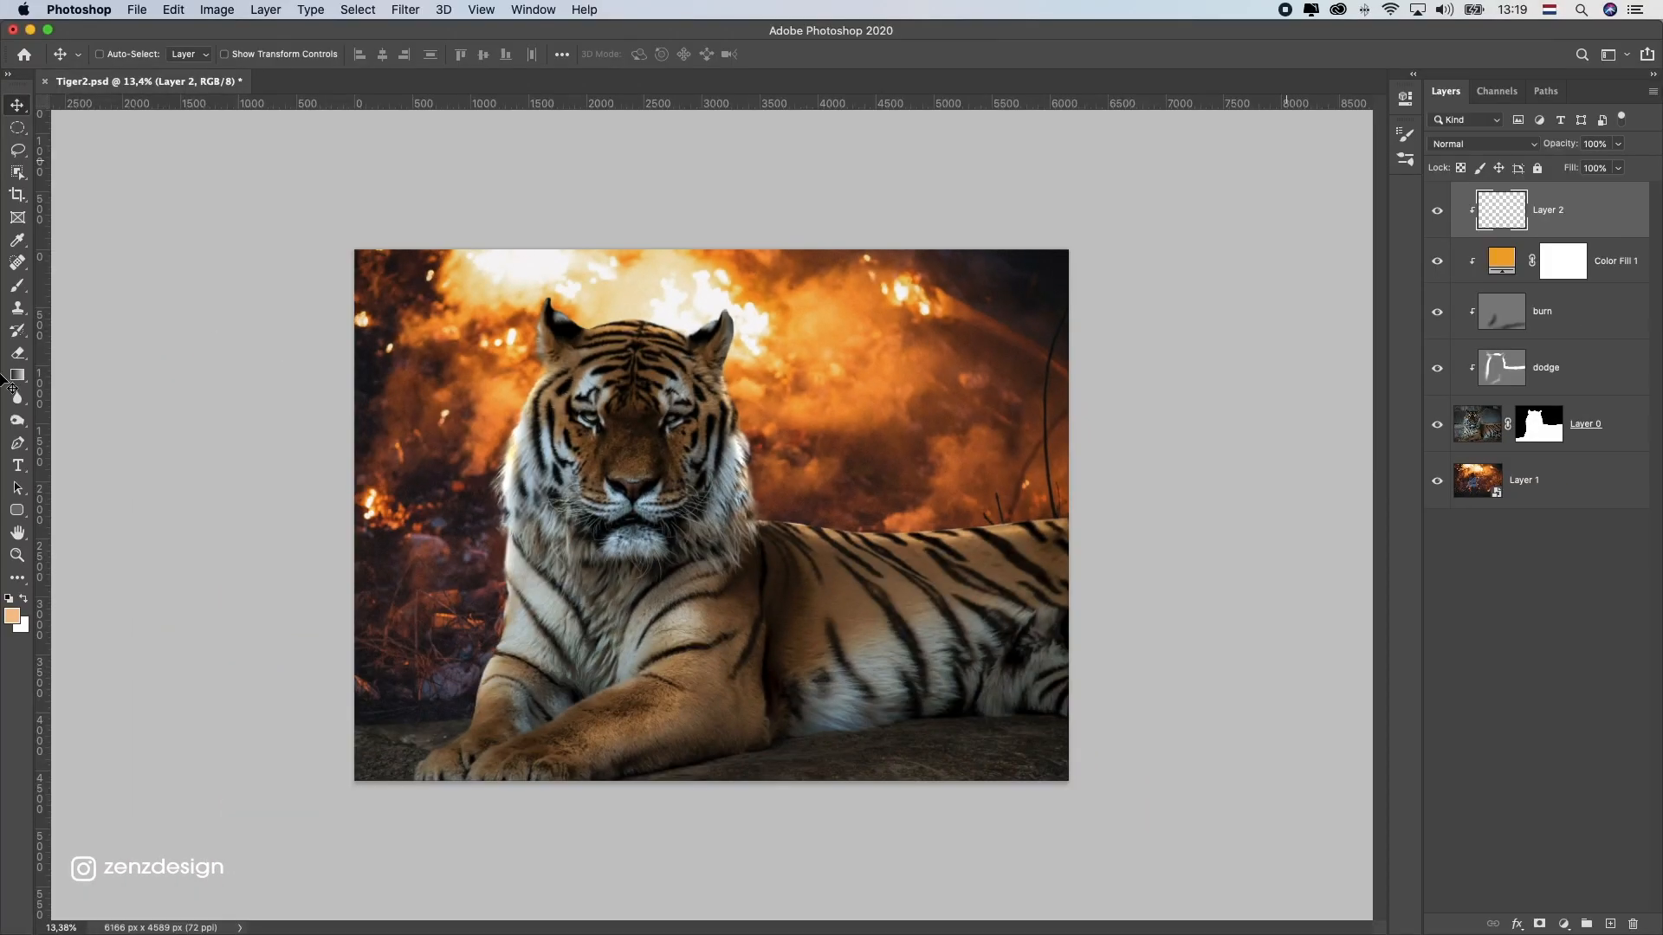
right_click(18, 294)
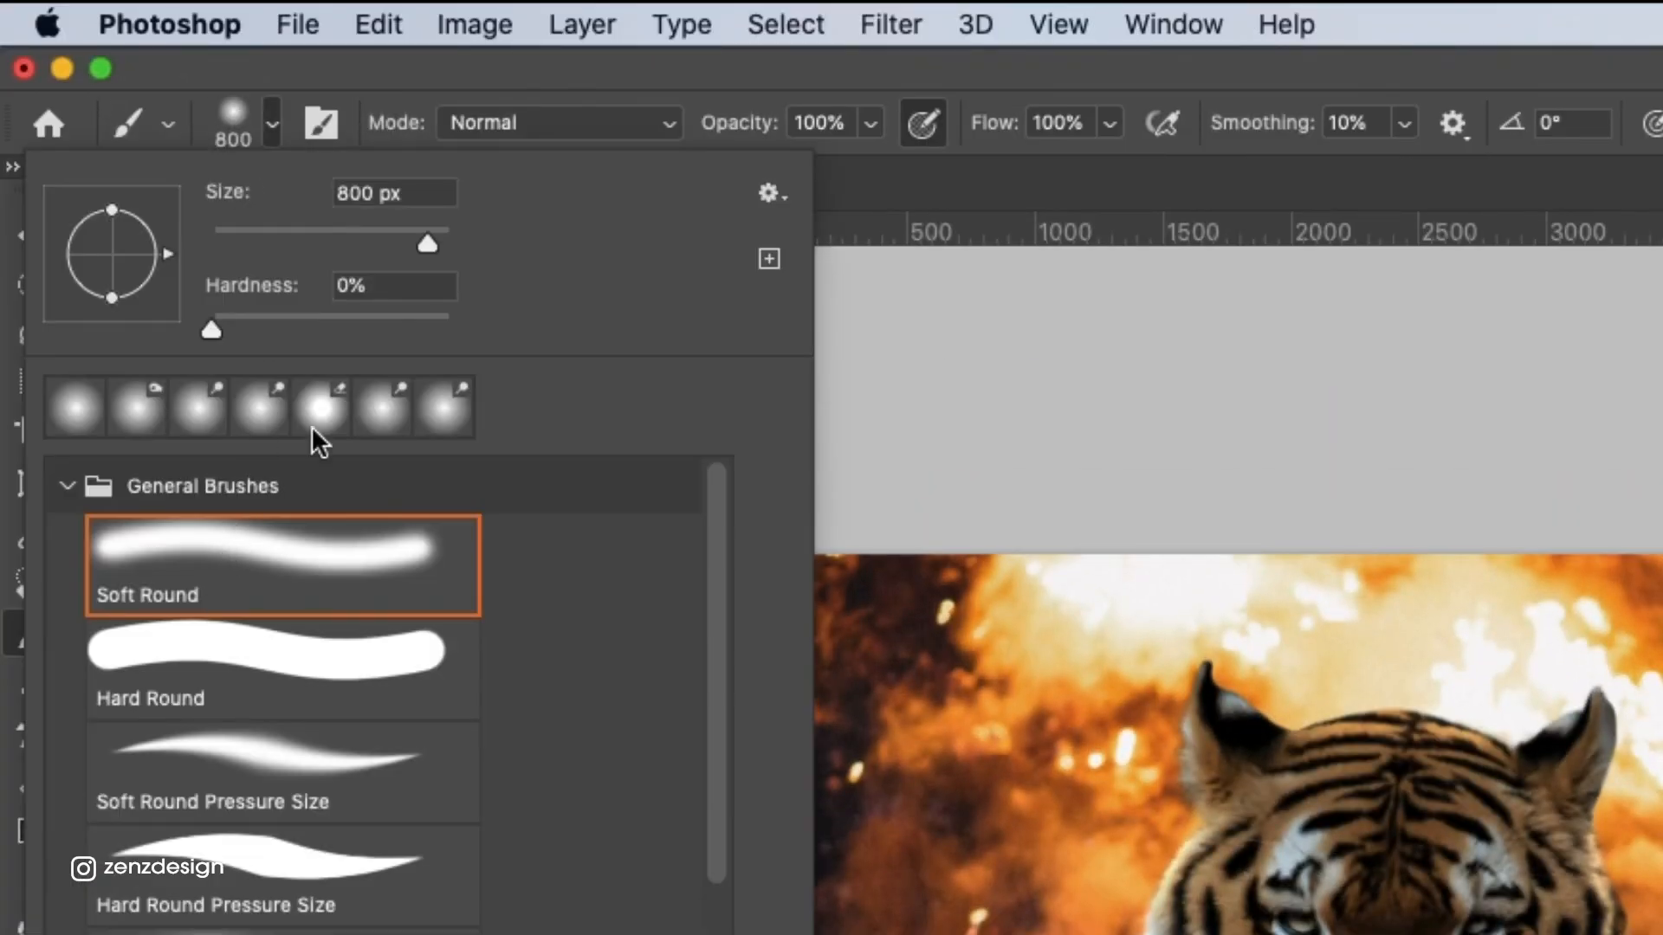
mouse_move(854, 106)
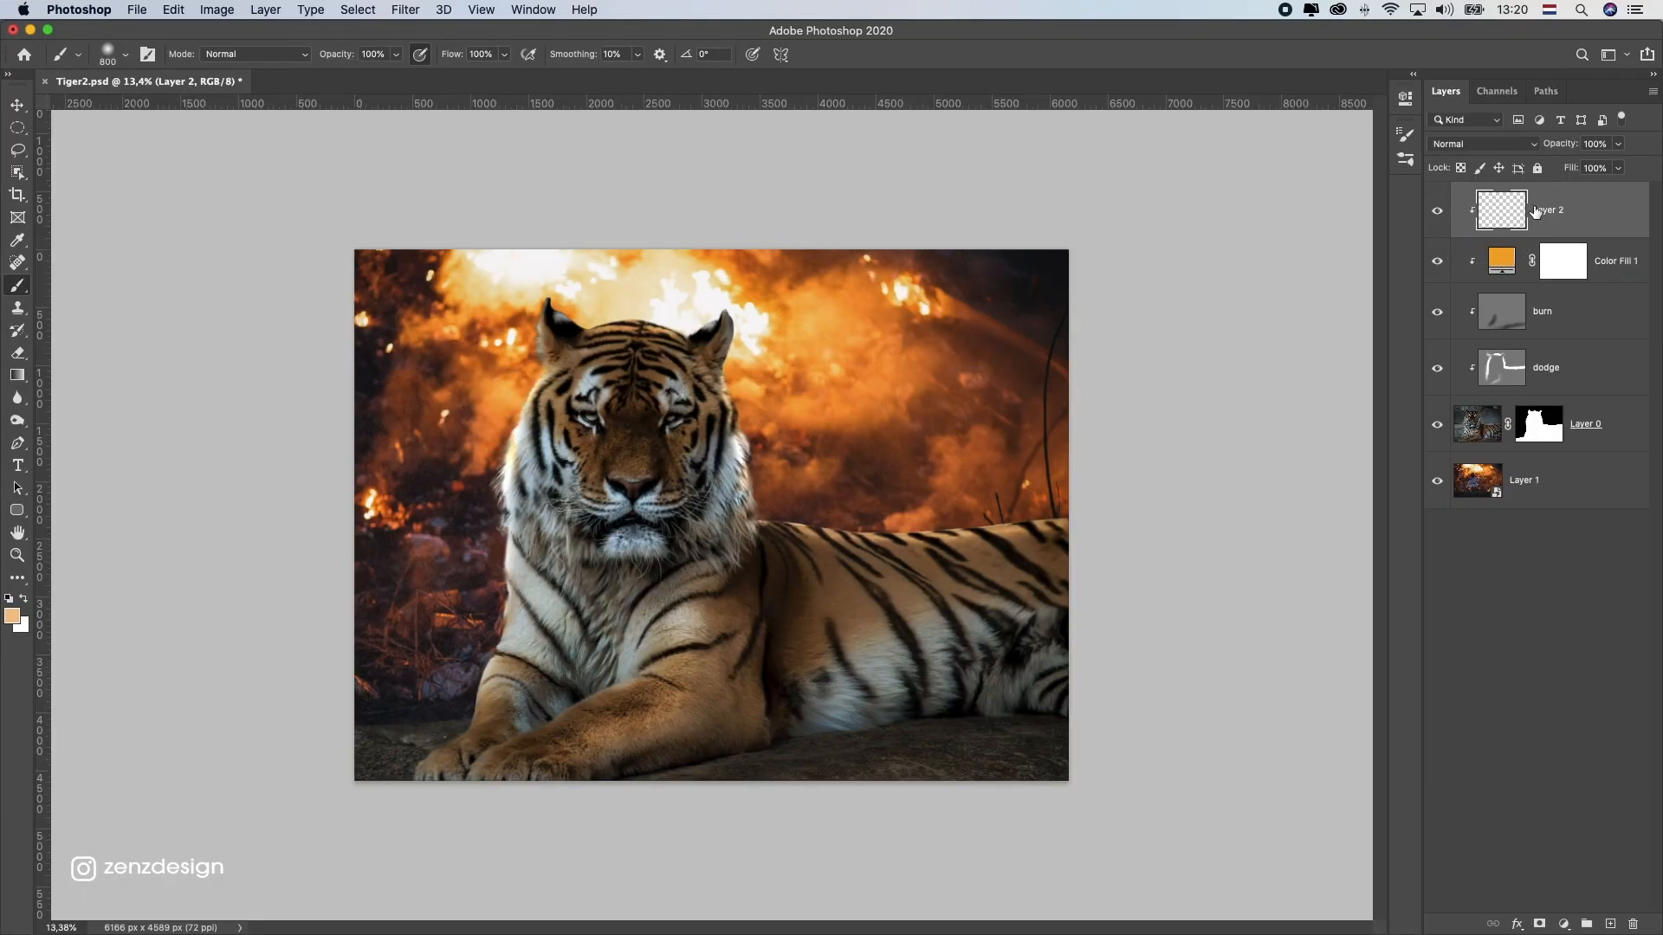
- Set the clipped layer to Overlay and paint peach glow onto the tiger's side
left_click(1483, 143)
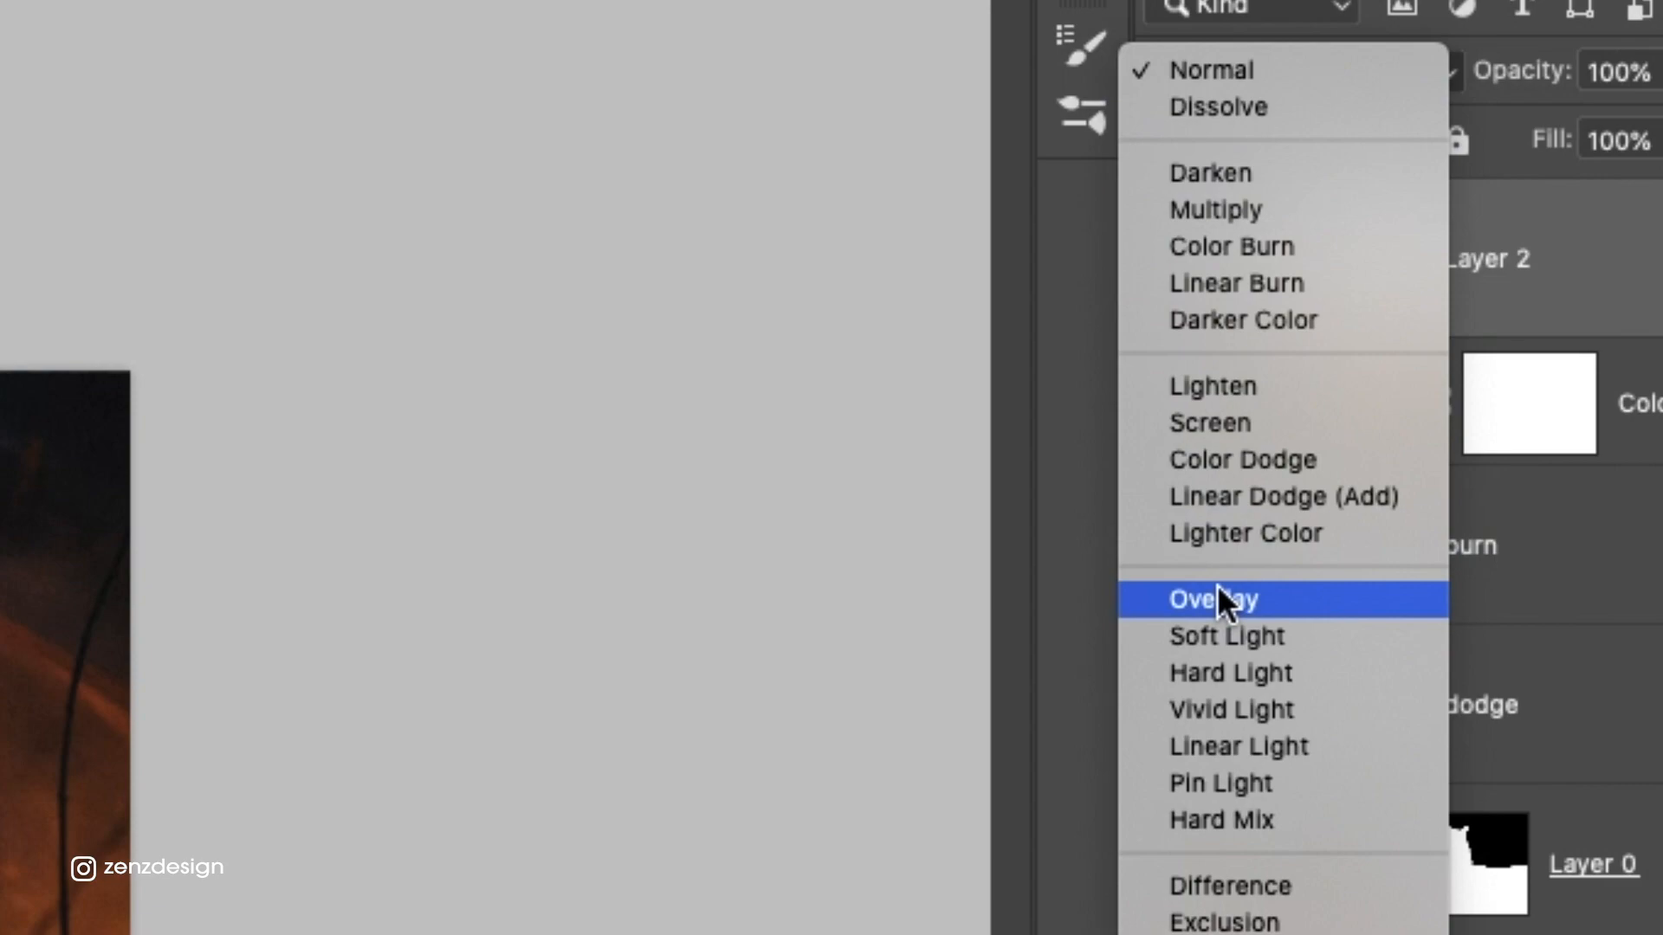
left_click(1212, 598)
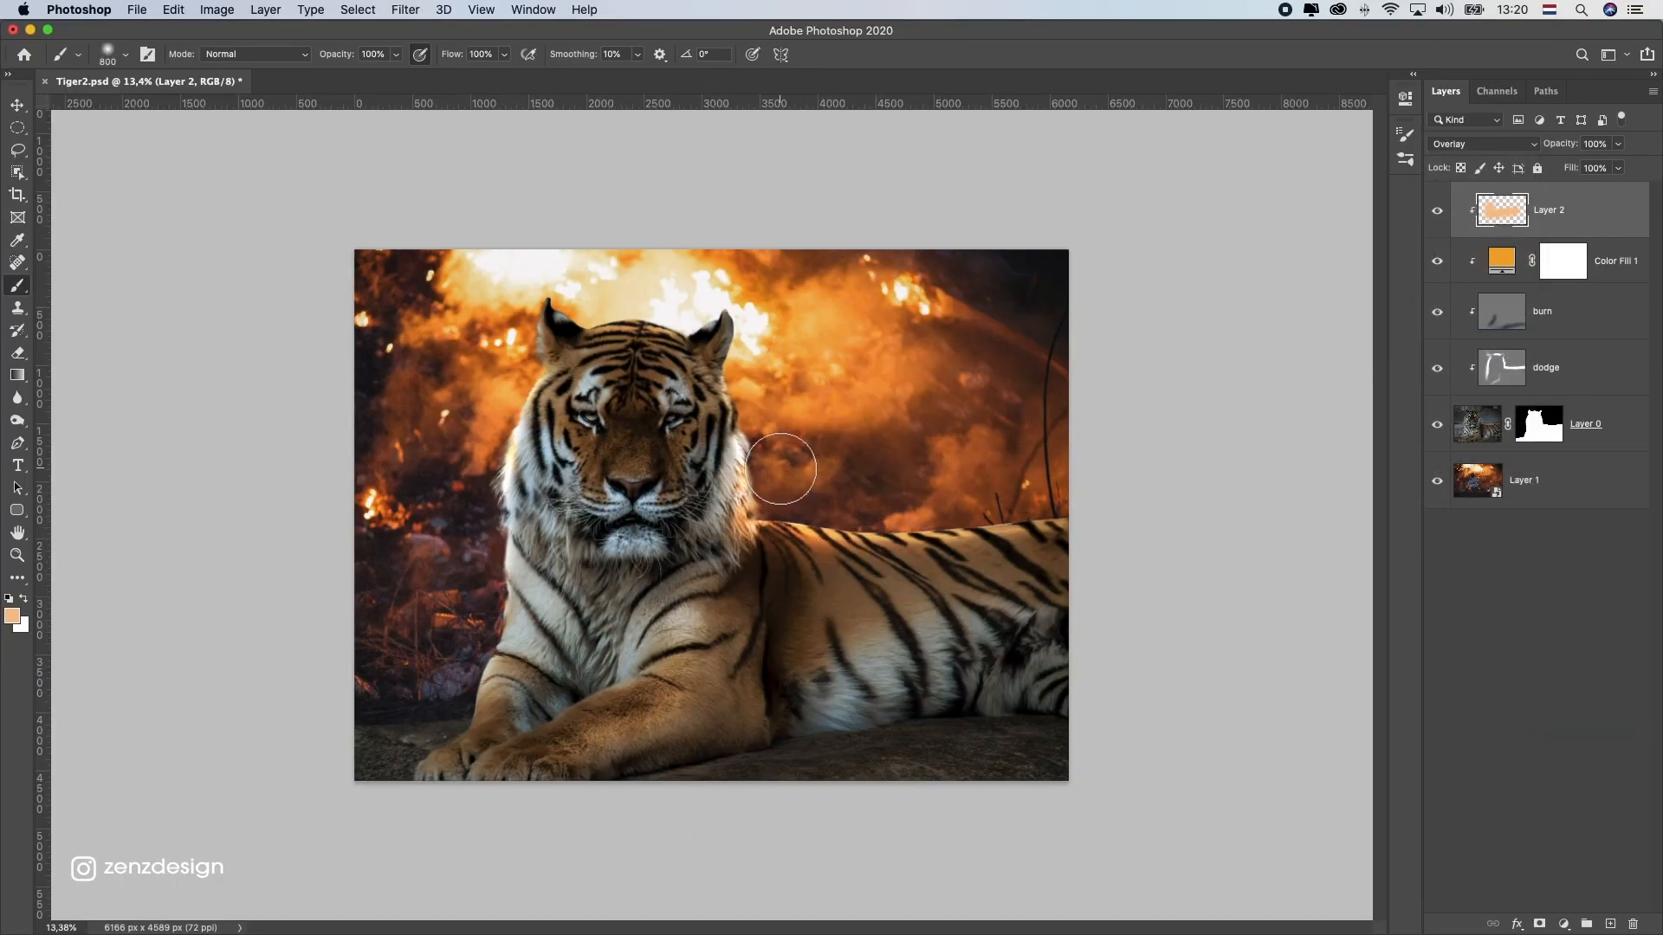
left_click(19, 354)
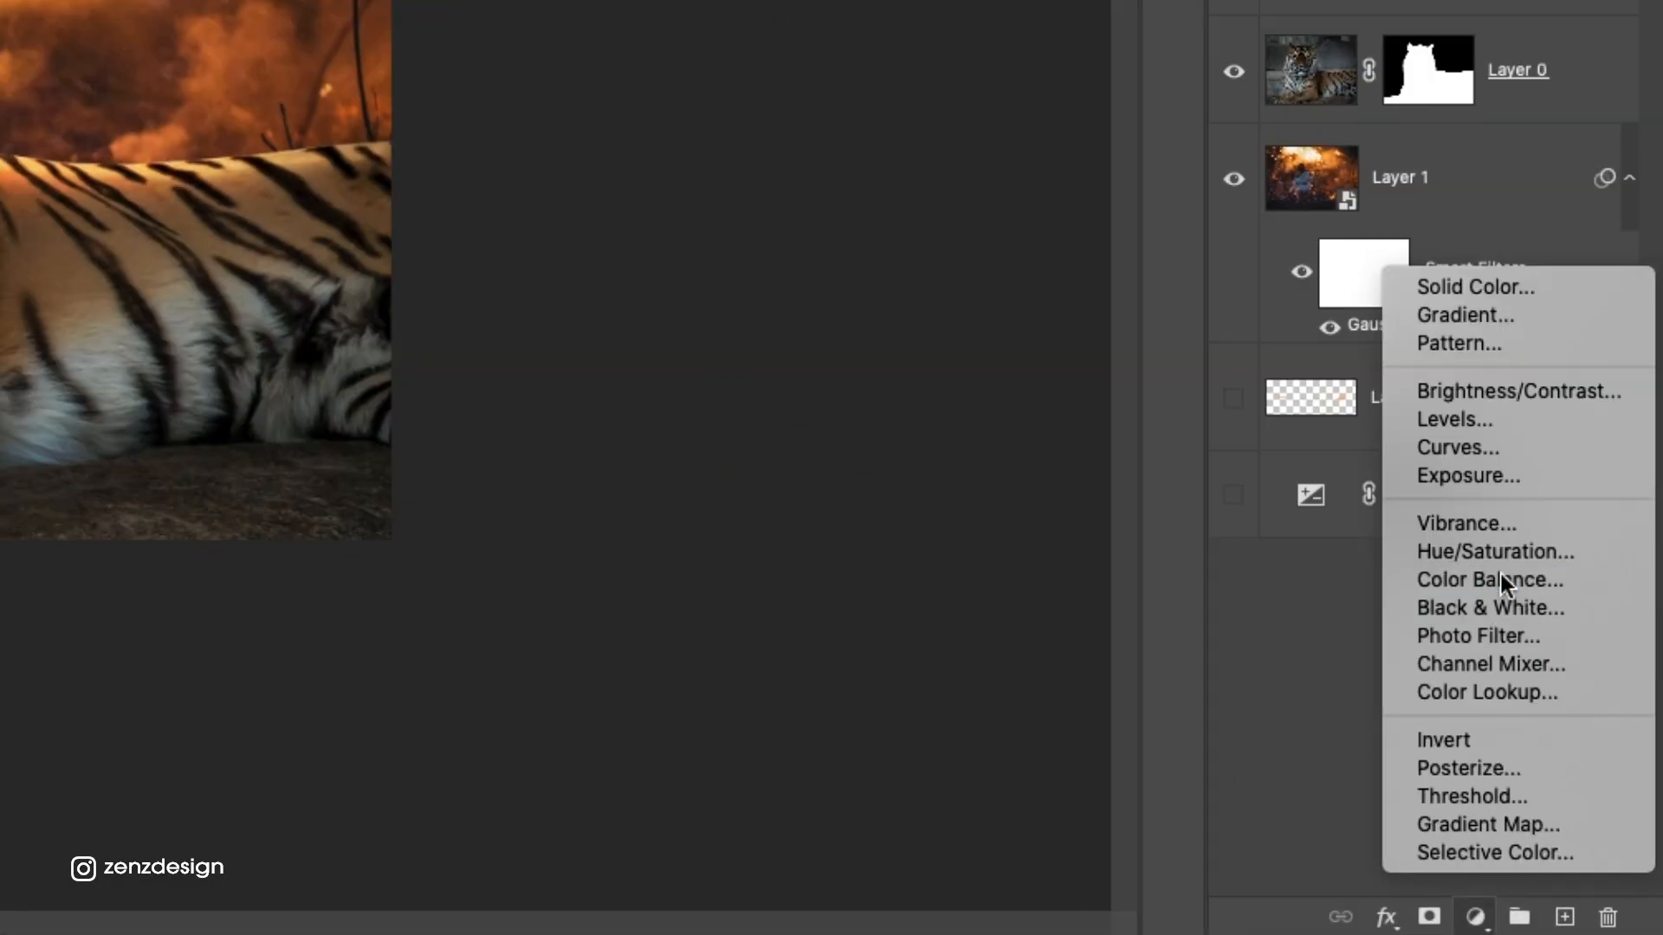
- Add Color Balance (Midtones Cyan/Red +28, Yellow/Blue -18), then a Curves adjustment layer
left_click(1489, 580)
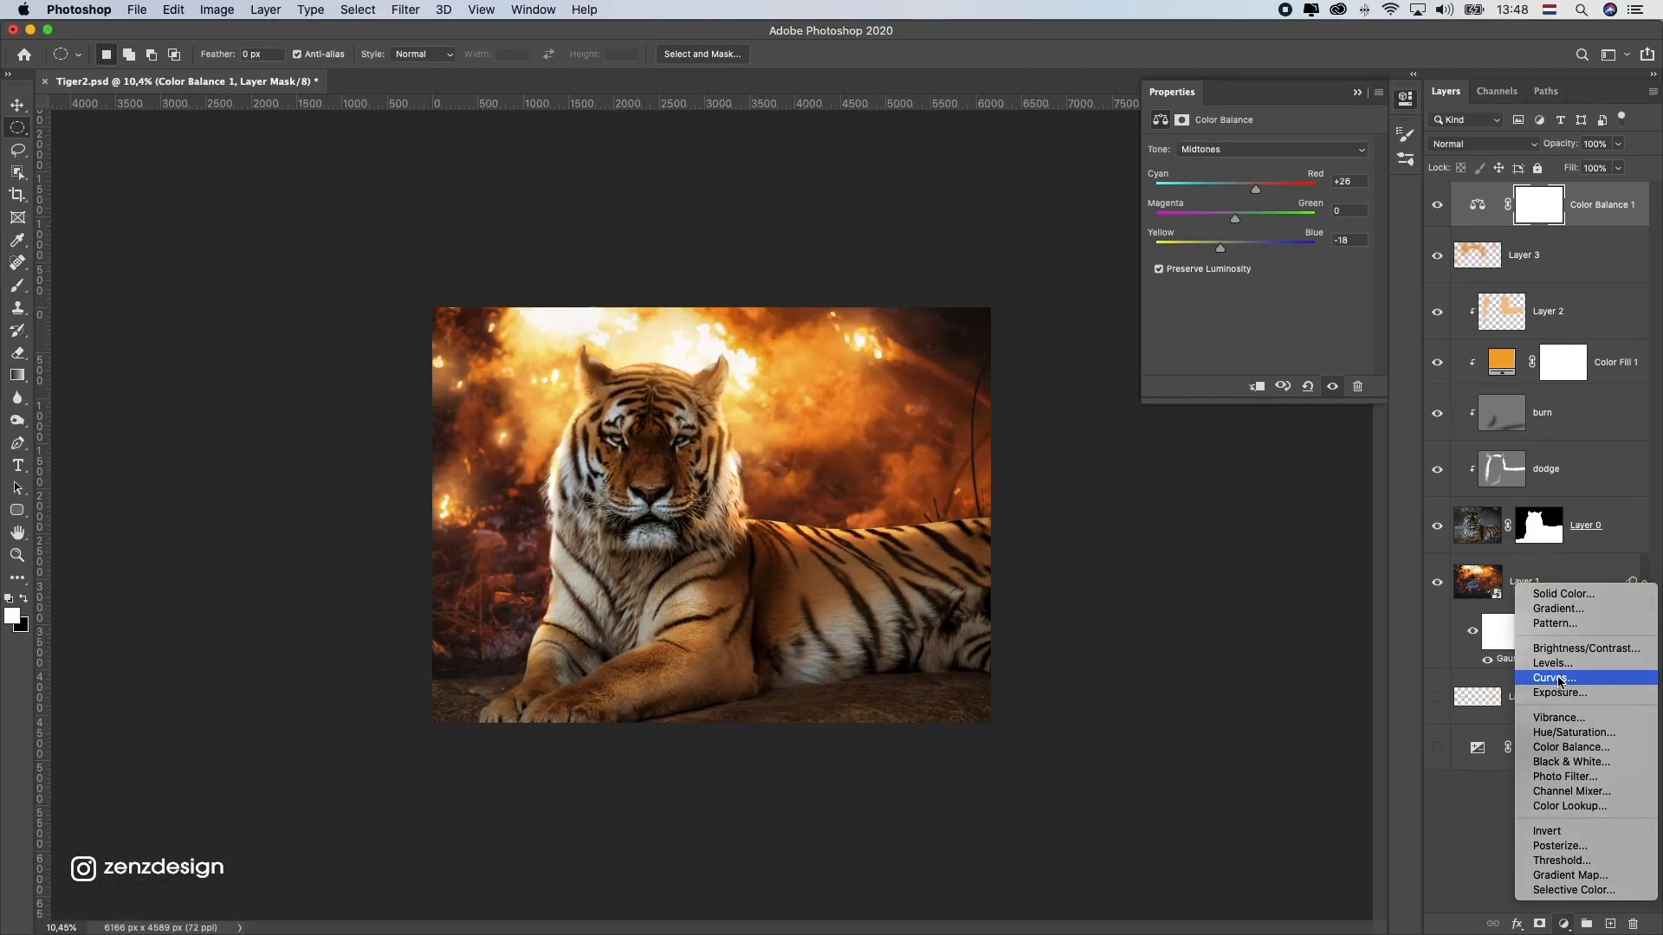
left_click(1554, 677)
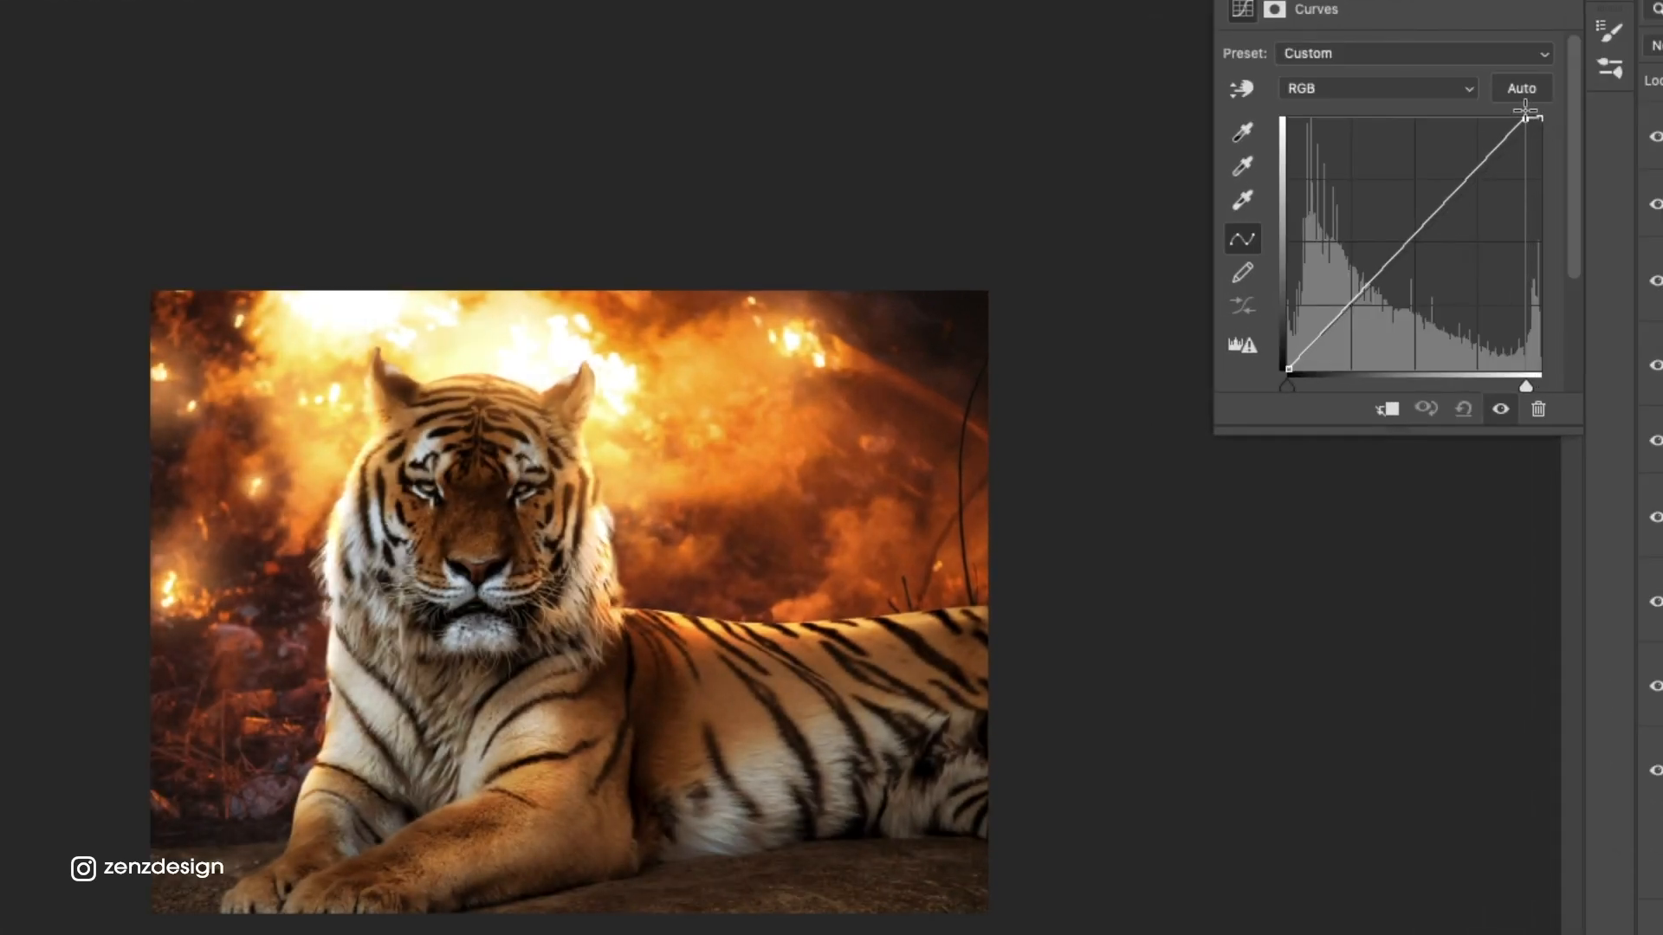